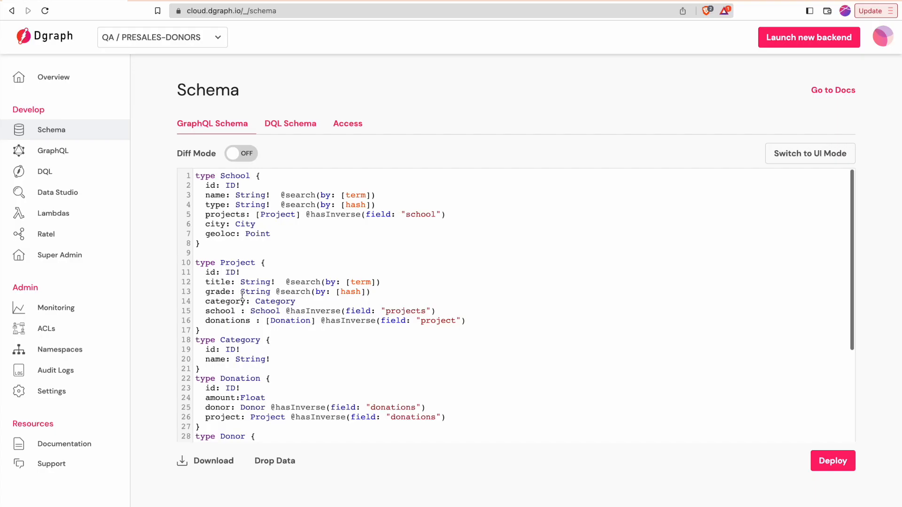
Review the GraphQL schema, then show the PRESALES-DONORS backend overview with its GraphQL endpoint
scroll(down, 3)
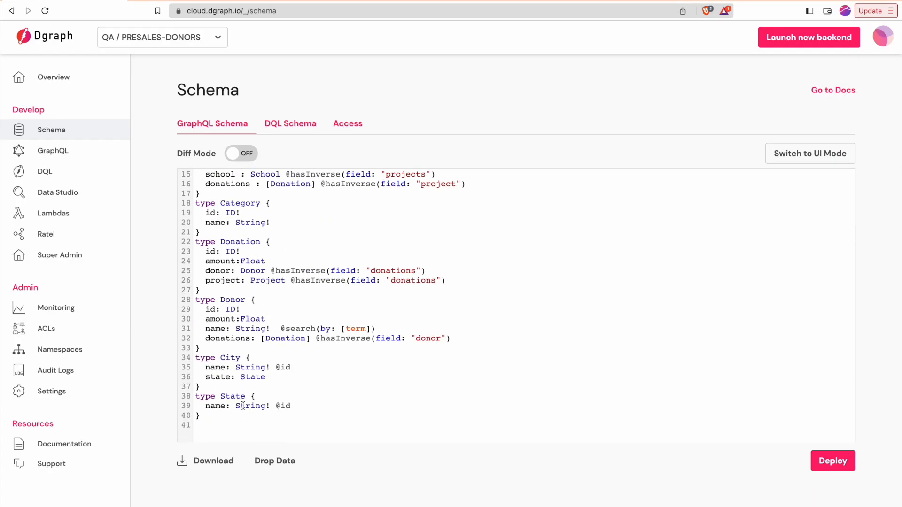
scroll(up, 3)
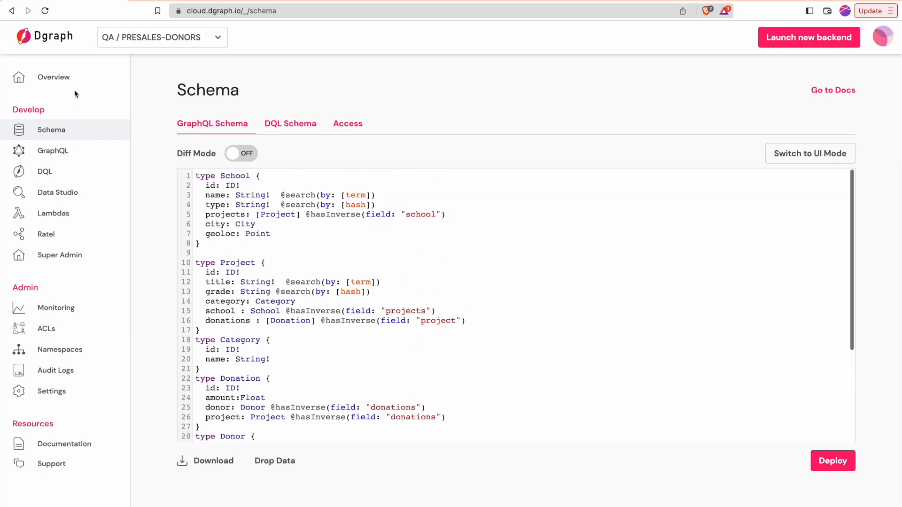
mouse_move(54, 77)
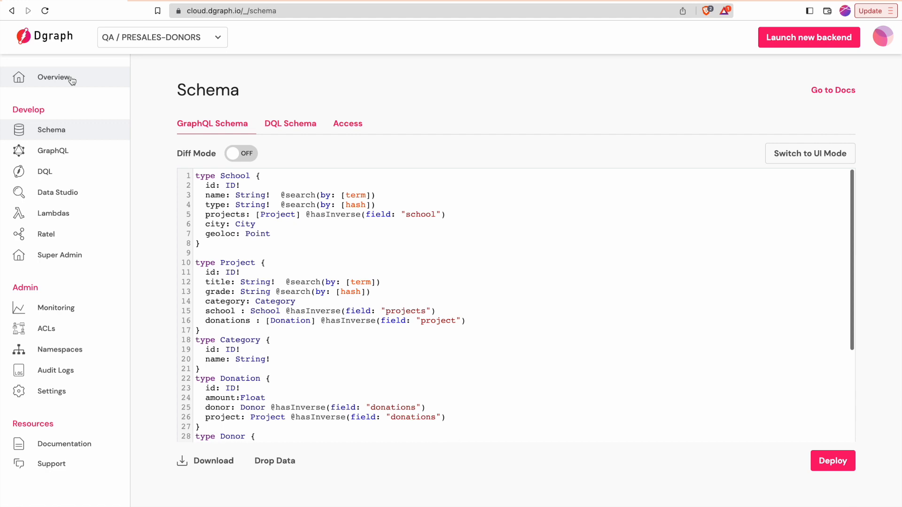
click(53, 77)
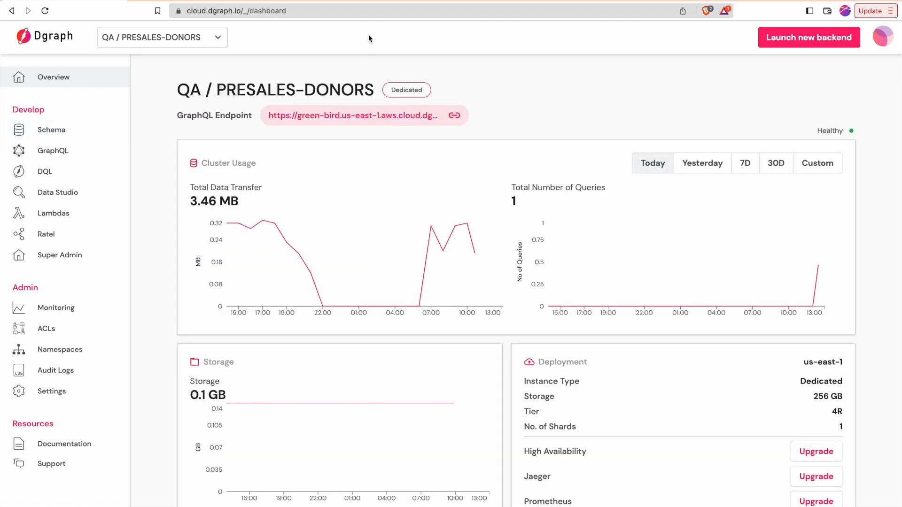
click(453, 115)
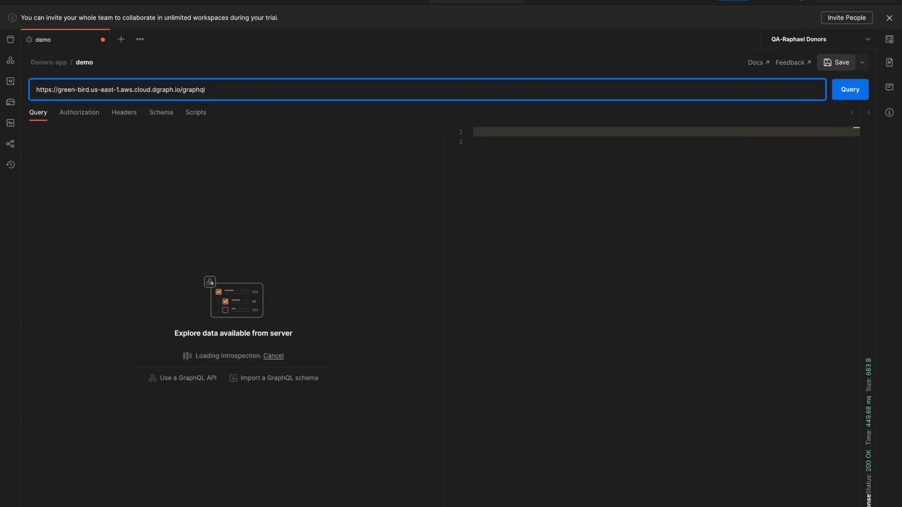
Build and run a querySchool request for the first 10 schools' id, name, type and city name
text(school)
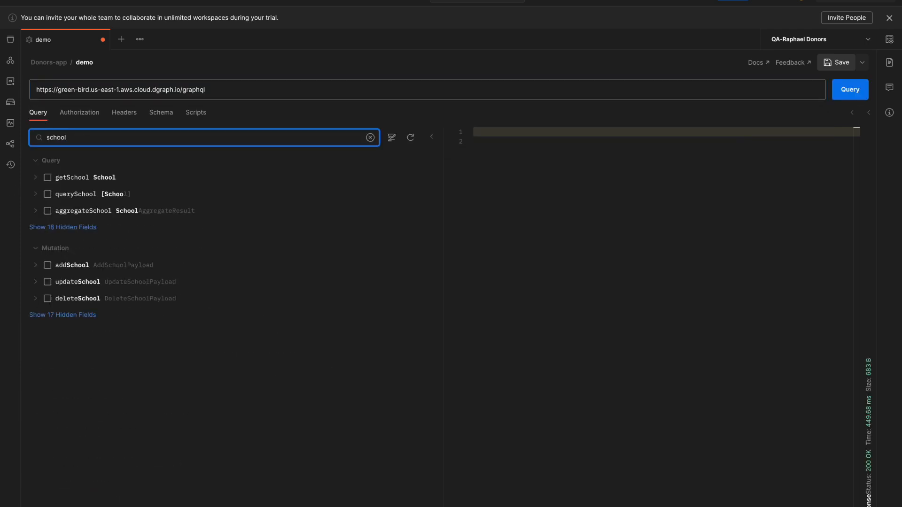
click(47, 193)
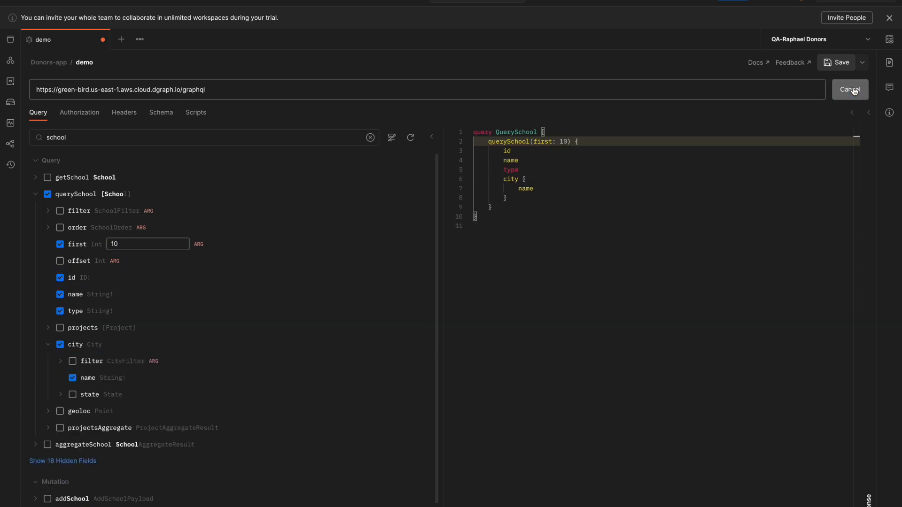
click(849, 90)
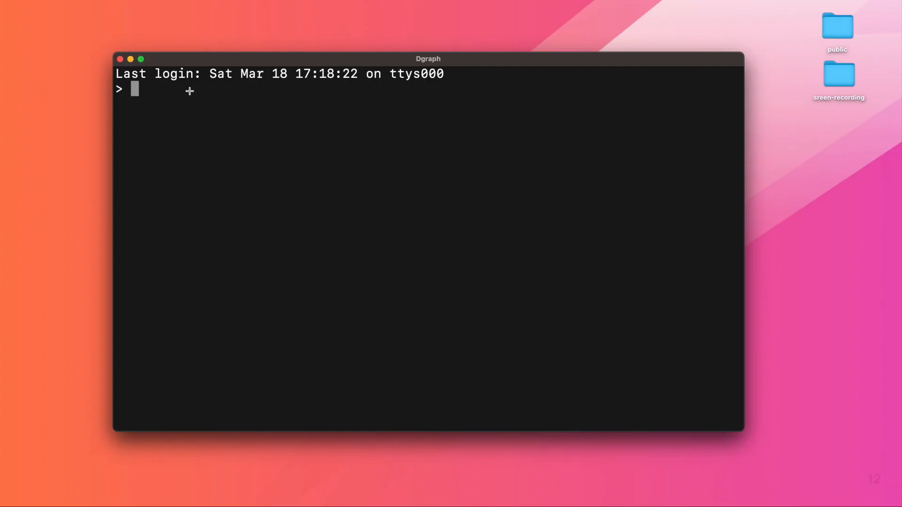
Create the donors-app project with yarn create react-app using the typescript template
text(yarn create re)
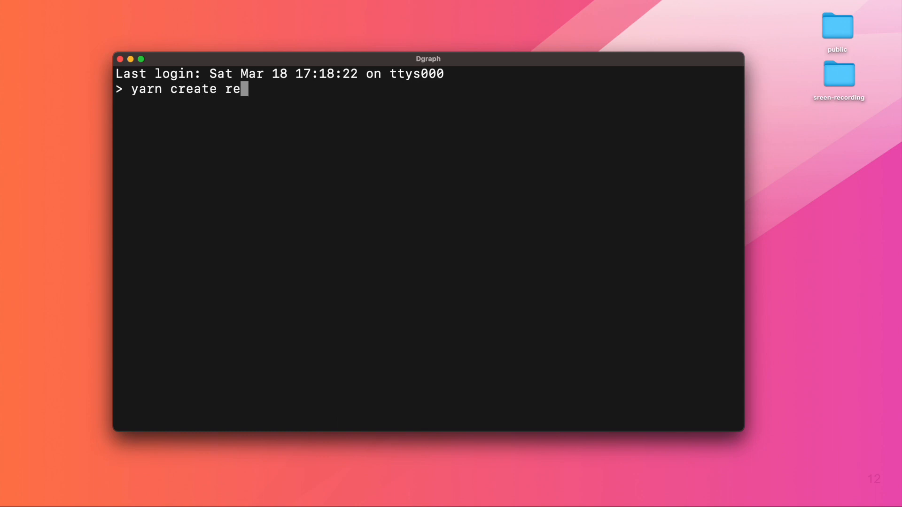
text(act-app donors-app --templ)
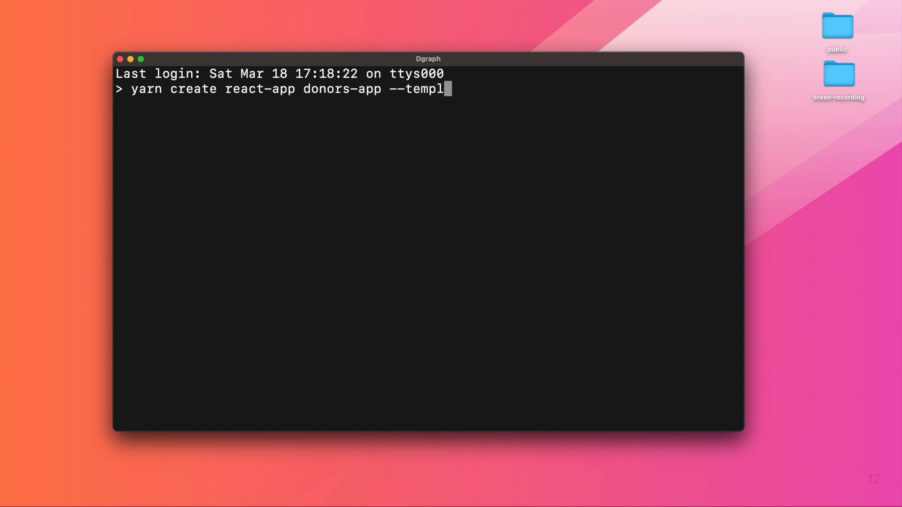
text(ate typescript)
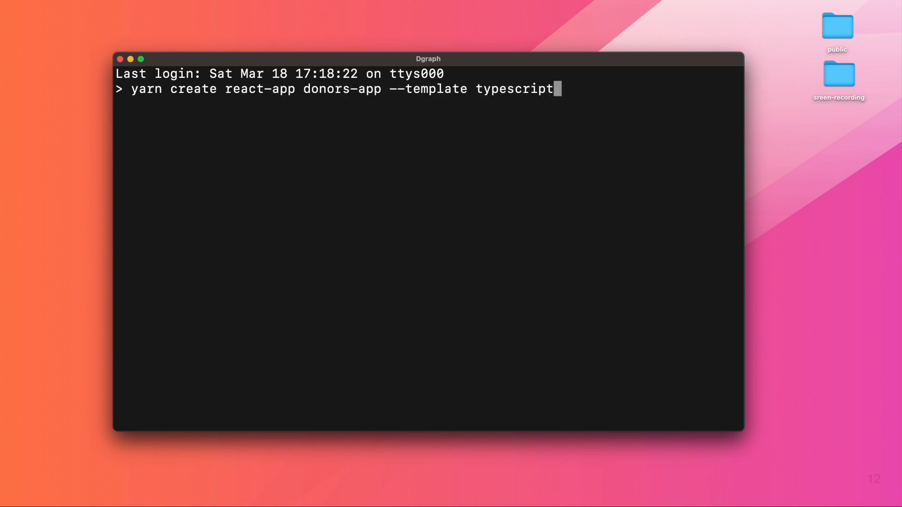
key(Return)
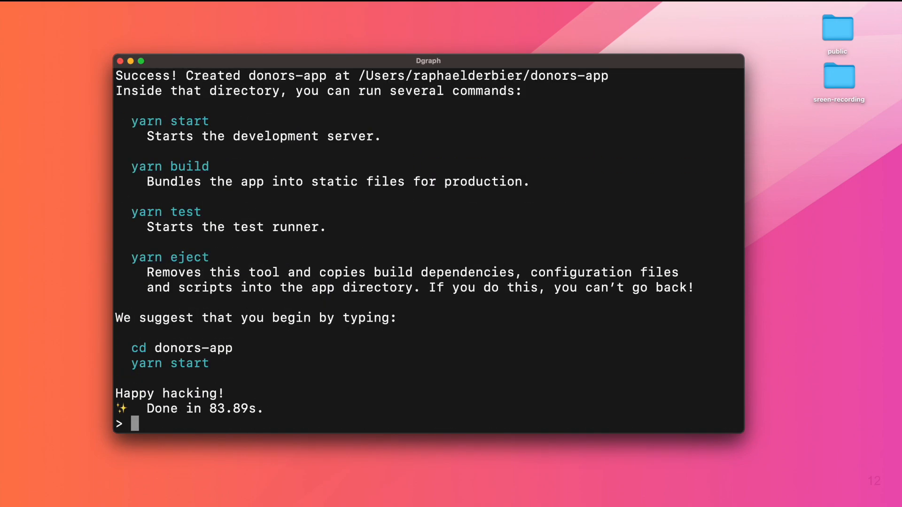
Move into donors-app and install react-bootstrap and bootstrap with yarn add
text(cd do)
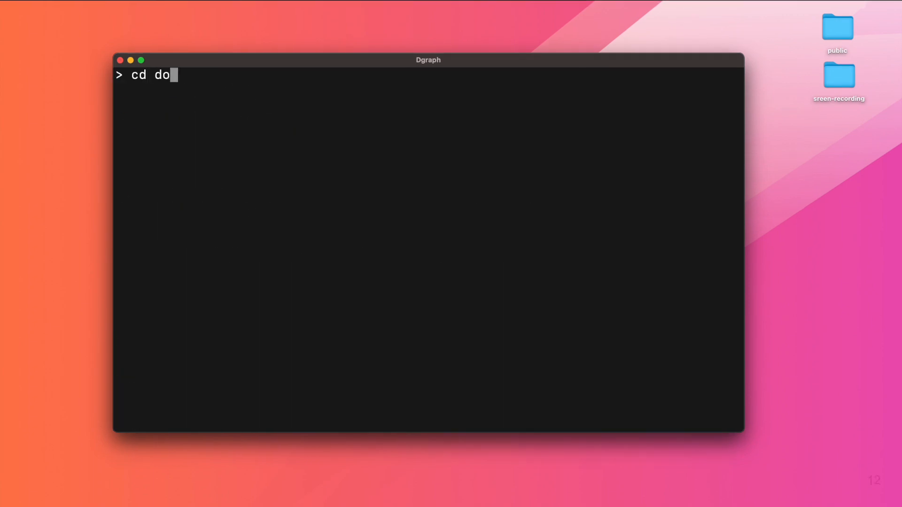
text(nors-app)
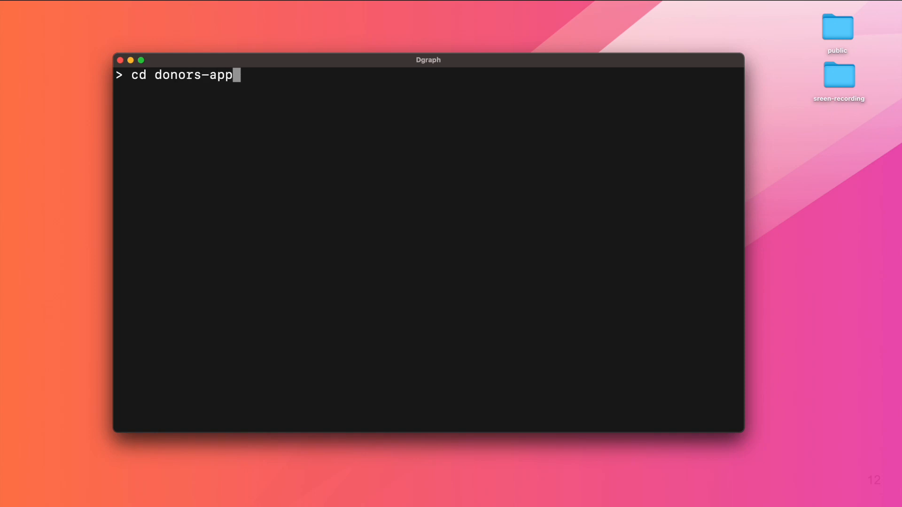
key(Return)
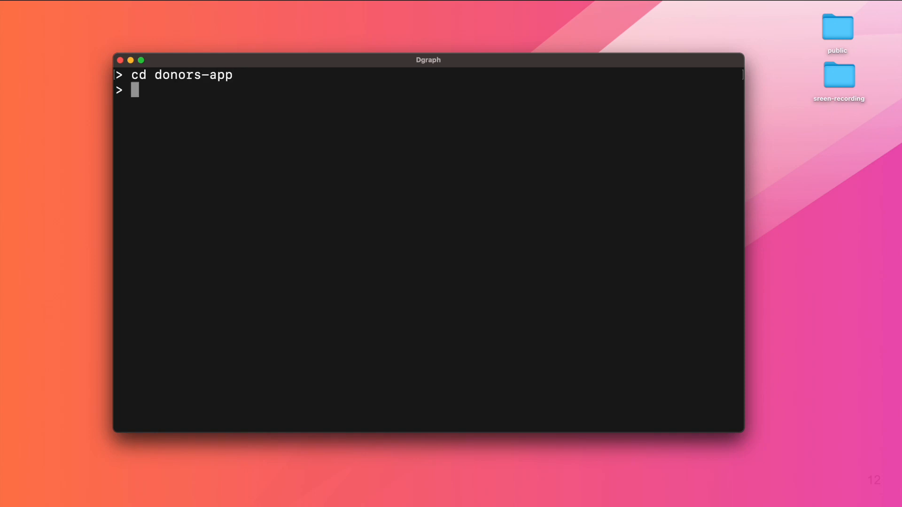
text(yarn add)
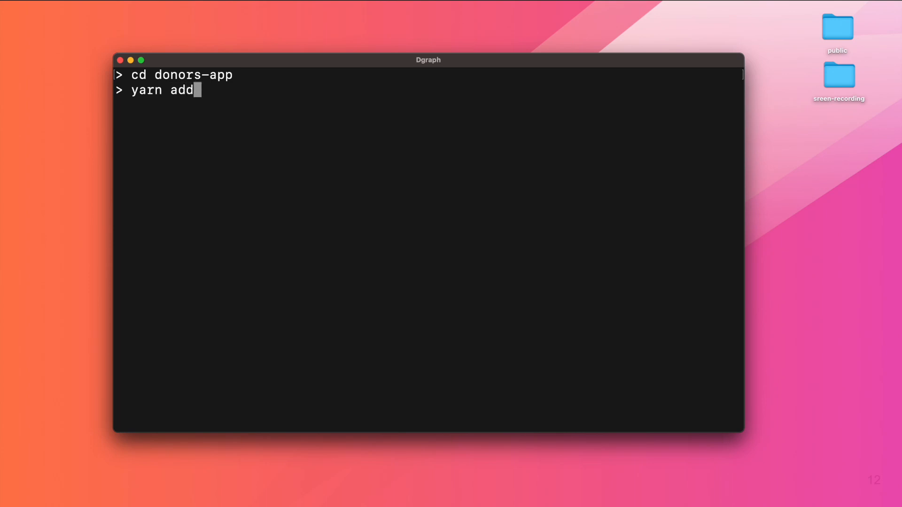
text(reac)
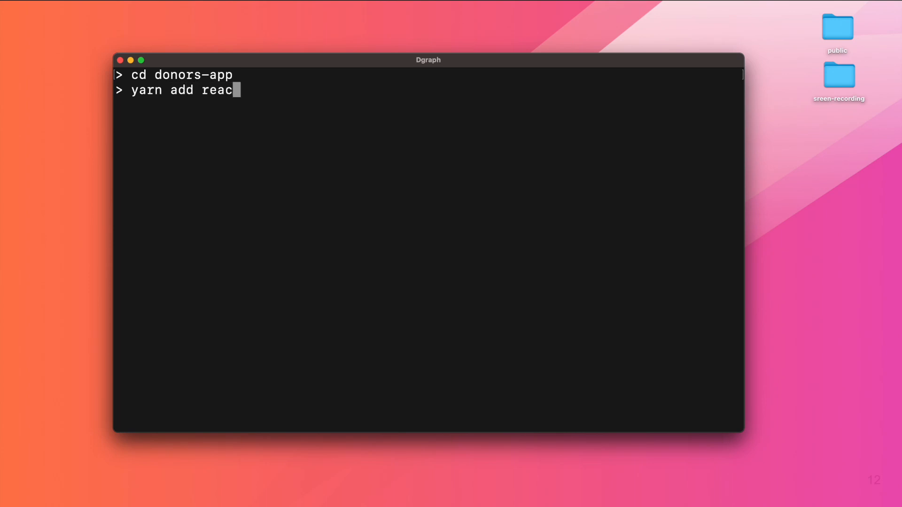
text(t-bo)
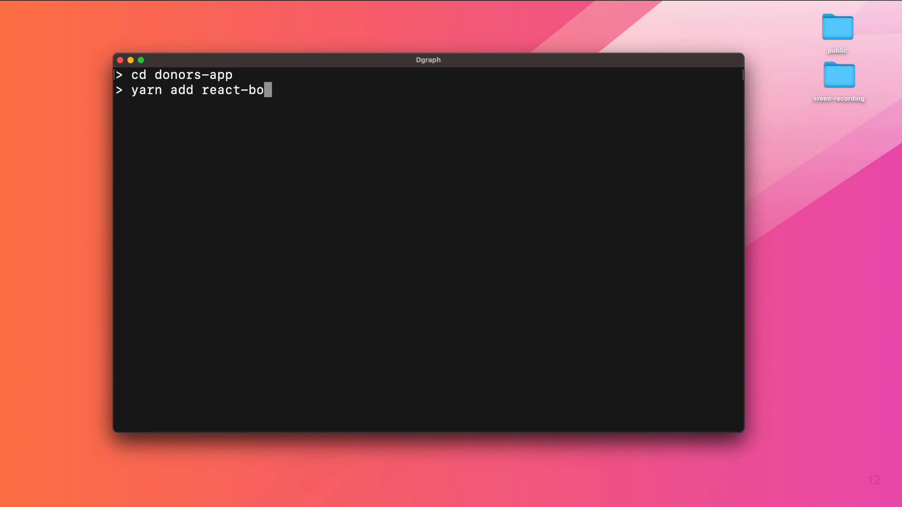
text(otstrap)
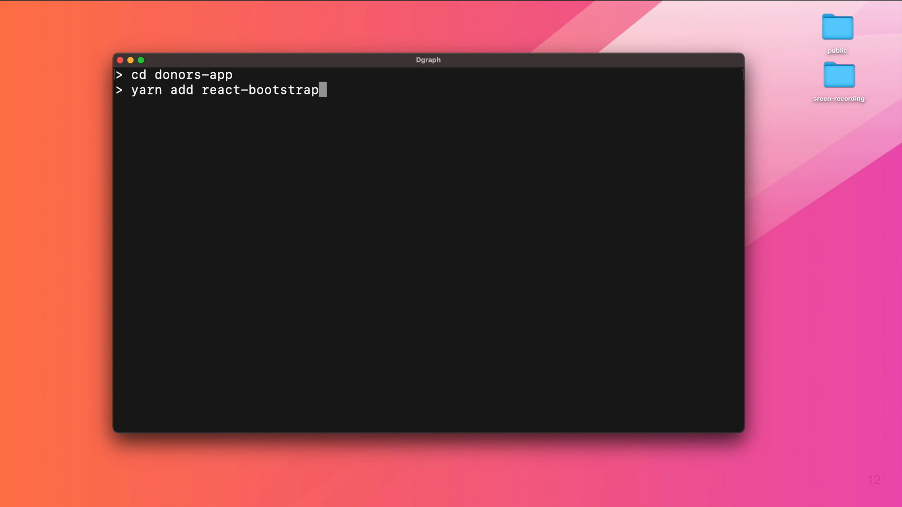
text(boot)
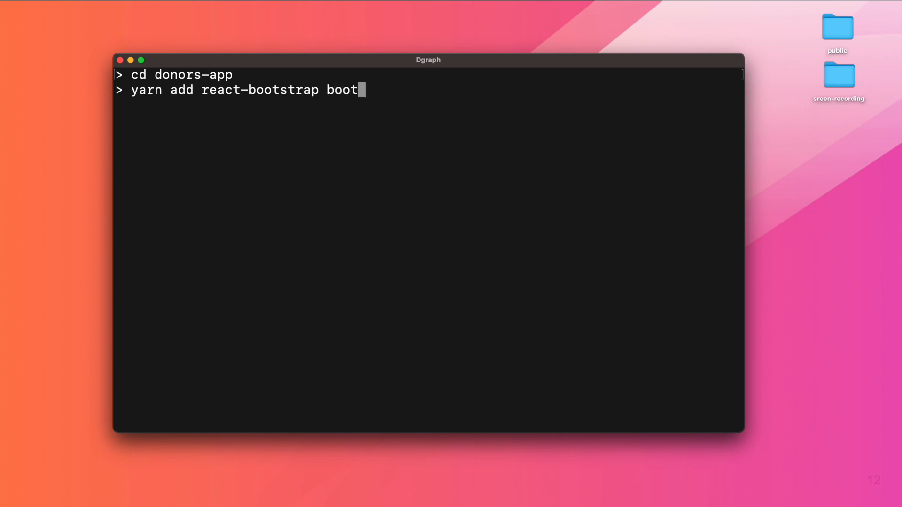
key(Return)
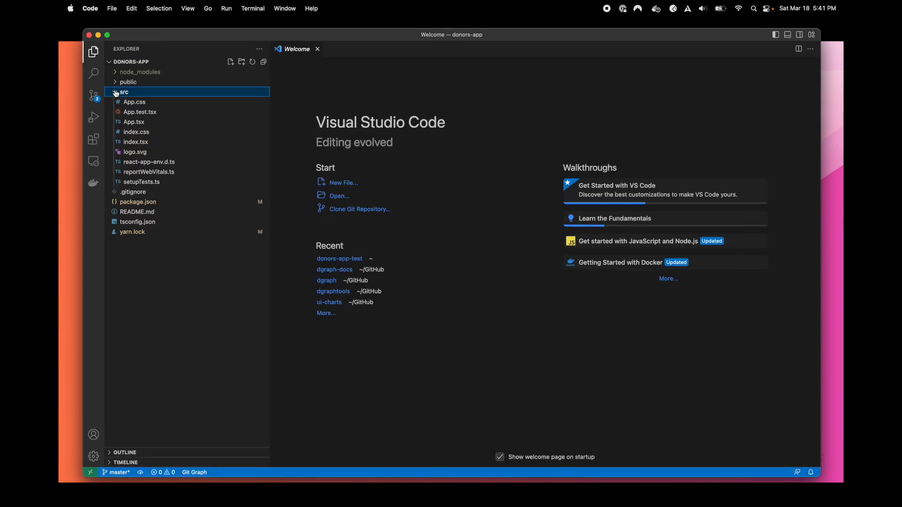
Add import 'bootstrap/dist/css/bootstrap.min.css' to src/index.tsx
click(124, 91)
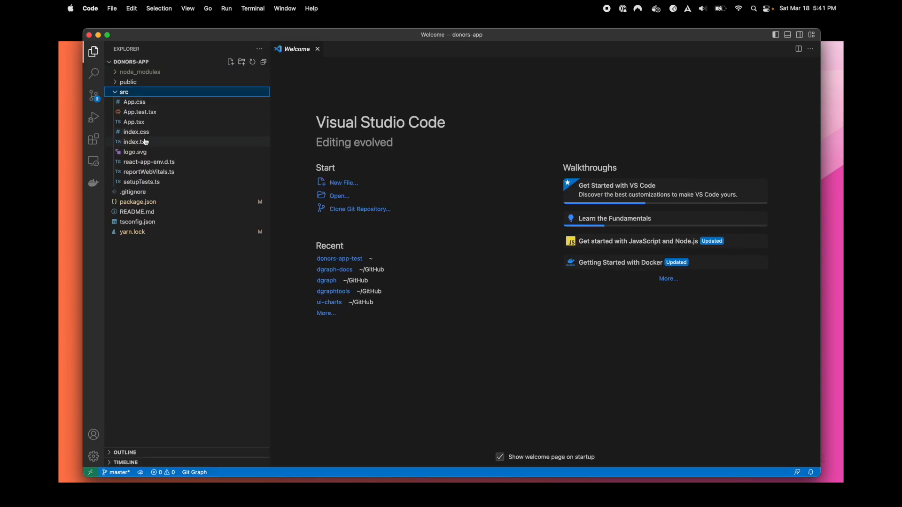
mouse_move(136, 142)
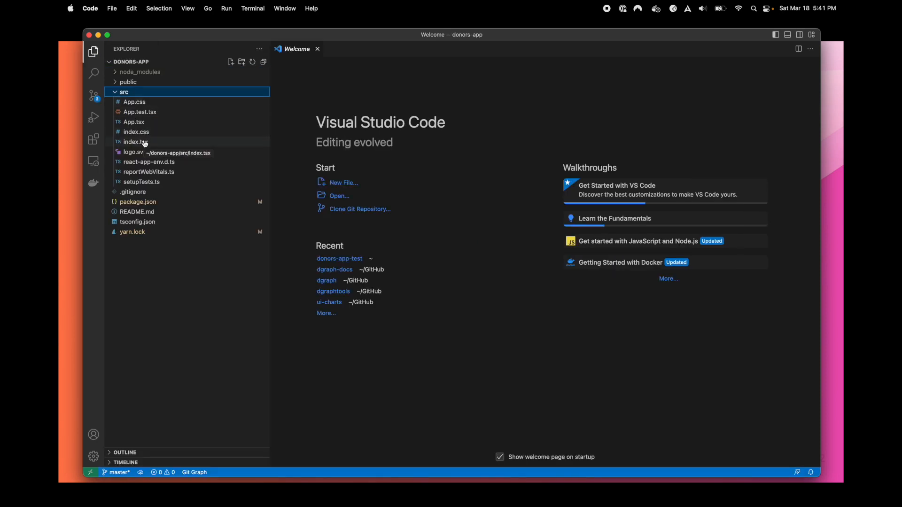
click(136, 142)
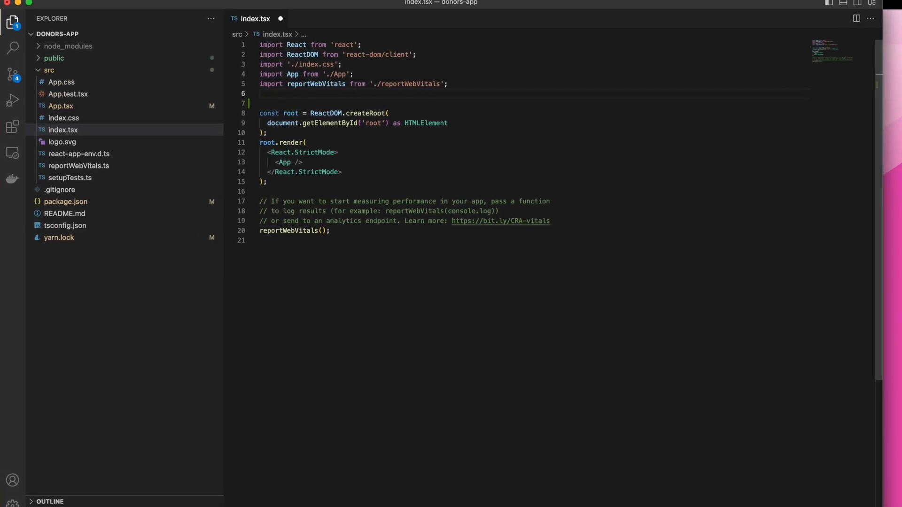
text(import 'bootstrap/dist/css/bo)
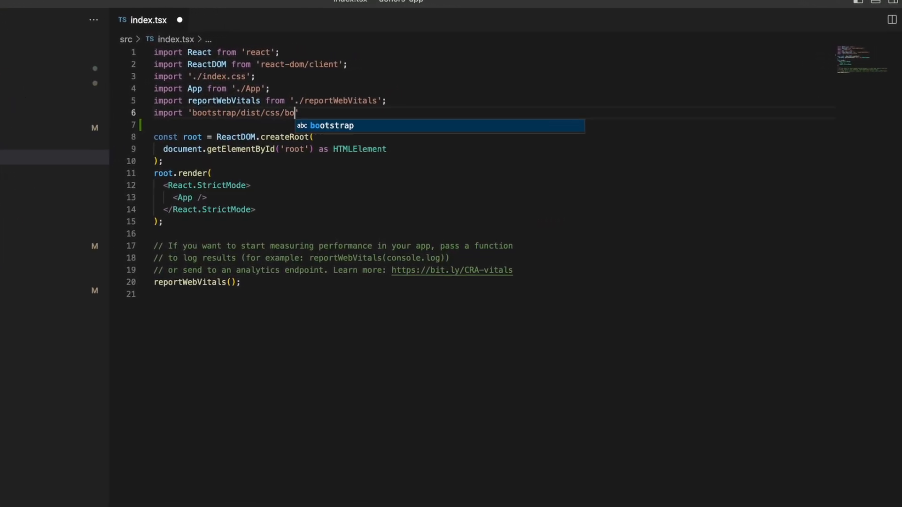
click(150, 26)
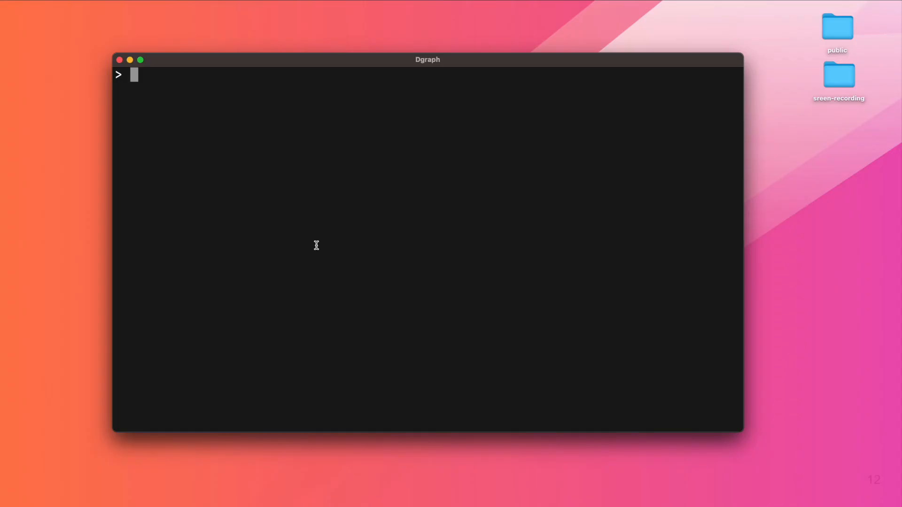
text(yarn add graphql)
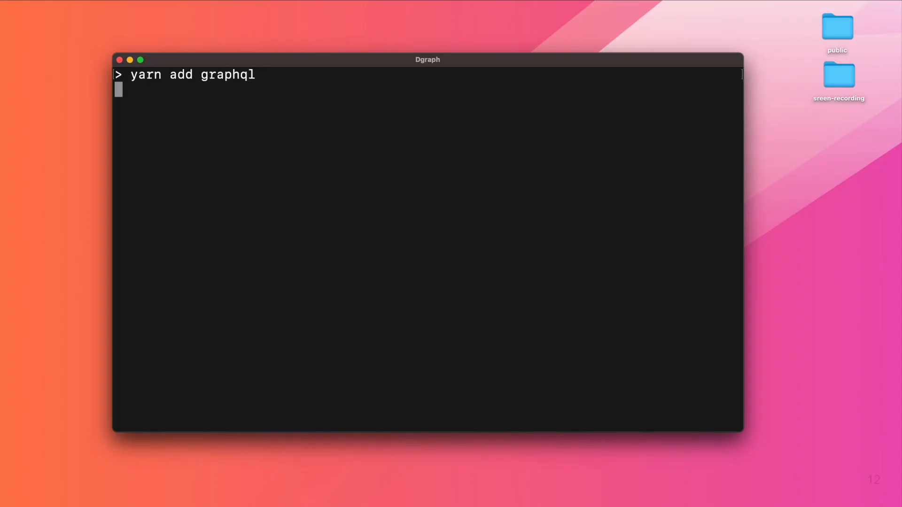
key(Return)
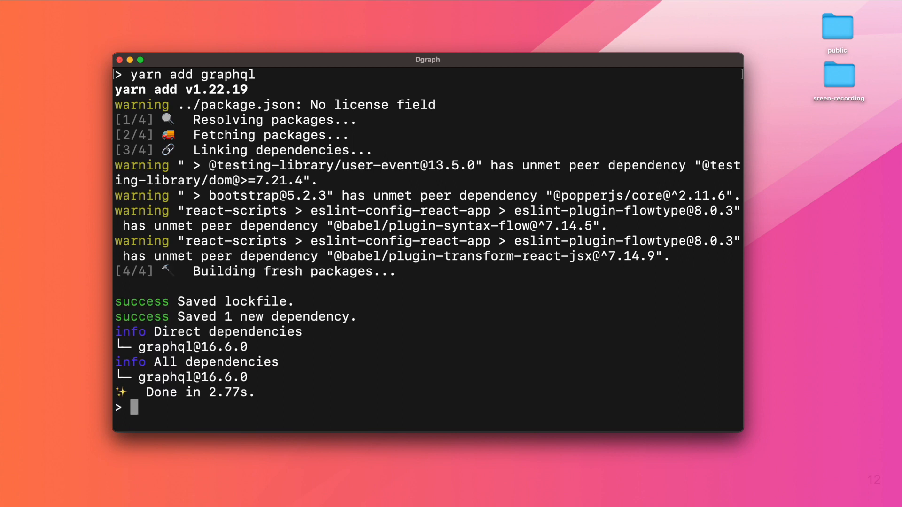
text(yarn add -D @graphql)
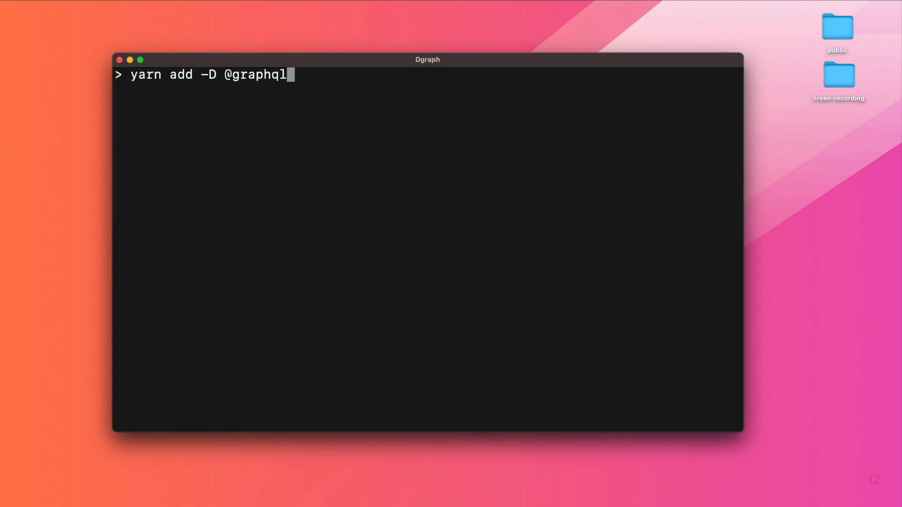
key(Return)
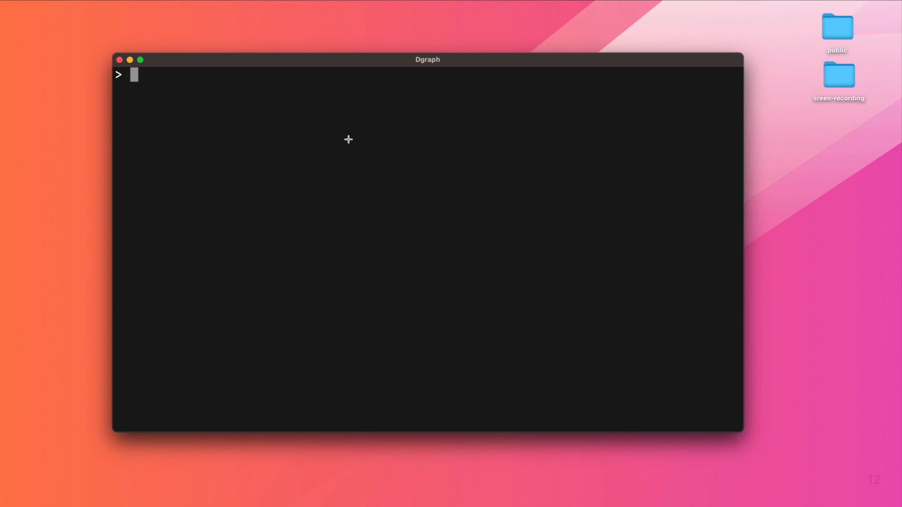
text(yarn add -D @graphq)
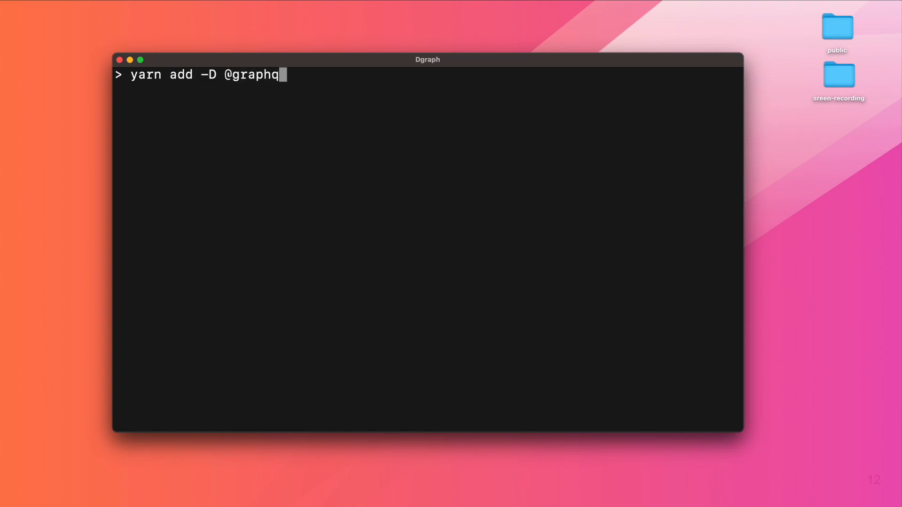
text(l-codegen/client-preset)
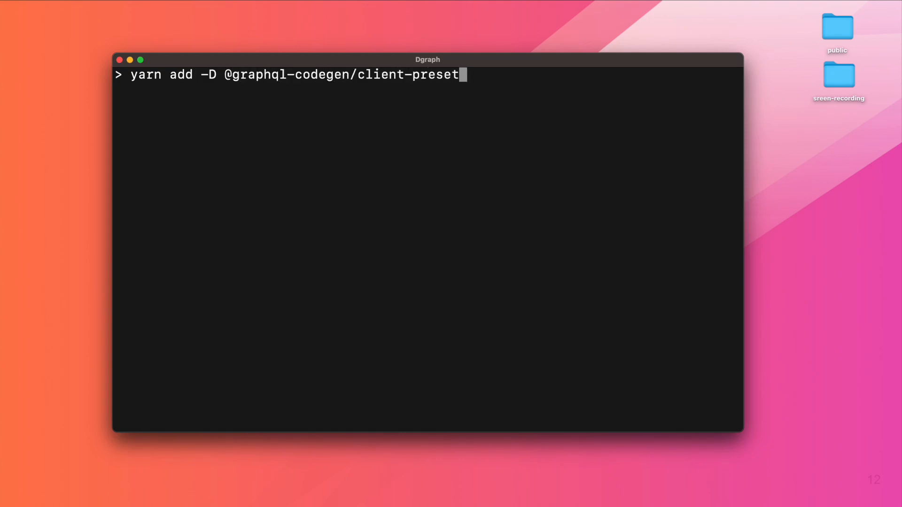
key(Return)
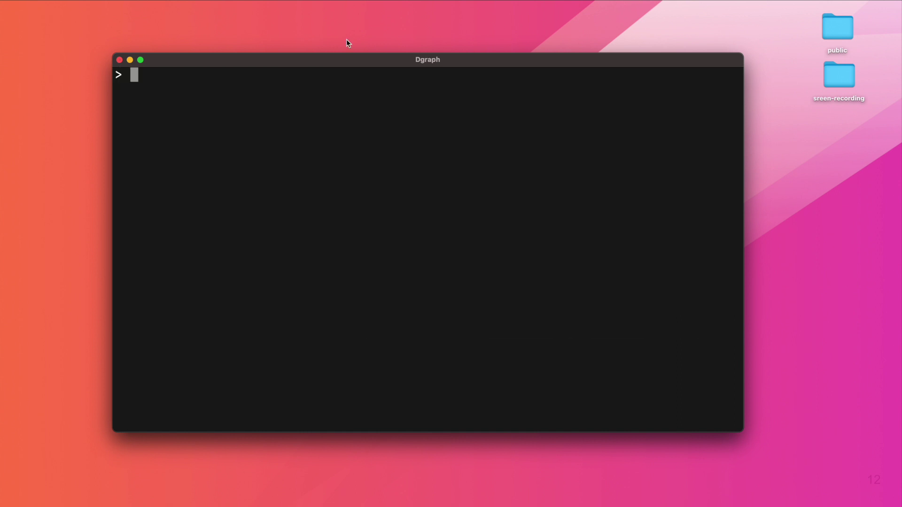
Start the graphql-code-generator init wizard and choose 'Application built with React'
text(yarn grap)
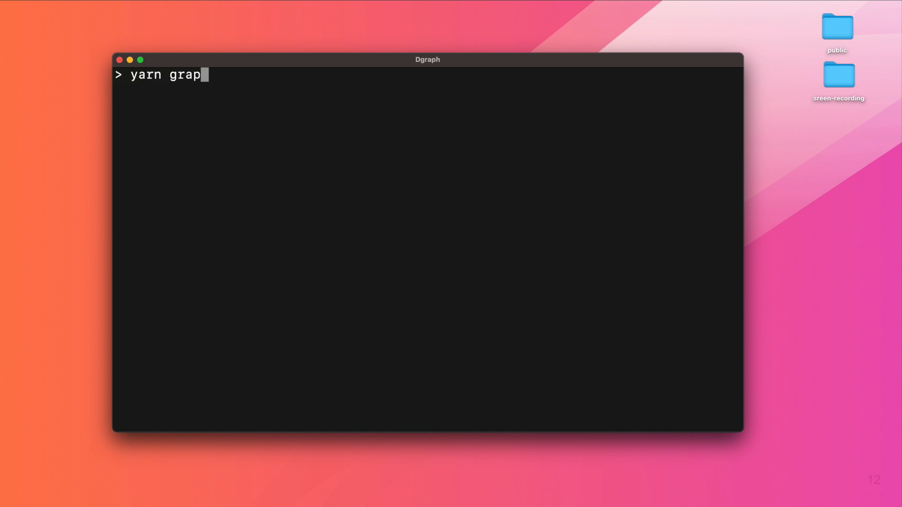
key(Return)
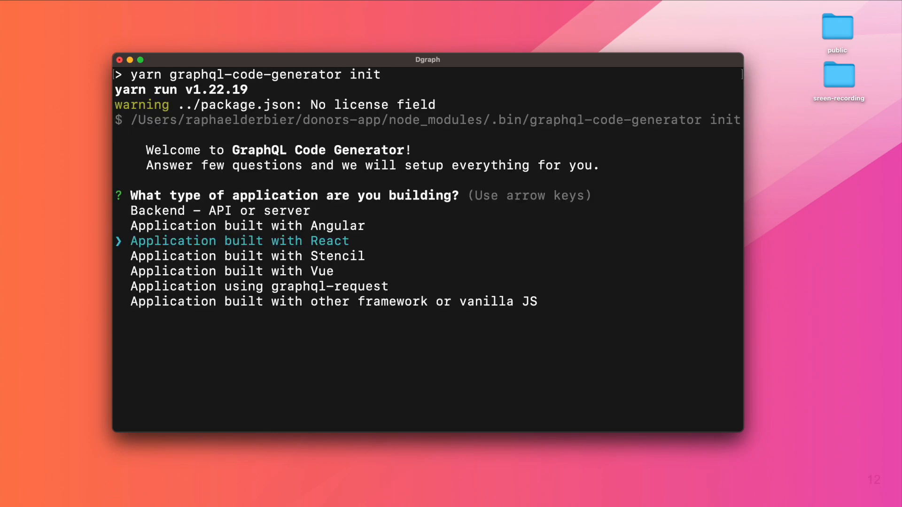
key(Return)
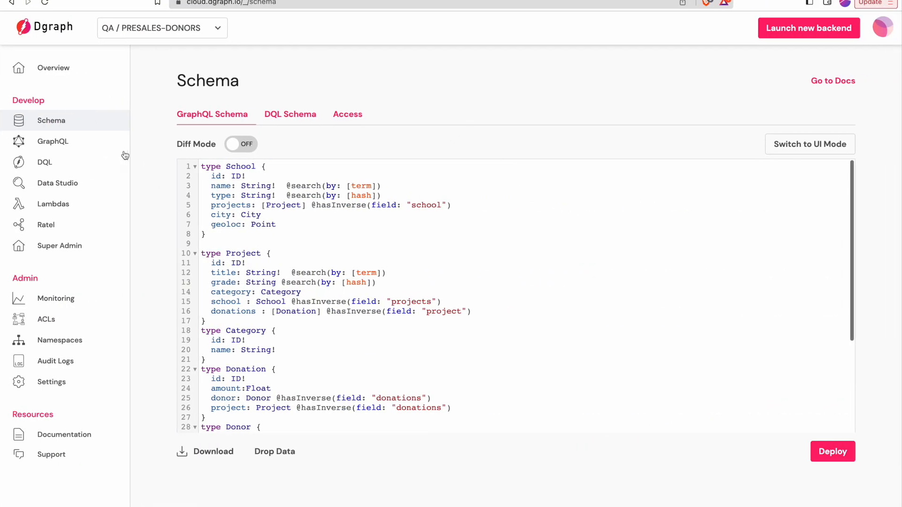
Show the backend overview and copy its GraphQL endpoint URL
click(53, 68)
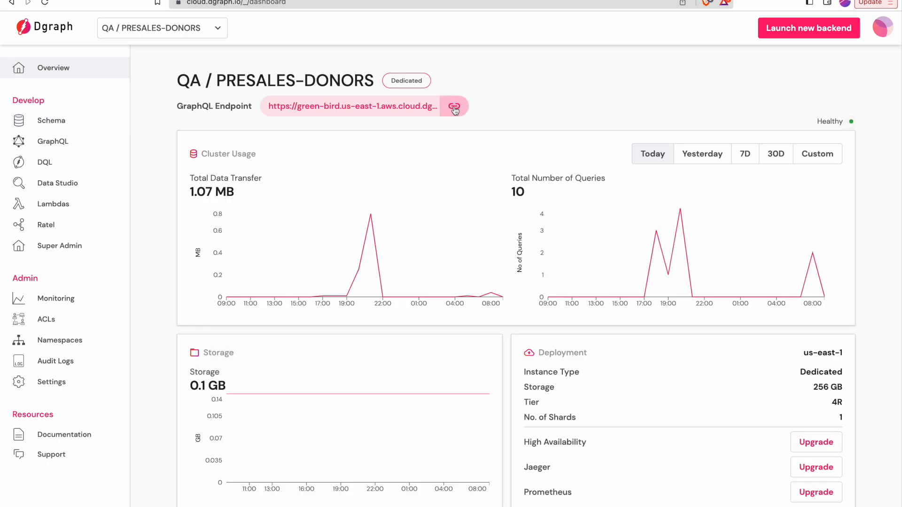
click(454, 106)
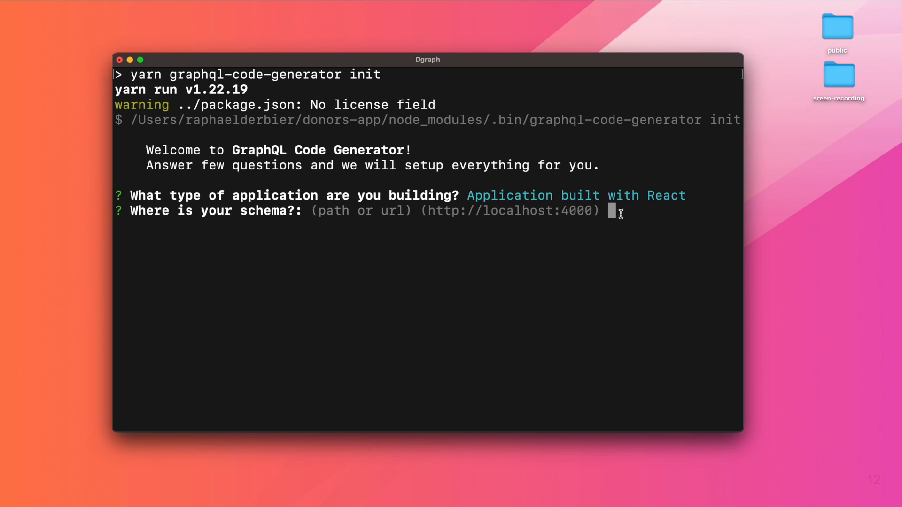
Give the wizard the green-bird Dgraph endpoint URL and src/**/*.ts as the operations pattern
text(https://green-bird.us-east-1.aws.cloud.dgraph.io/graphql)
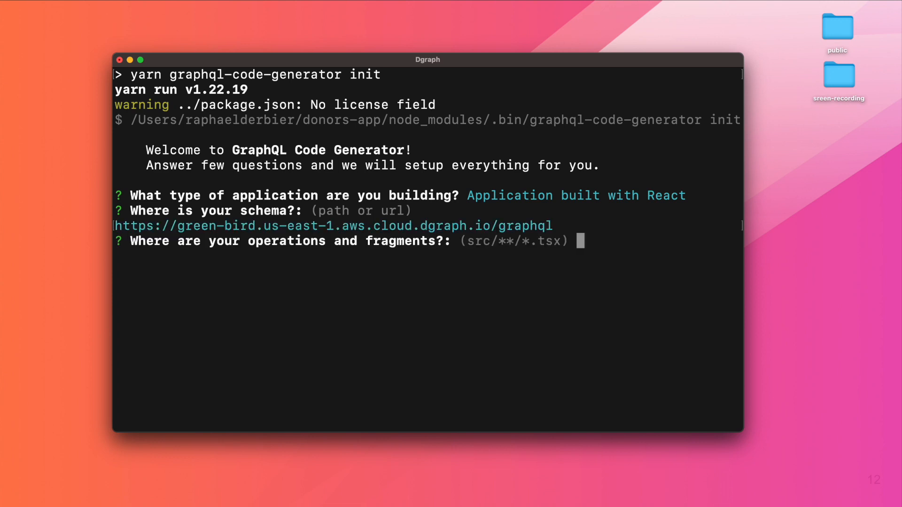
text(sr)
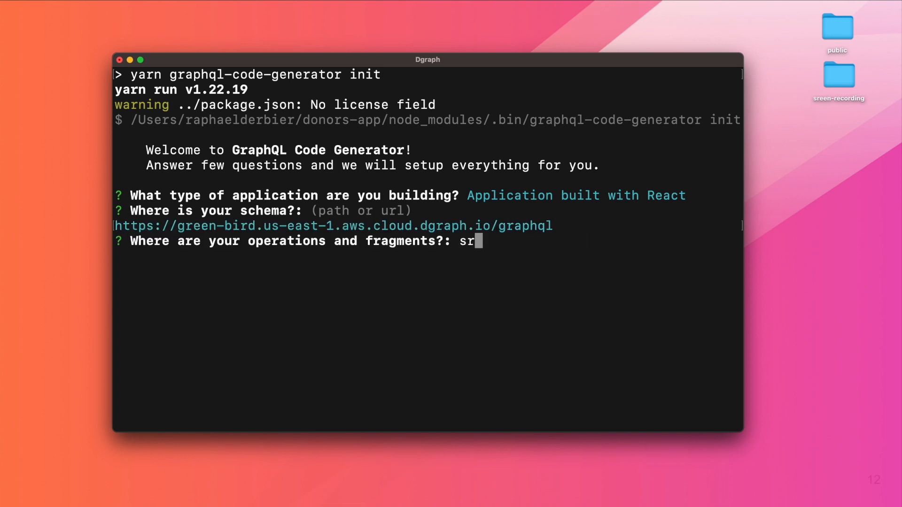
text(c/**)
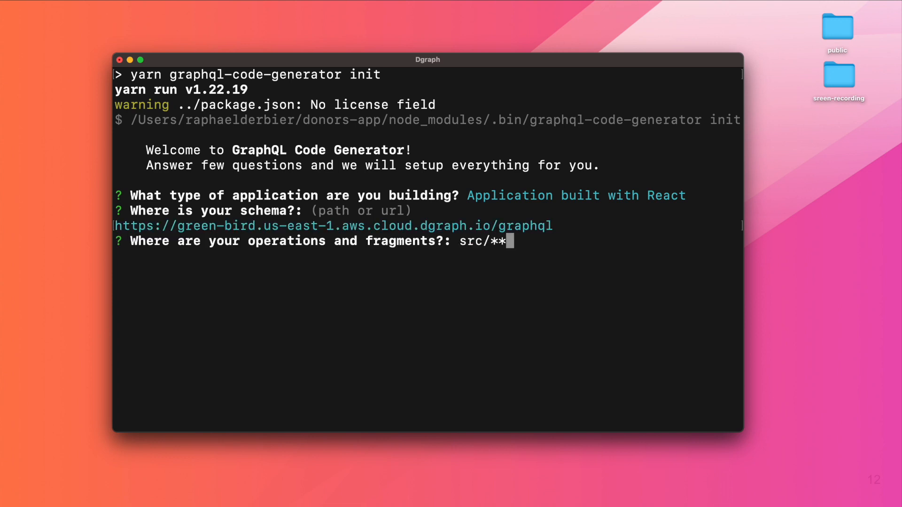
text(/*.ts)
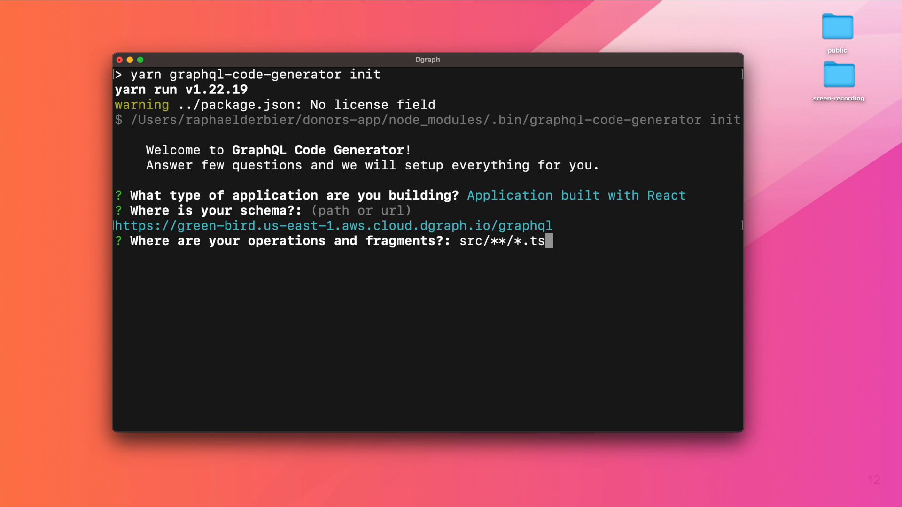
key(Return)
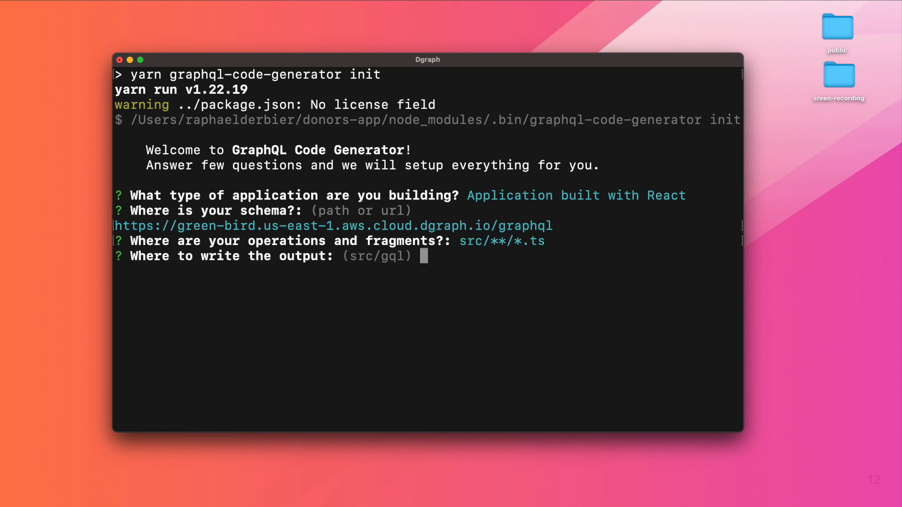
Set ./src/gql/ as output, decline introspection, accept the codegen script name and start yarn
text(./src)
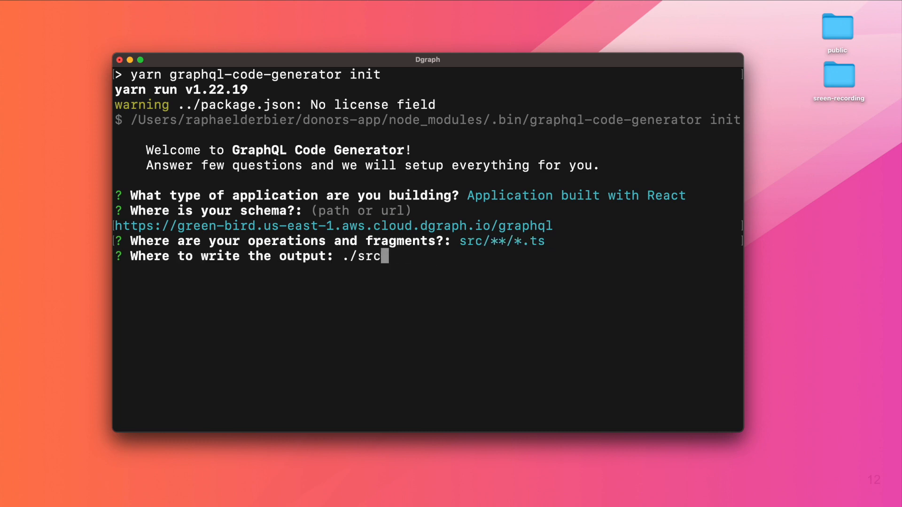
text(/gql)
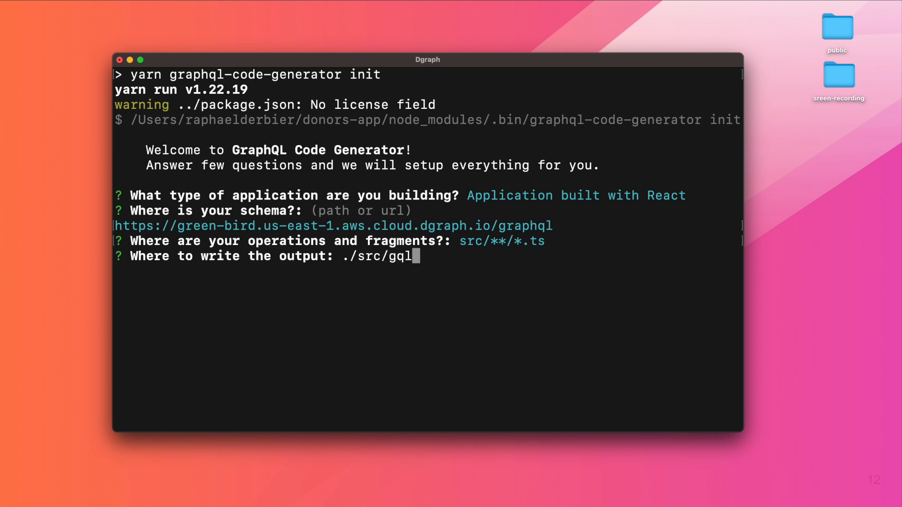
key(Return)
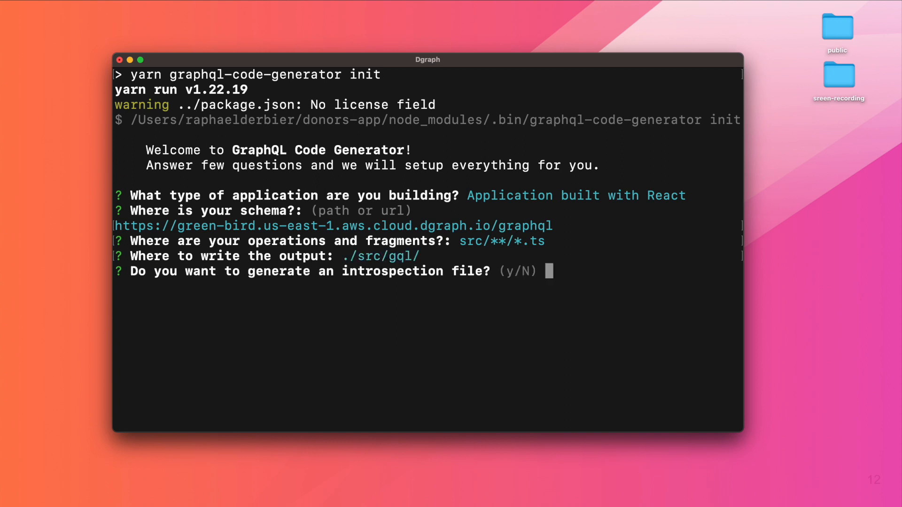
key(Return)
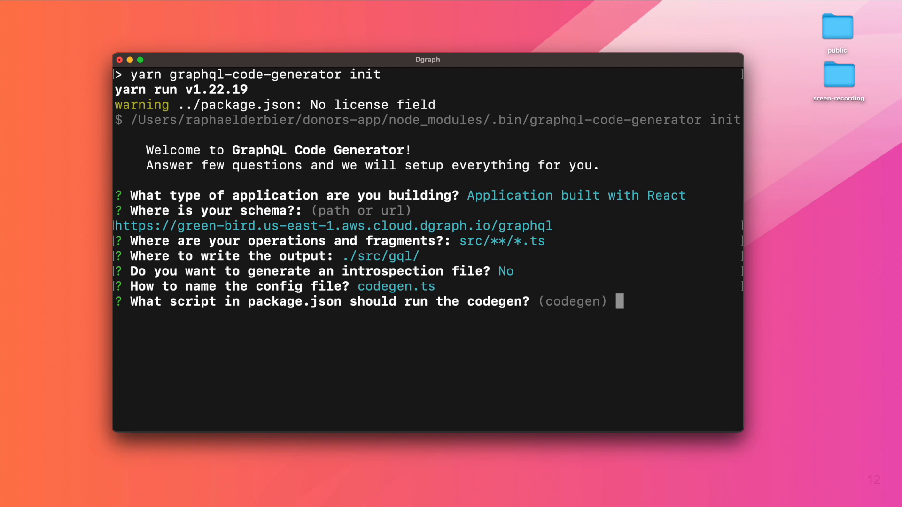
key(Return)
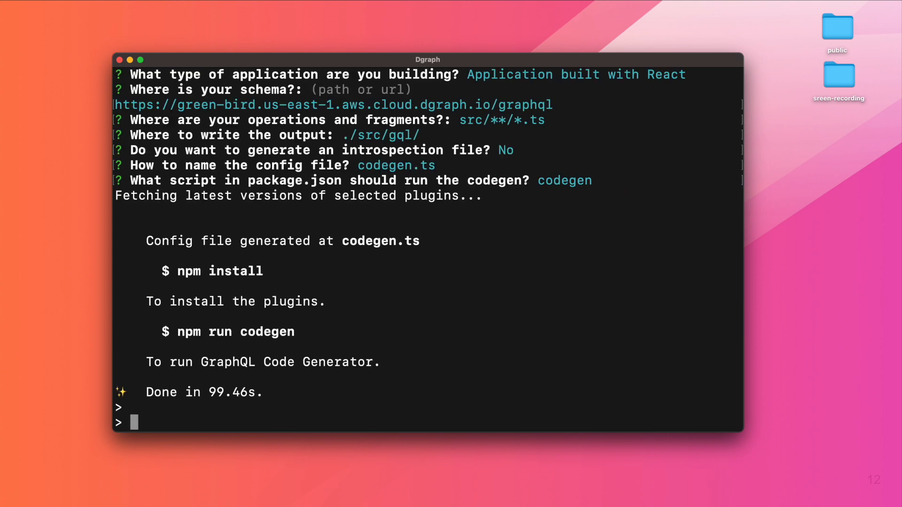
text(yar)
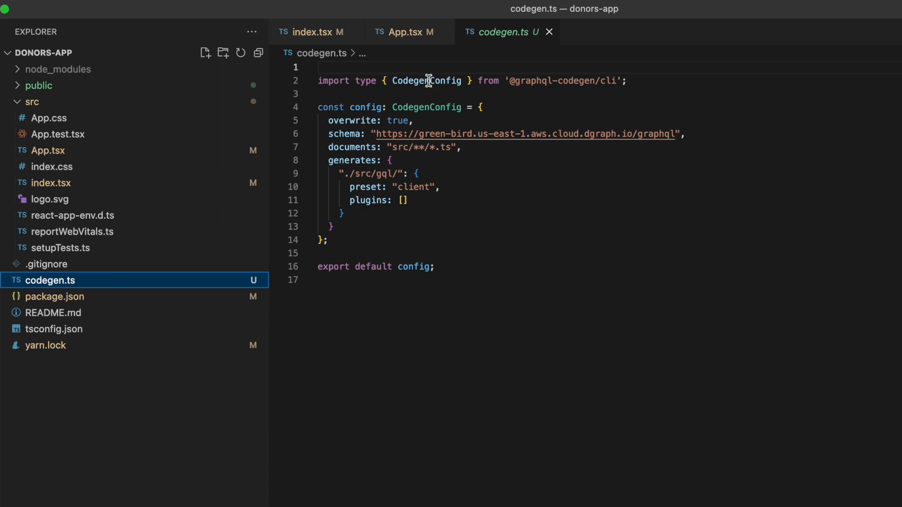
mouse_move(399, 210)
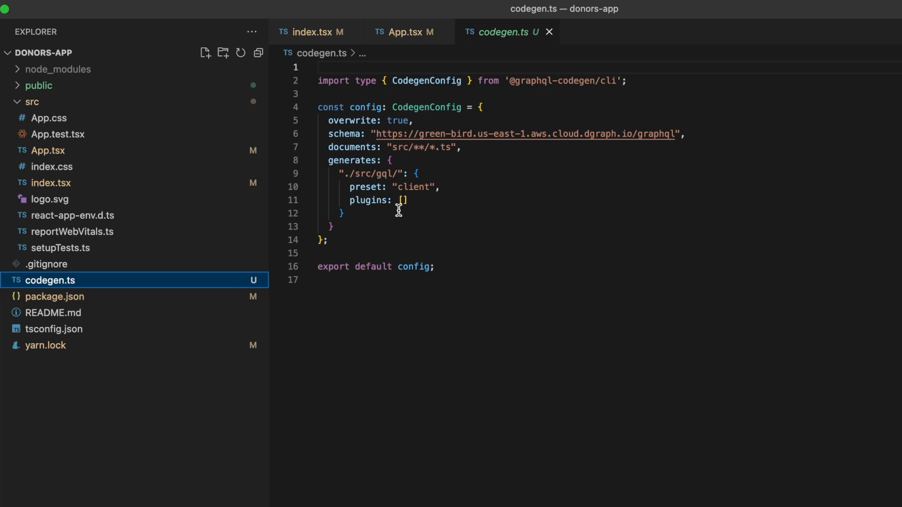
mouse_move(423, 167)
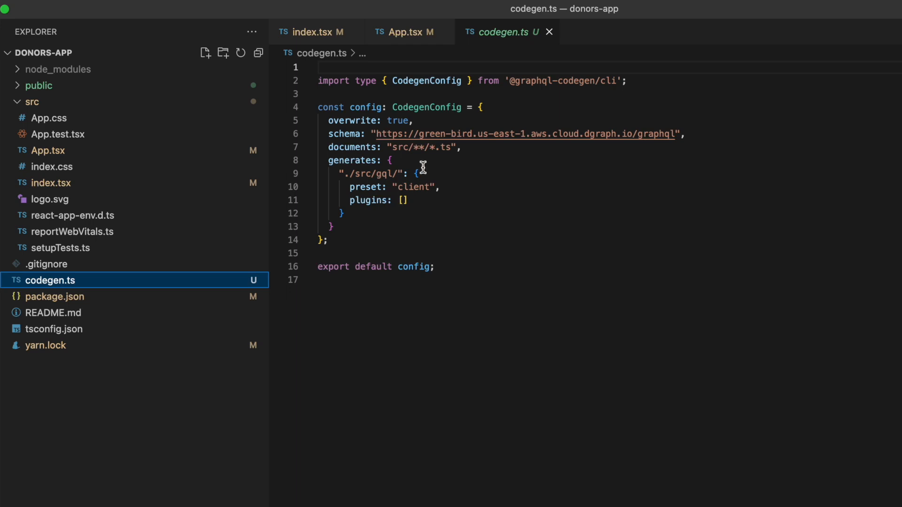
mouse_move(436, 167)
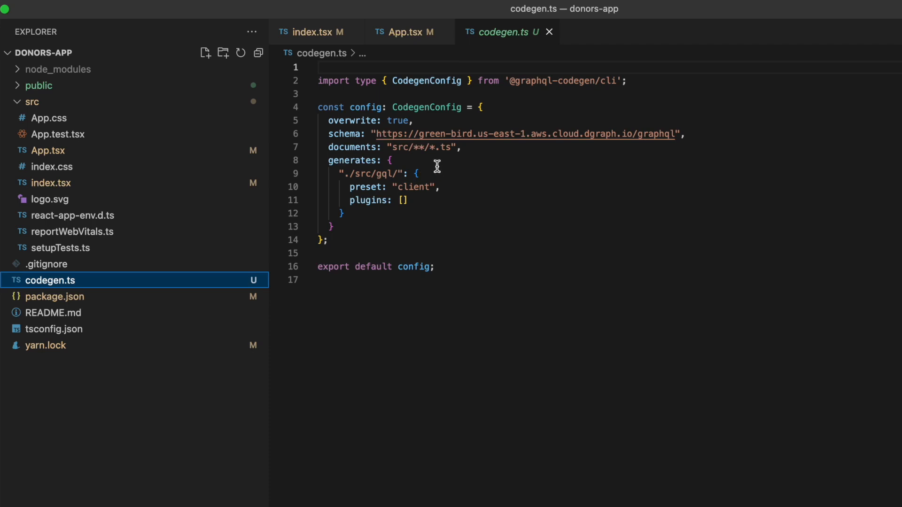
Add presetConfig: { fragmentMasking: false } after preset: "client" in codegen.ts
key(enter)
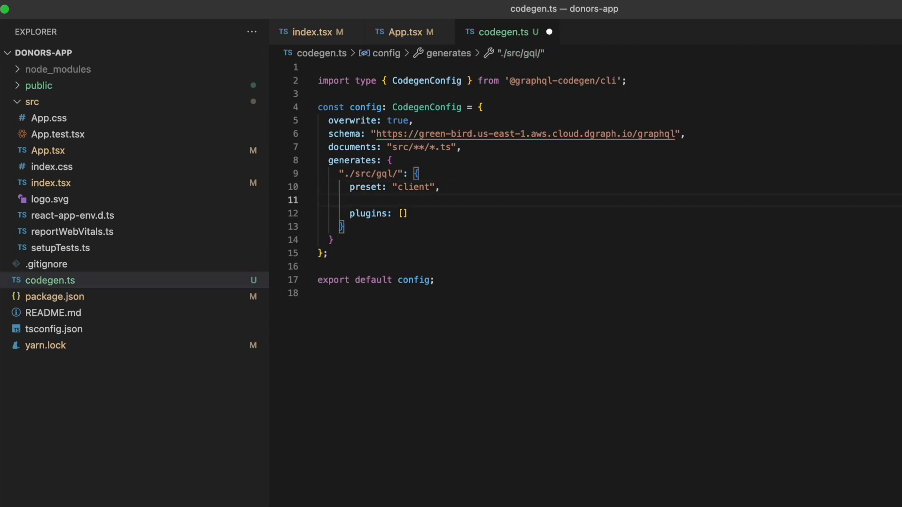
text(presetConfig)
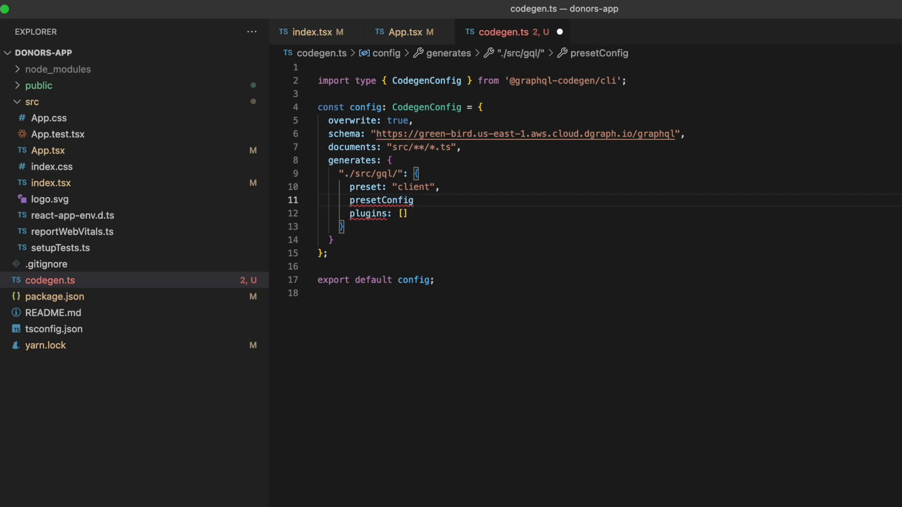
text(: {)
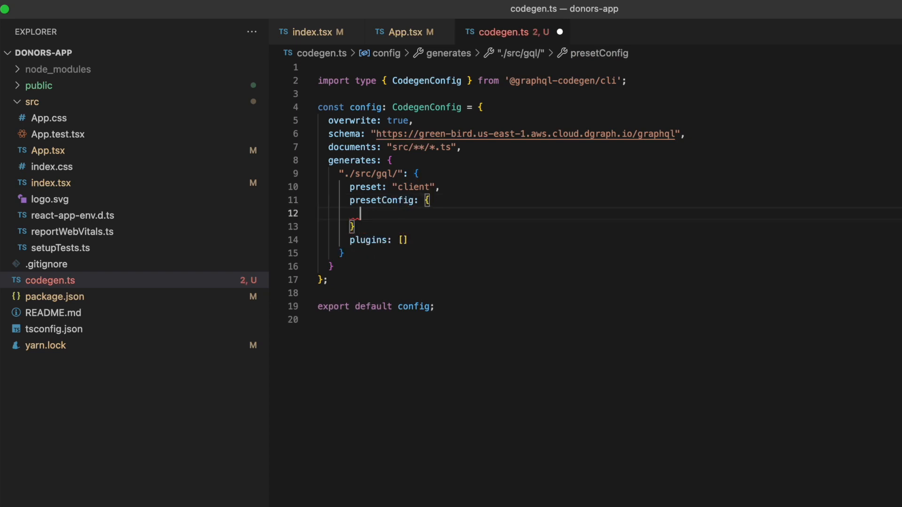
text(fragmentMasking: false)
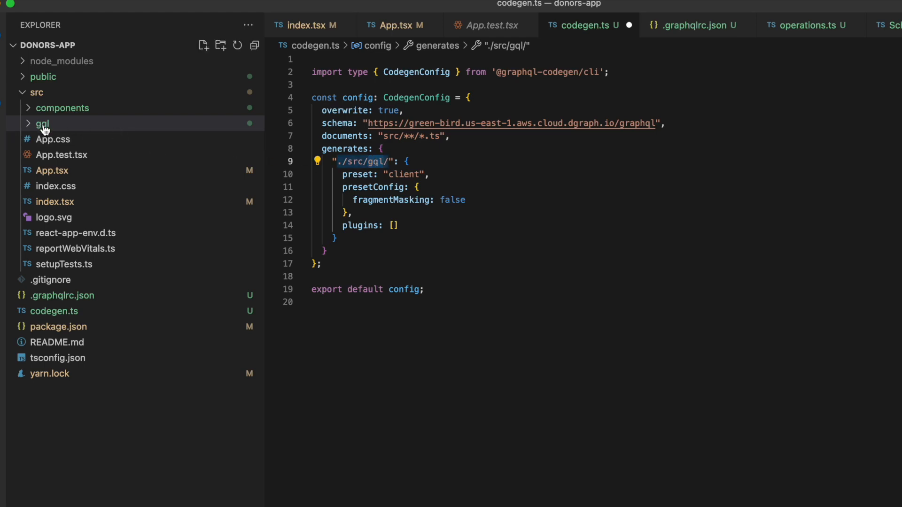
Find 'graphql lang' in Extensions and show GraphQL: Language Feature Support
click(40, 10)
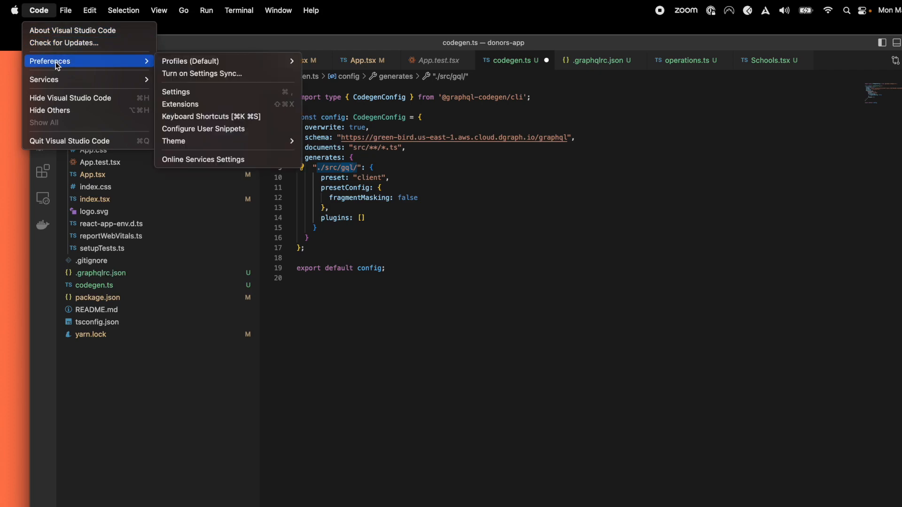
click(181, 105)
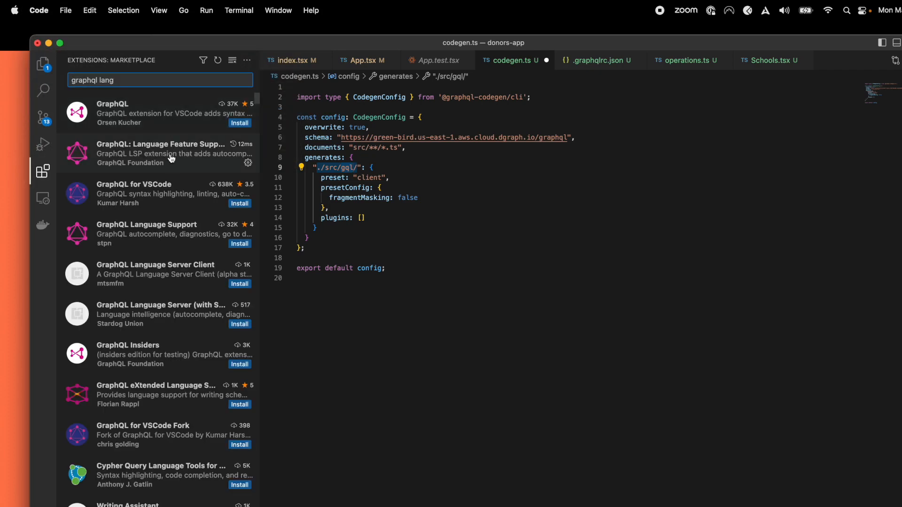
click(167, 153)
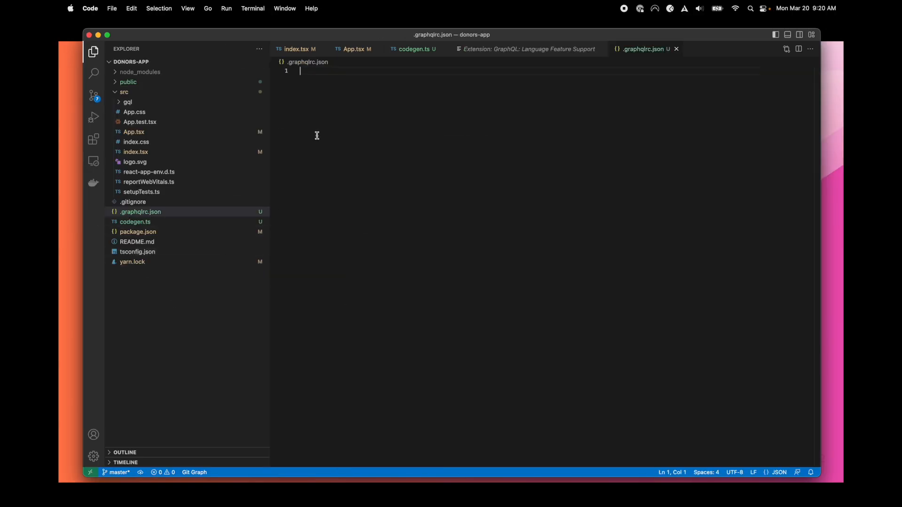
Add a "documents": "src/**/*.ts" entry after the schema URL in .graphqlrc.json
text({})
text("schema" :)
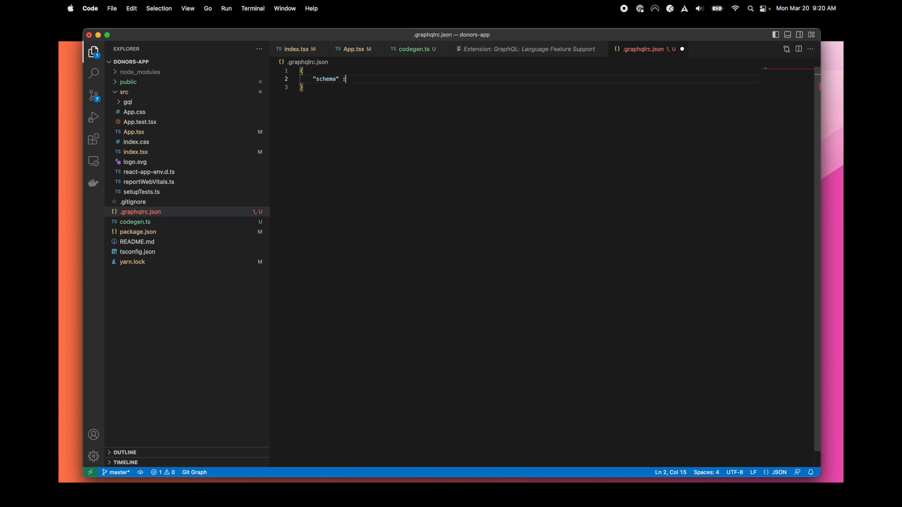
text(")
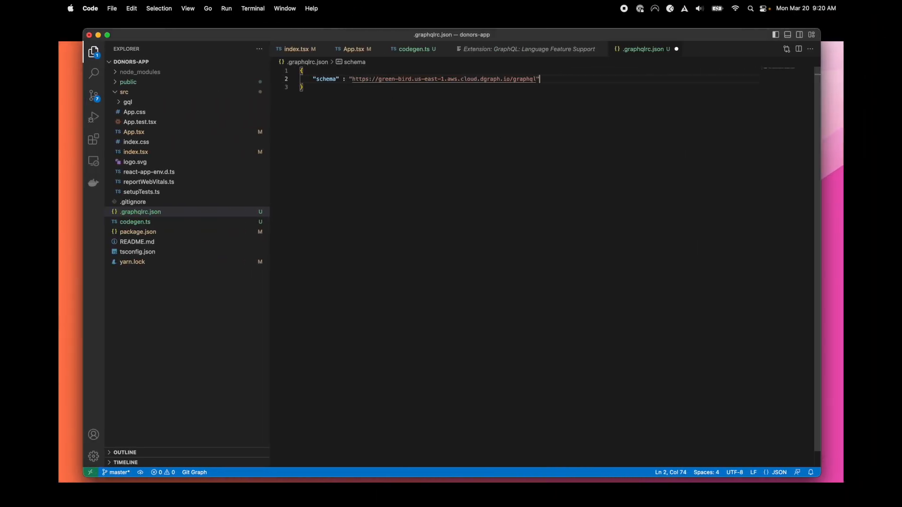
text(,)
text("document)
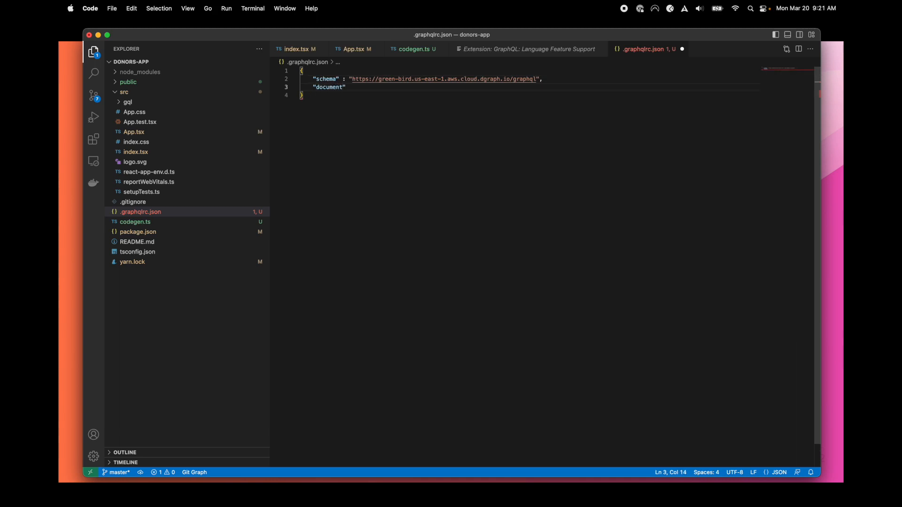
text(s":)
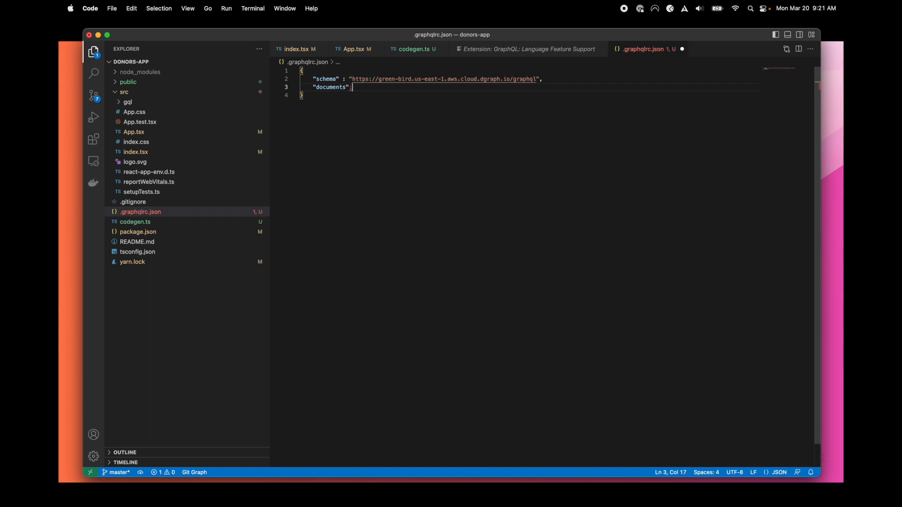
key(Backspace)
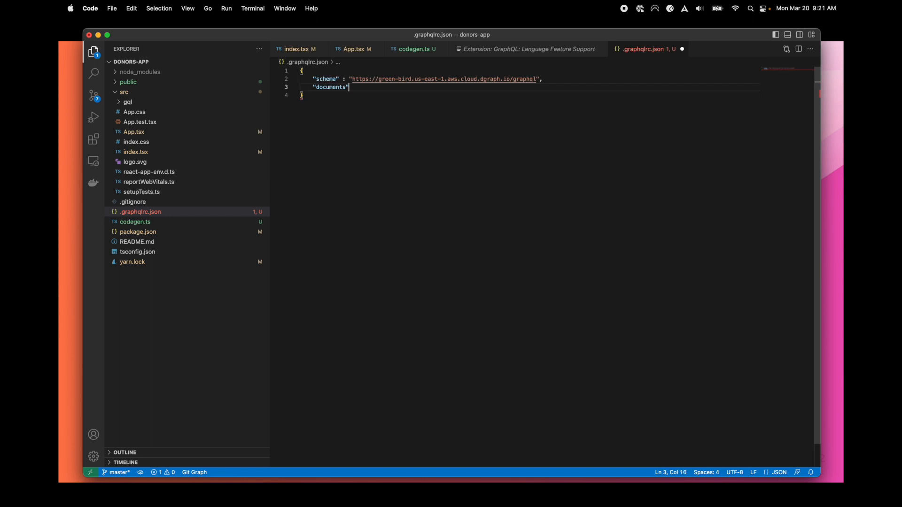
text(:"")
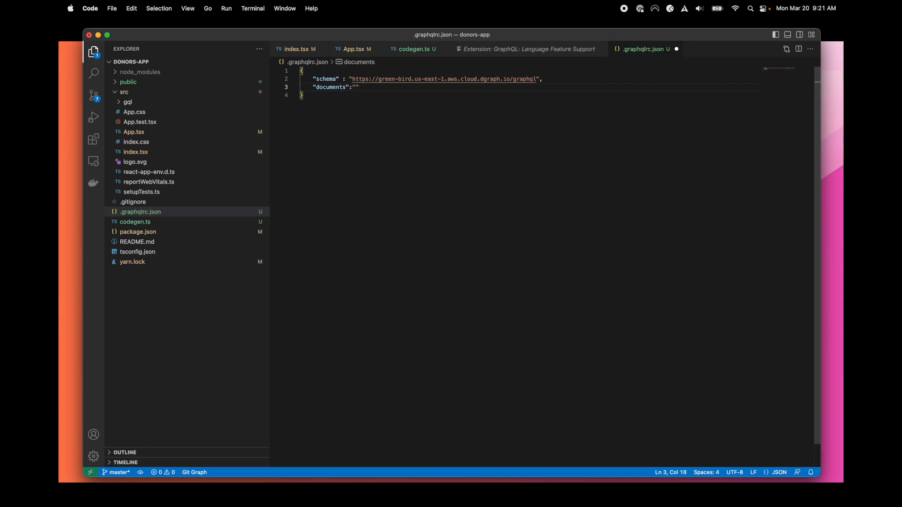
text(src/)
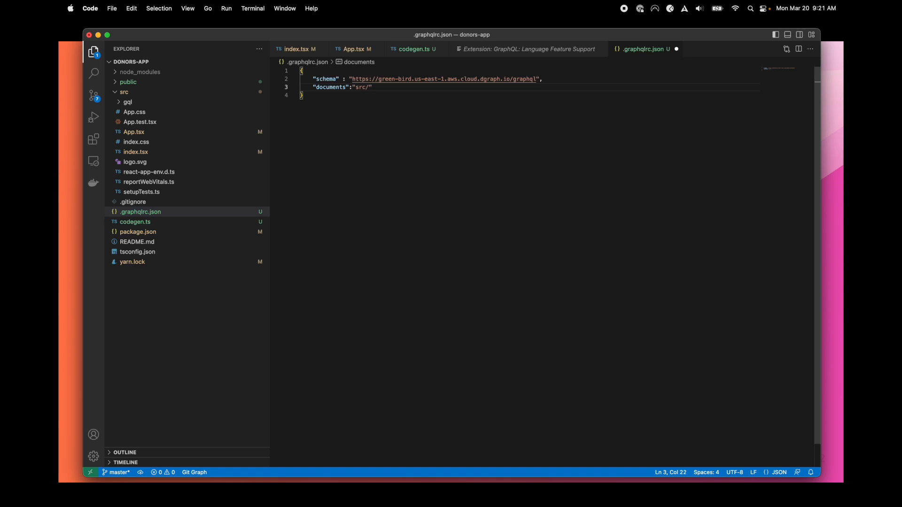
text(**/*.)
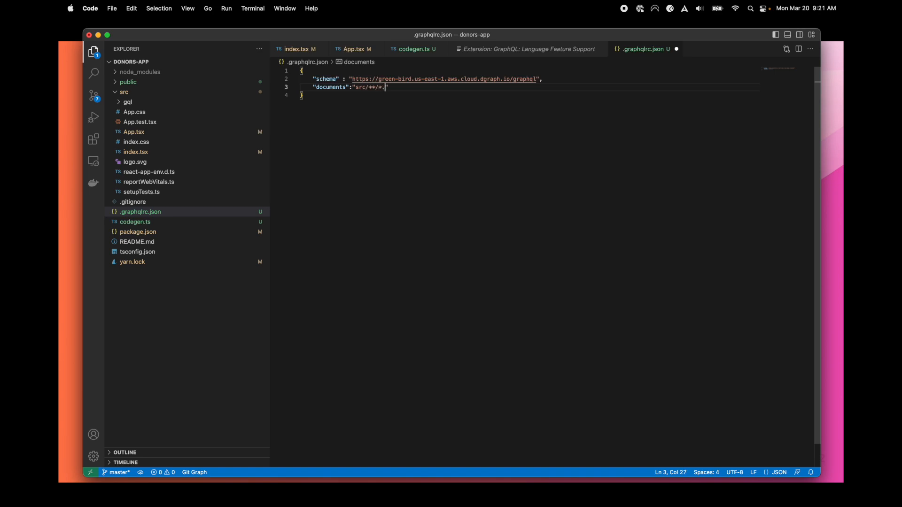
text(ts)
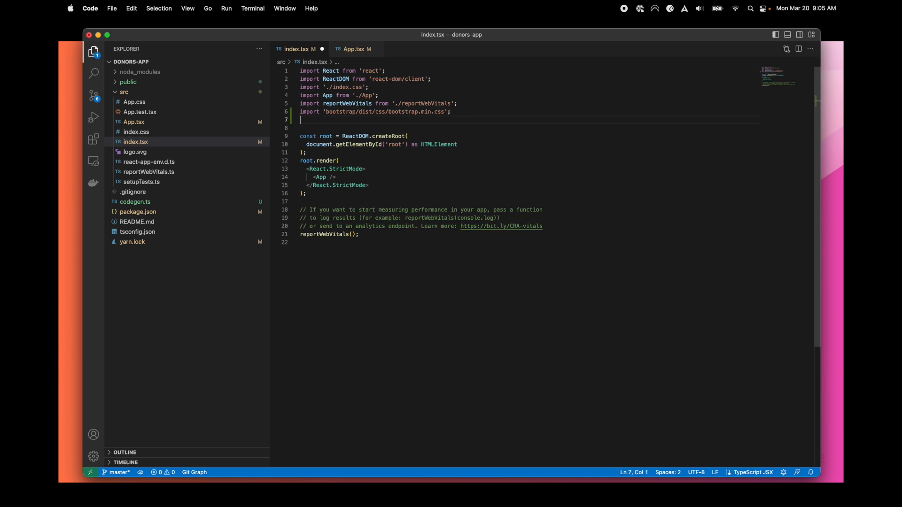
Import createClient and Provider from 'urql' and begin const client = createClient({ url })
text(import {createClient, Provider} from 'urql';)
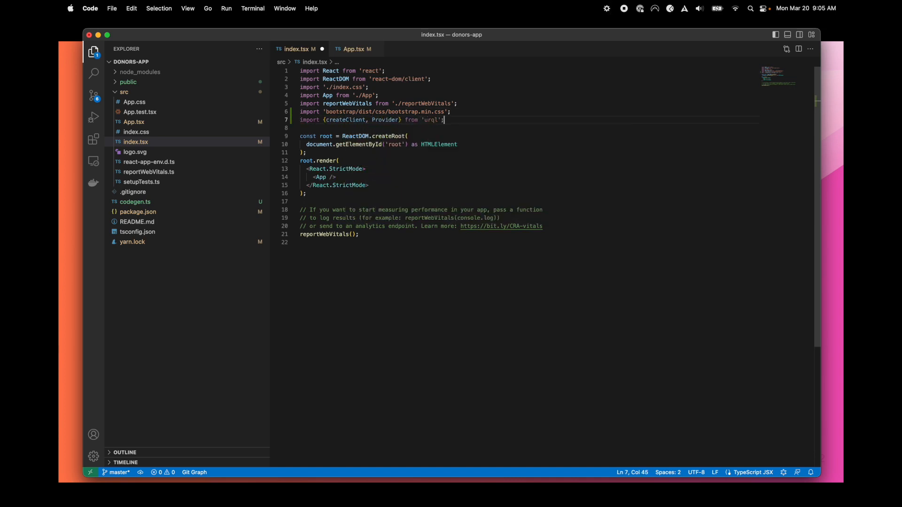
mouse_move(452, 125)
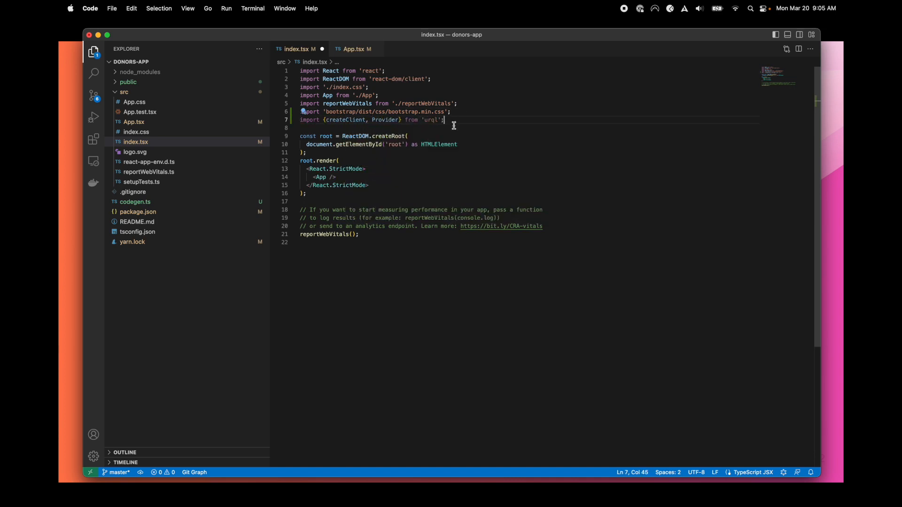
mouse_move(367, 159)
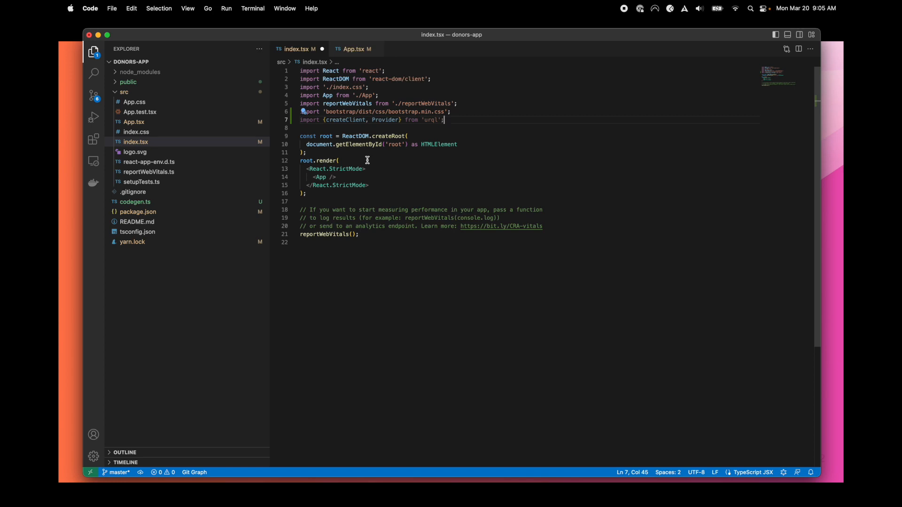
text(const client)
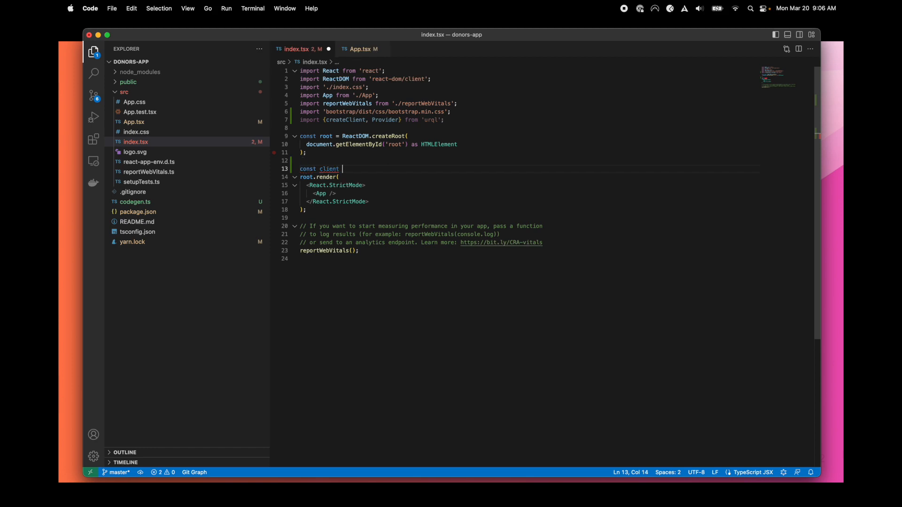
text(= createClient)
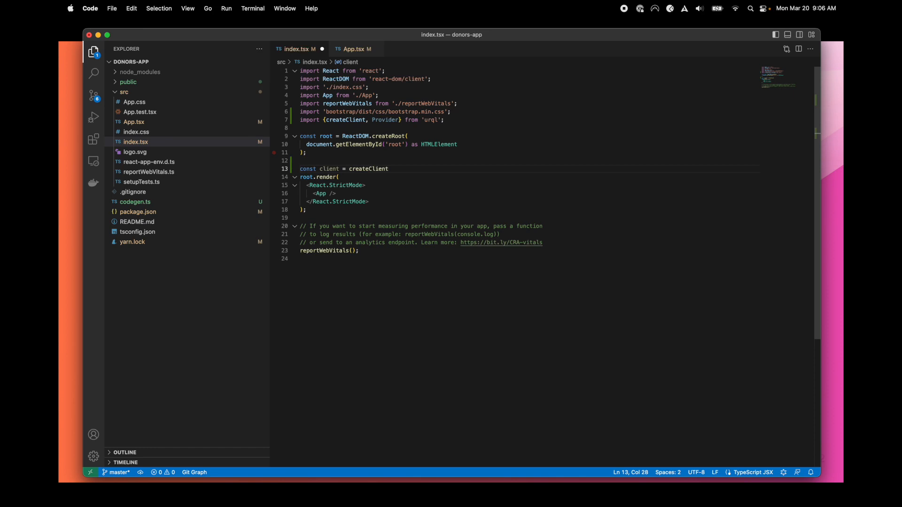
text(()
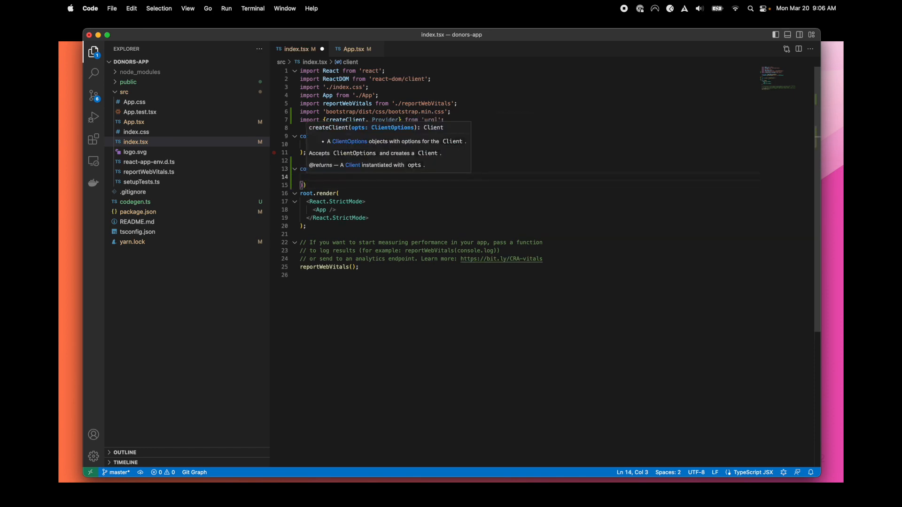
text(url)
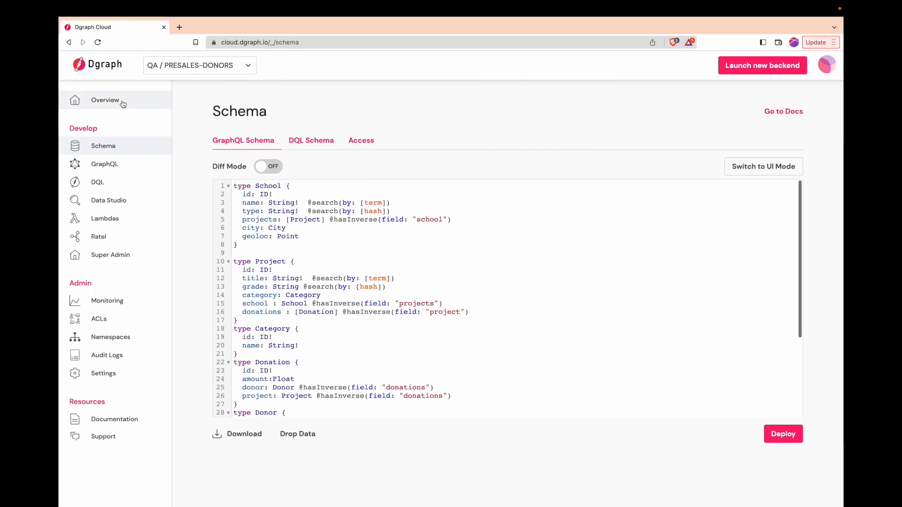
Copy the backend's GraphQL endpoint address from the Dgraph Cloud Overview page
click(104, 99)
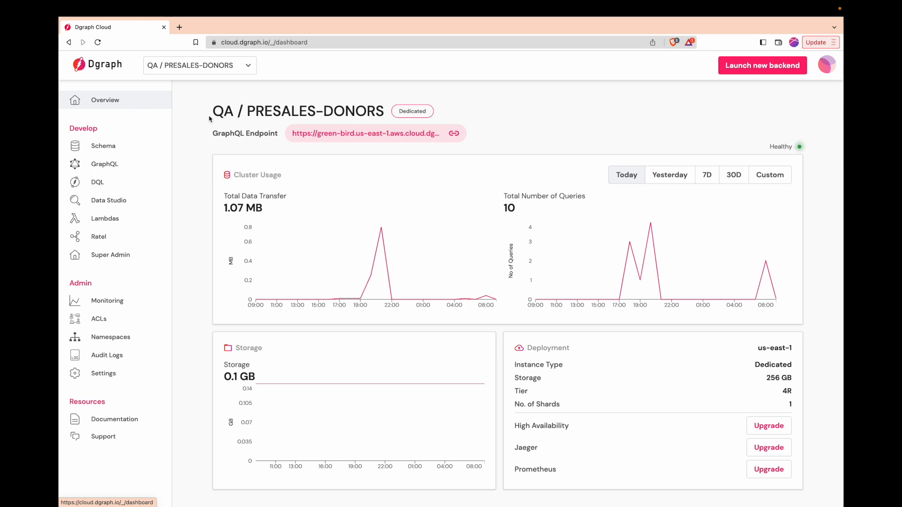
click(454, 133)
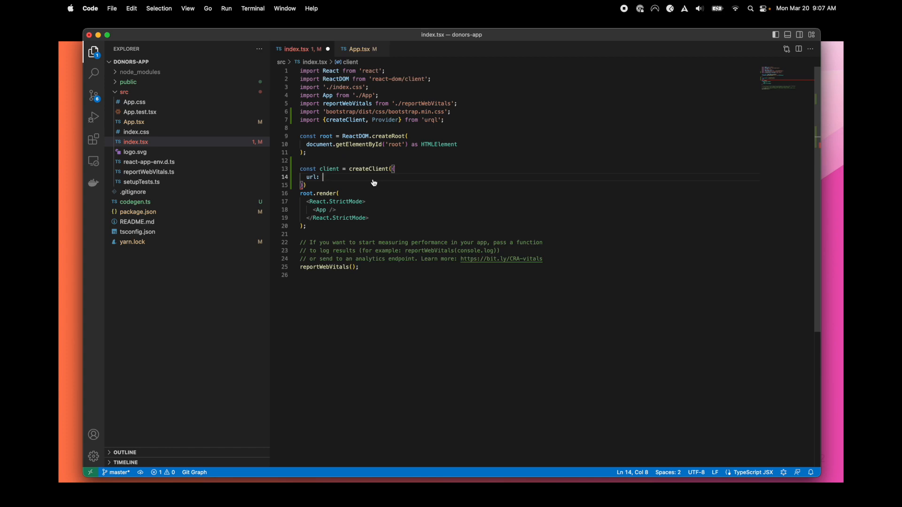
Set the client url to the green-bird Dgraph endpoint and wrap <App /> in <Provider value={client}>
text("https://green-bird.us-east-1.aws.cloud.dgraph.io/graphql")
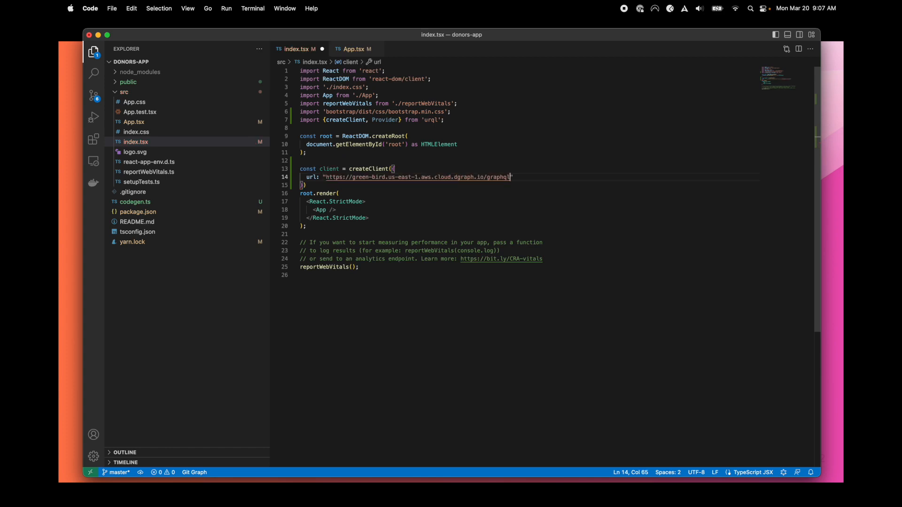
key(enter)
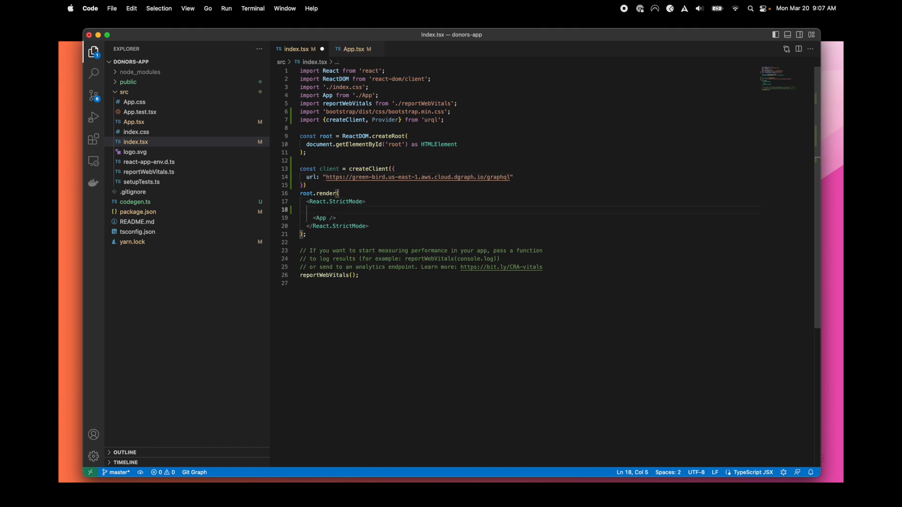
text(Provider)
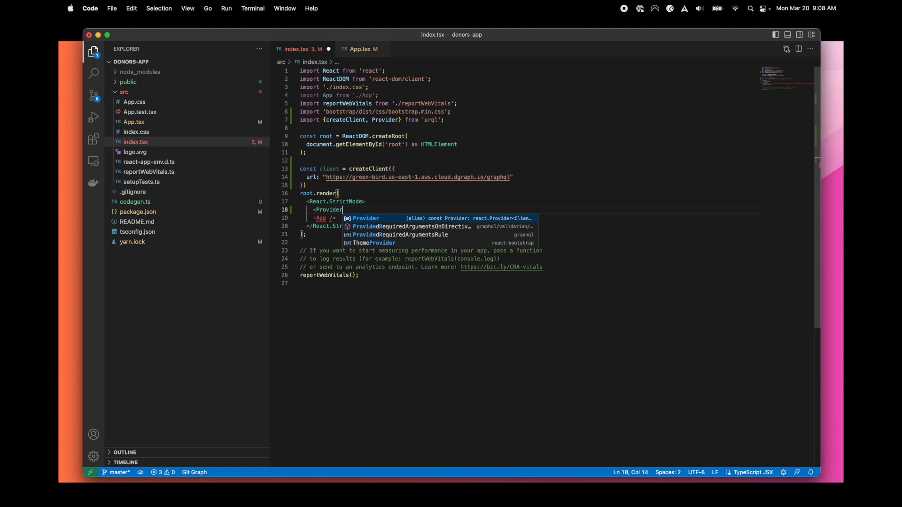
text(value={)
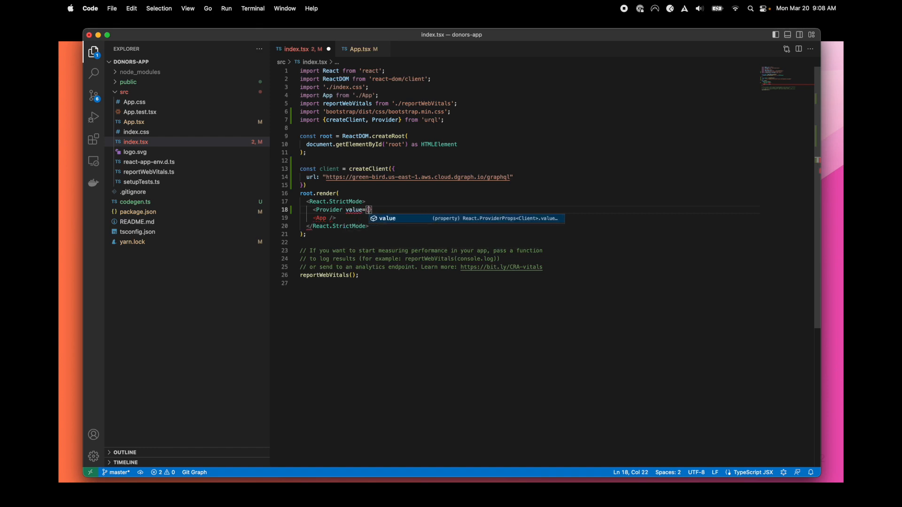
text(client)
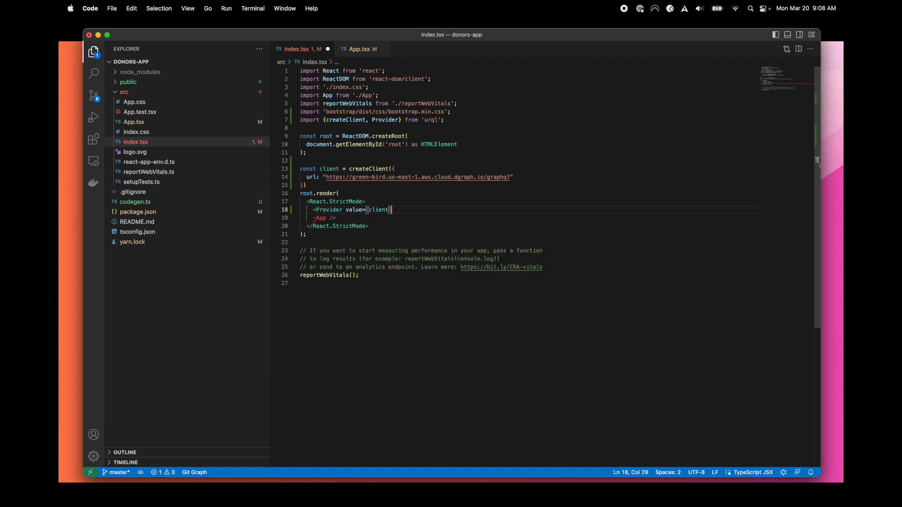
text(</Provider>)
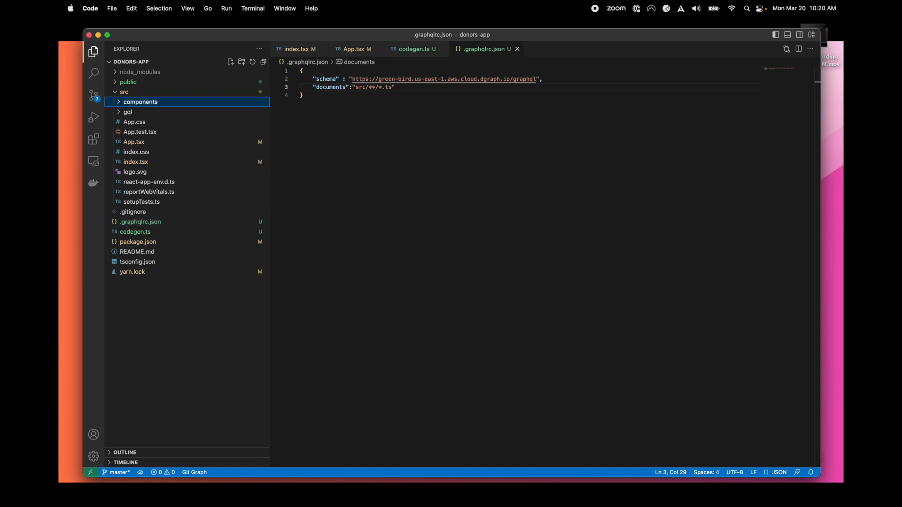
Create a new operations.ts file inside src/components
right_click(140, 101)
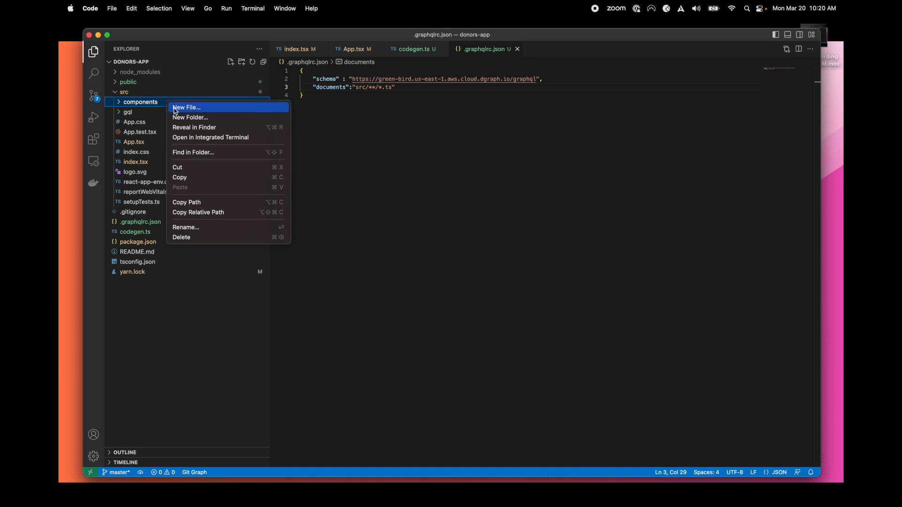
click(186, 107)
text(operations.ts)
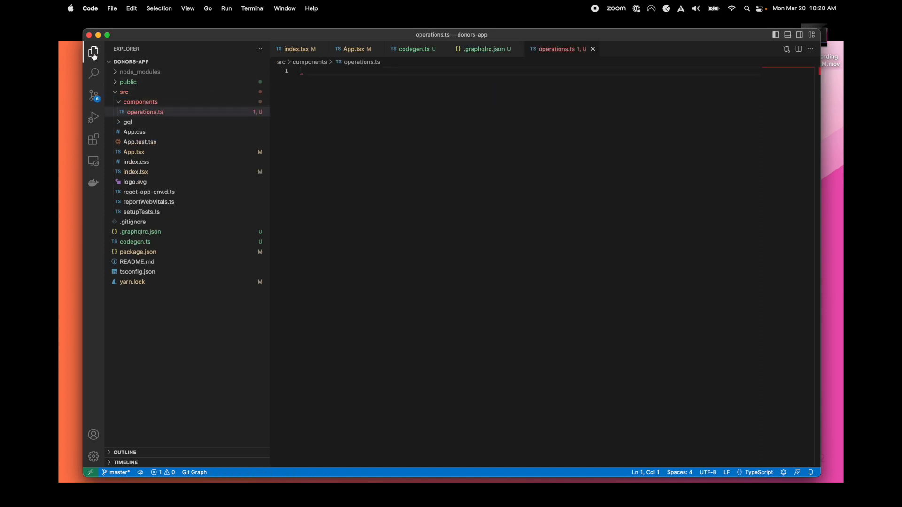
click(252, 8)
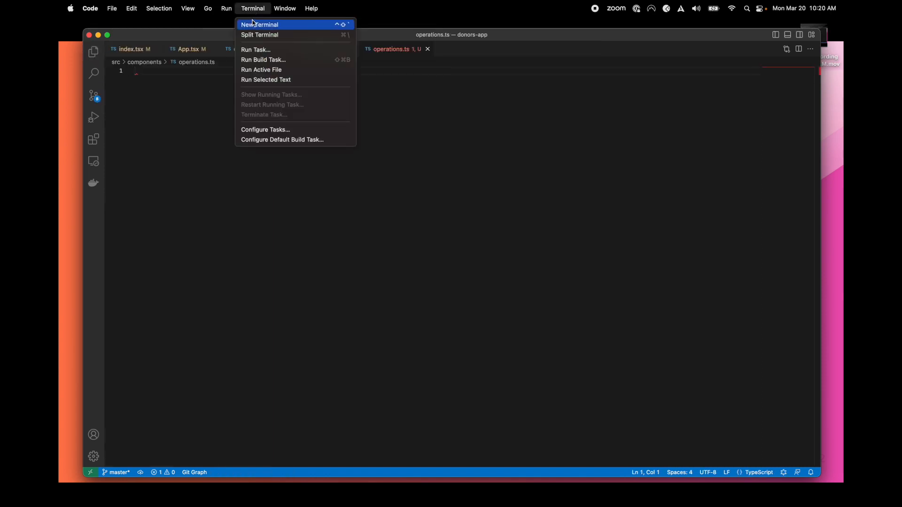
Start yarn graphql-codegen --watch in a new integrated terminal
click(260, 25)
text(yarn graphql-codegen --watch)
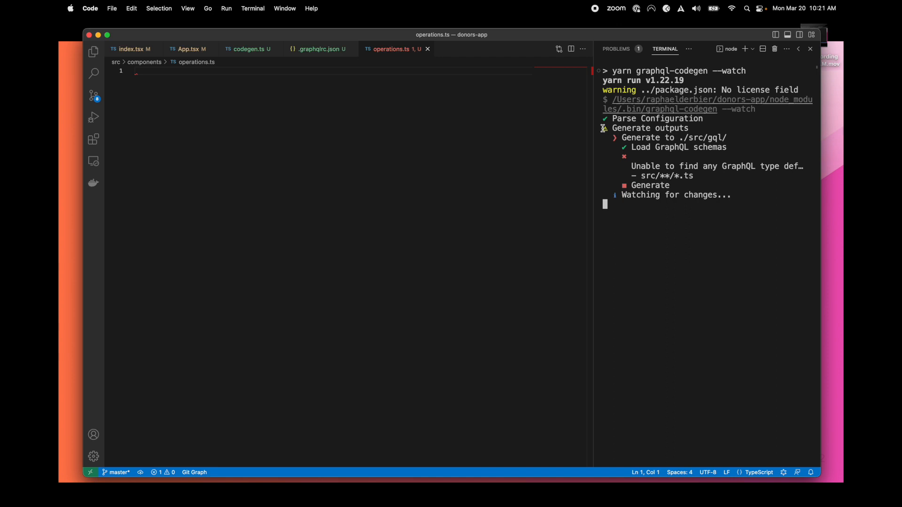
key(Return)
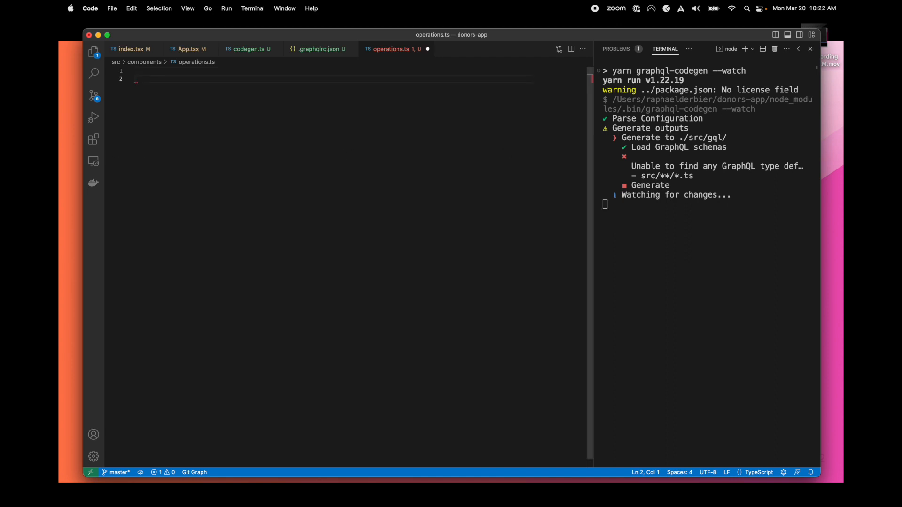
Export SchoolFragment: a SchoolItem fragment on School selecting id, name and city { name }
text(export const SchoolFragment = graphql(`)
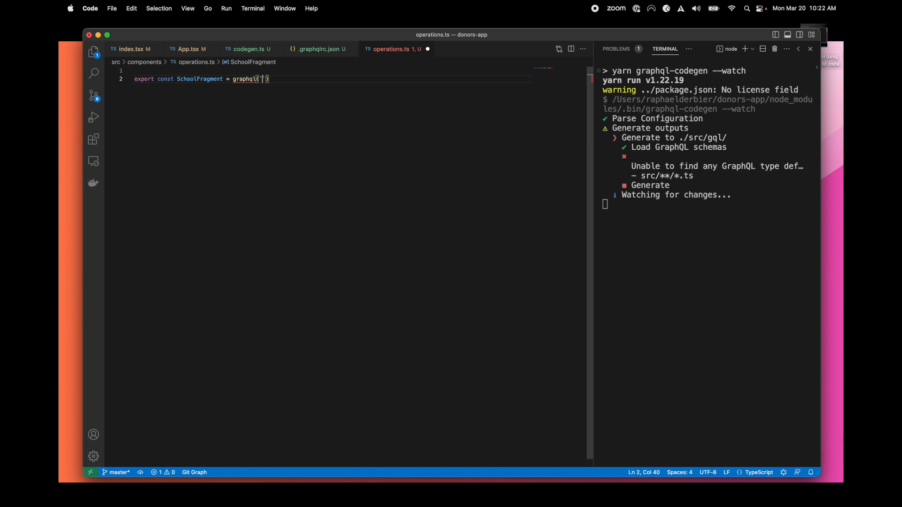
key(Return)
text(fragment)
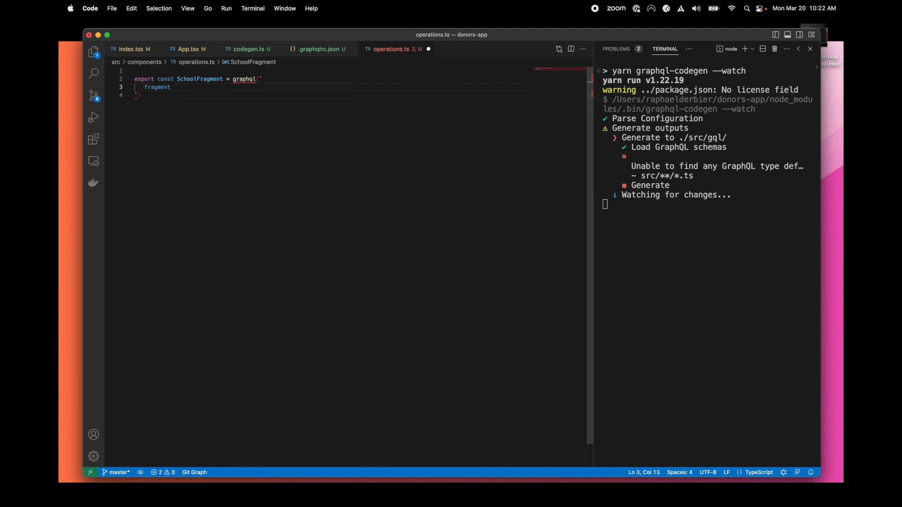
text(SchoolItem)
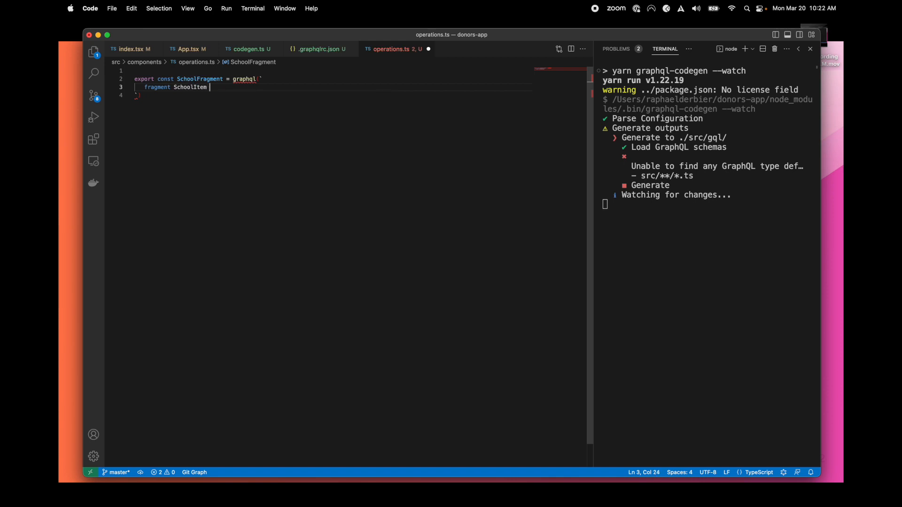
text(on)
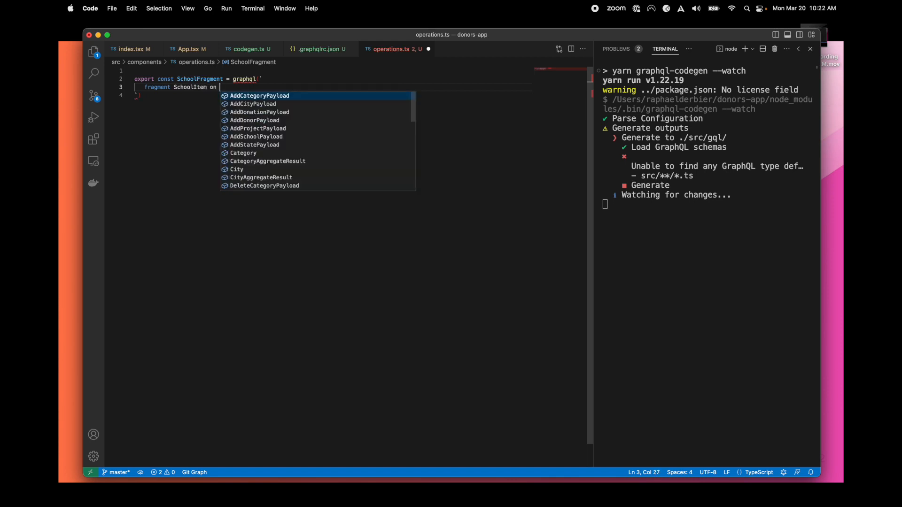
text(School {)
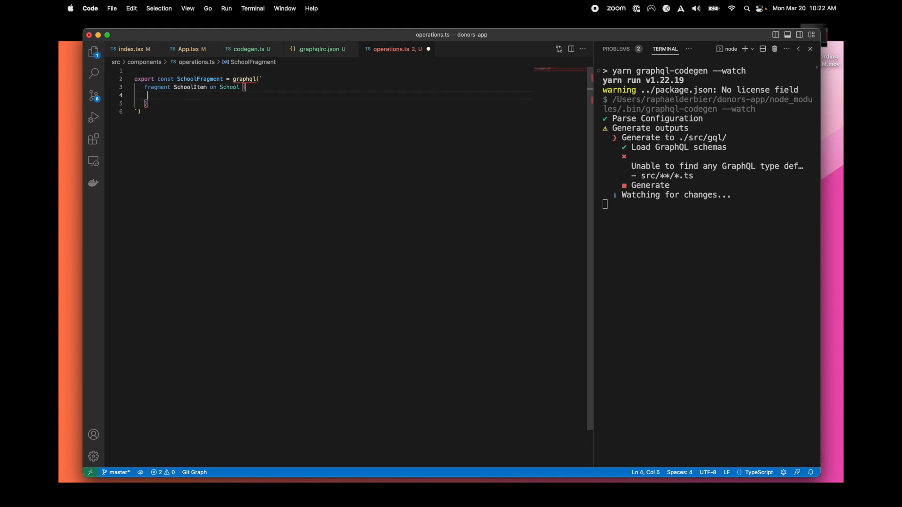
key(ctrl+space)
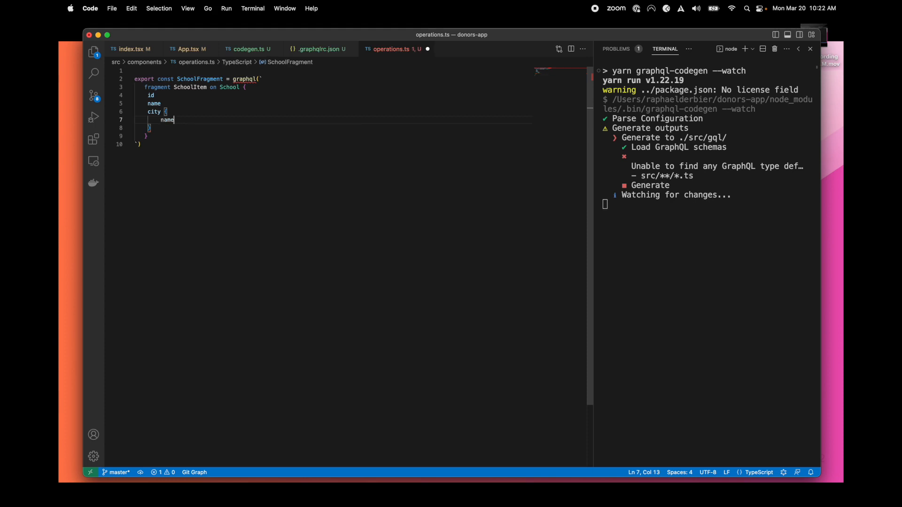
click(93, 52)
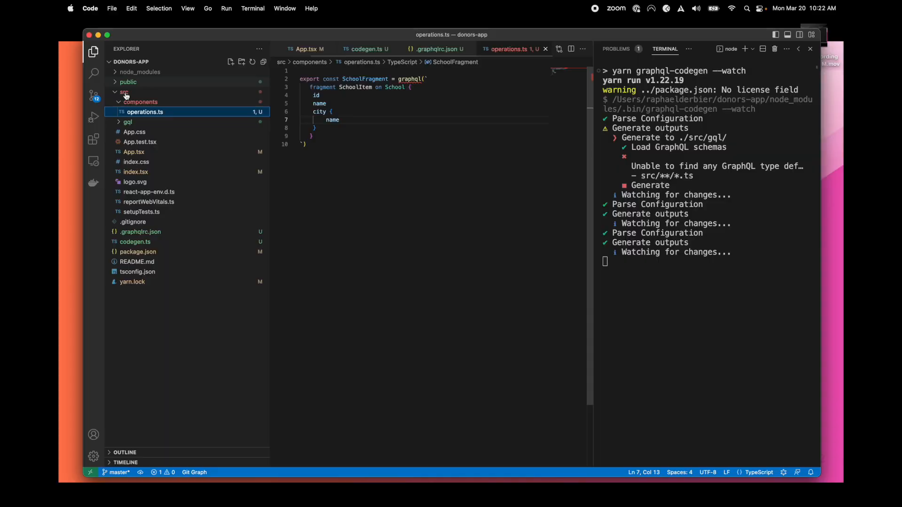
Inspect the generated src/gql/graphql.ts down to the SchoolItemFragment type
click(127, 121)
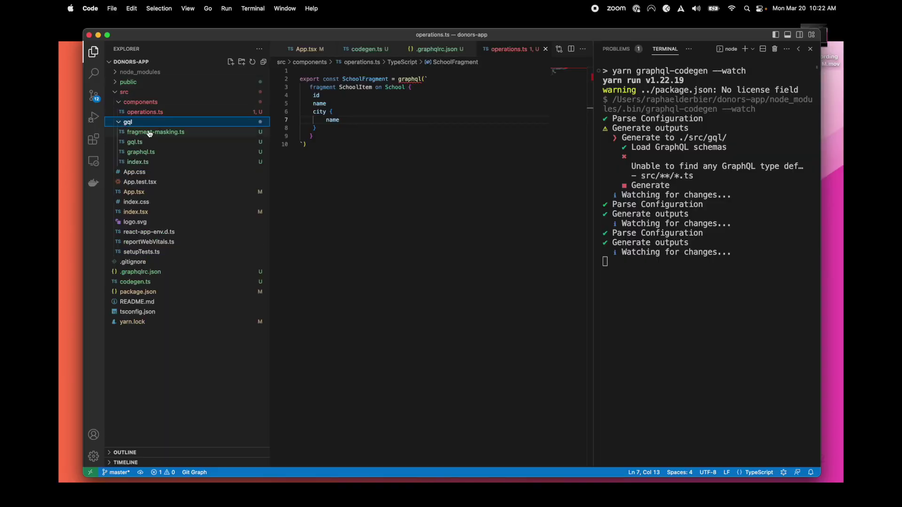
click(140, 151)
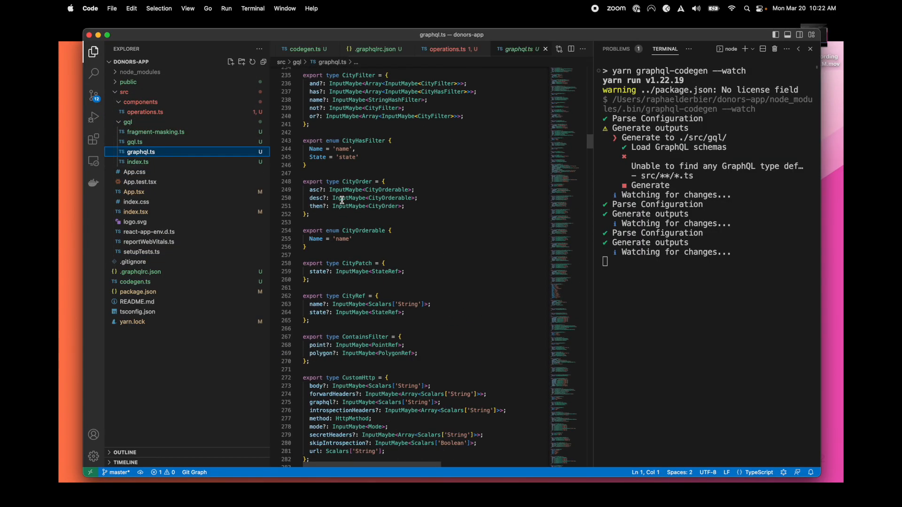
scroll(down, 3)
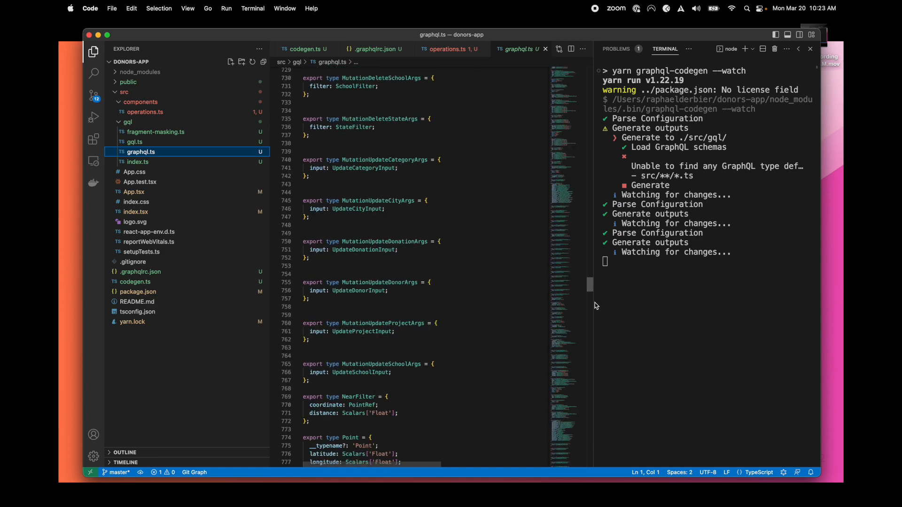
scroll(down, 3)
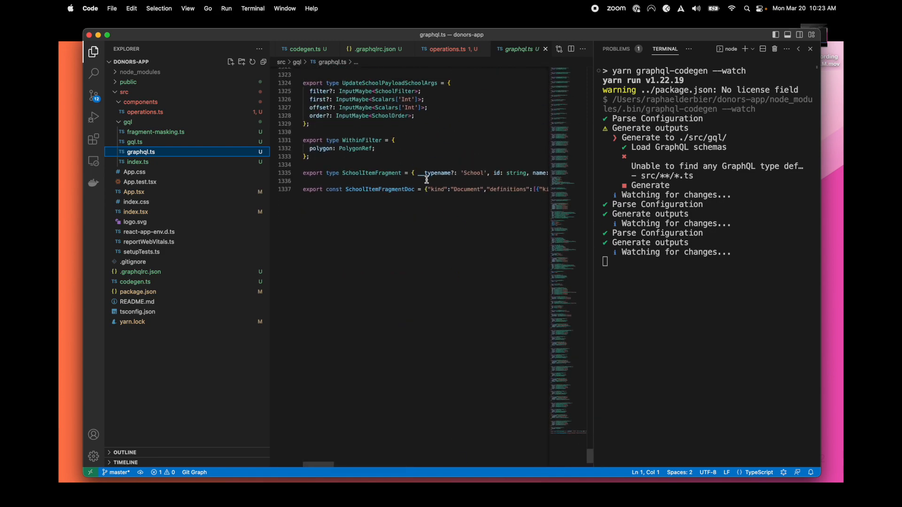
mouse_move(370, 177)
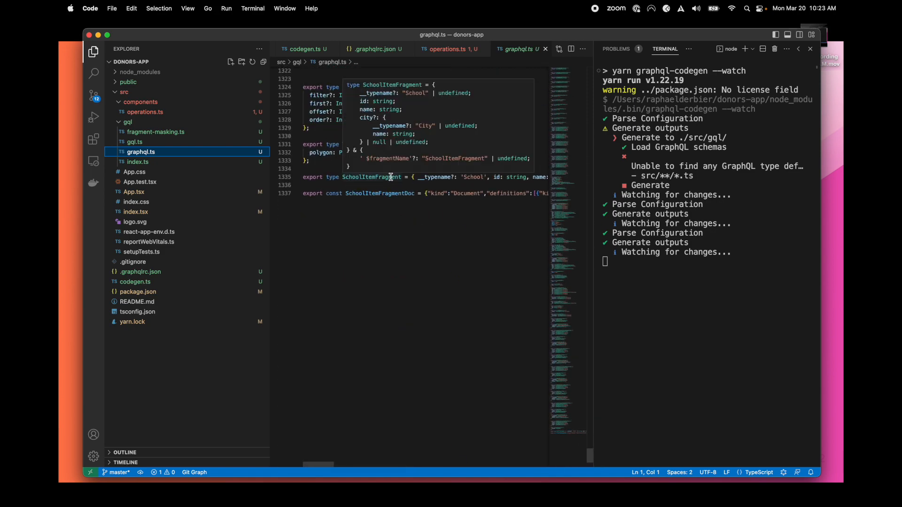
mouse_move(380, 194)
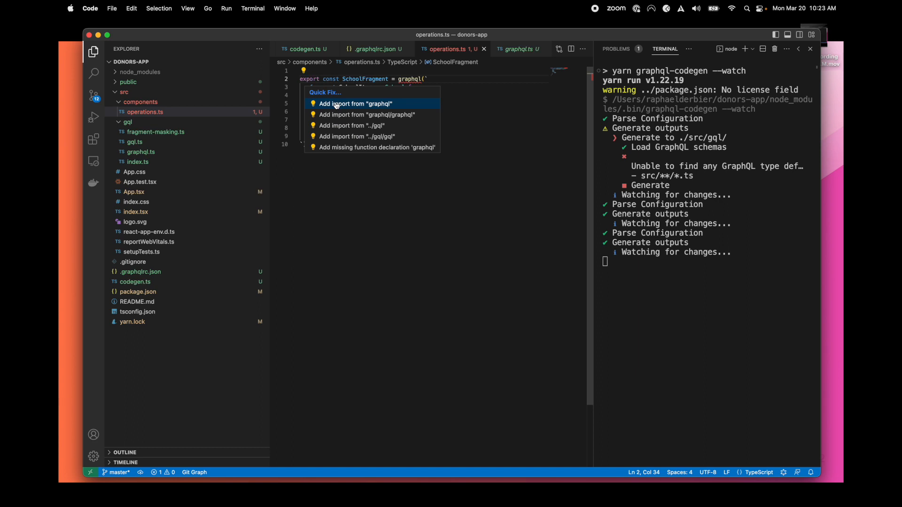
mouse_move(351, 125)
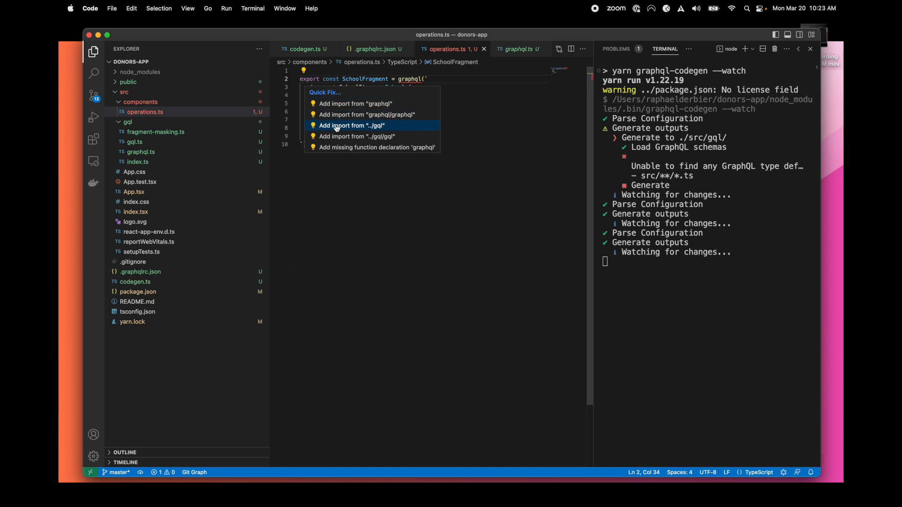
Import graphql from "../gql" via Quick Fix and leave blank lines after the fragment
click(352, 125)
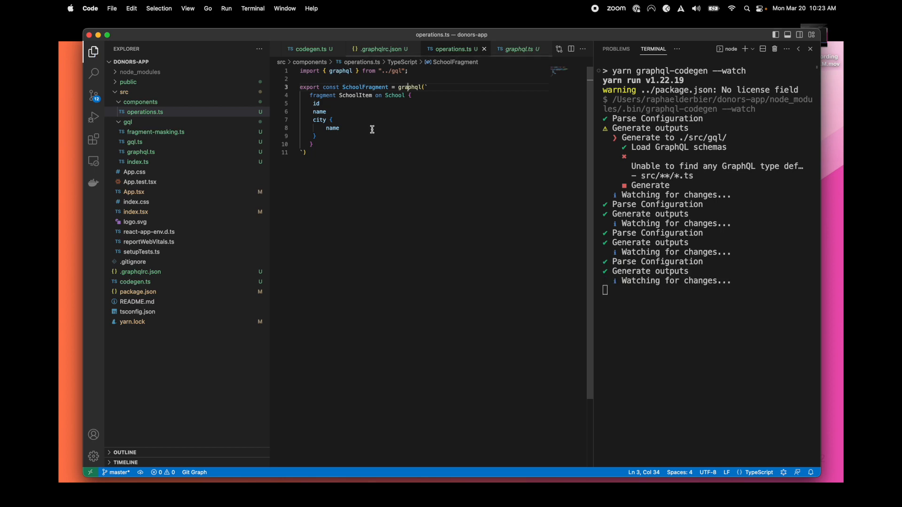
key(enter)
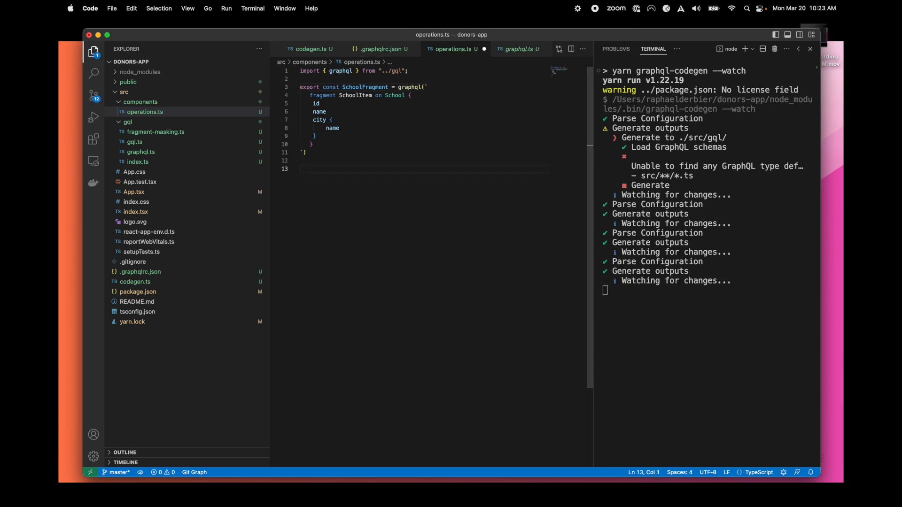
Export TopSchoolsDocument: query topSchools($first: Int!) with querySchool(first: $first) spreading ...SchoolItem
text(export const TopSchoolsDocument = graphql(``))
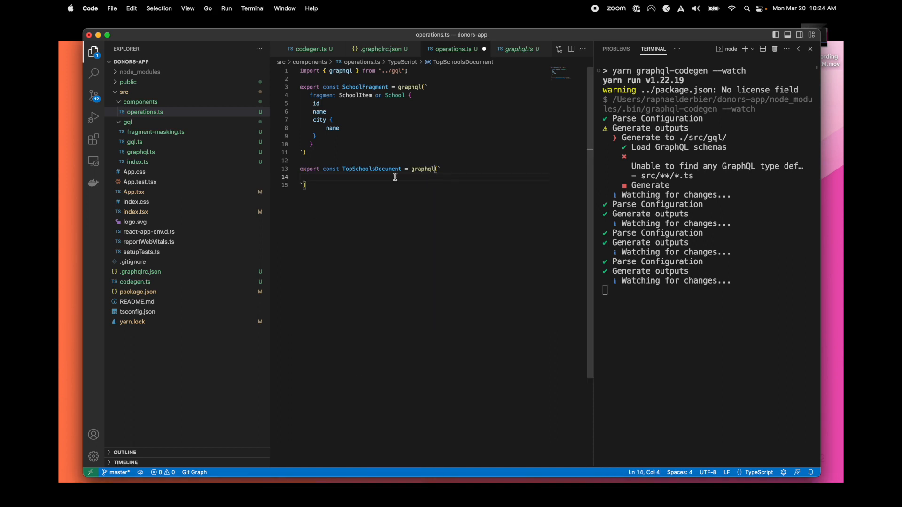
text(query topSchools($first: Int!) {)
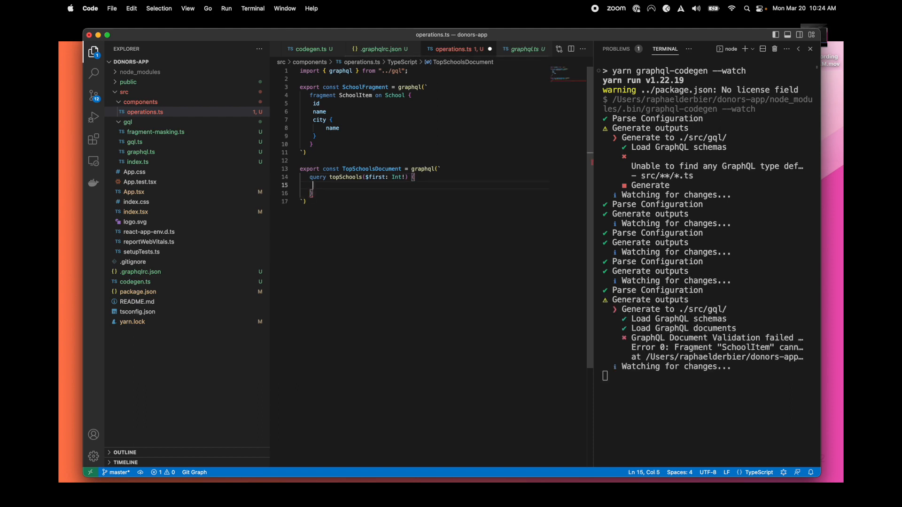
text(querySchool)
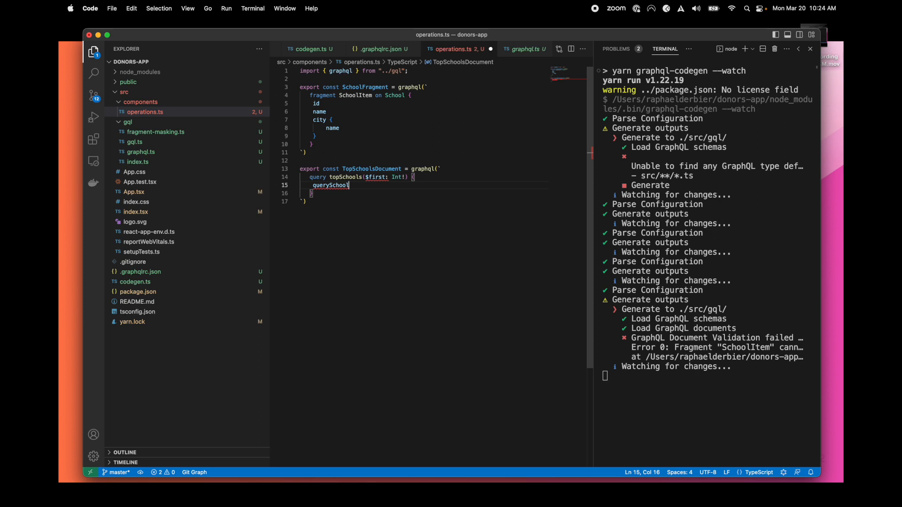
text((first: $first)
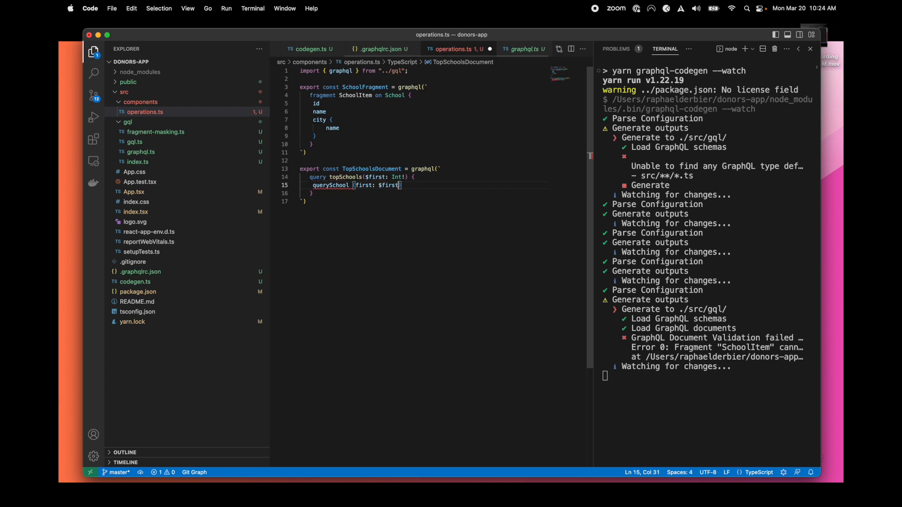
key(backspace)
text(...)
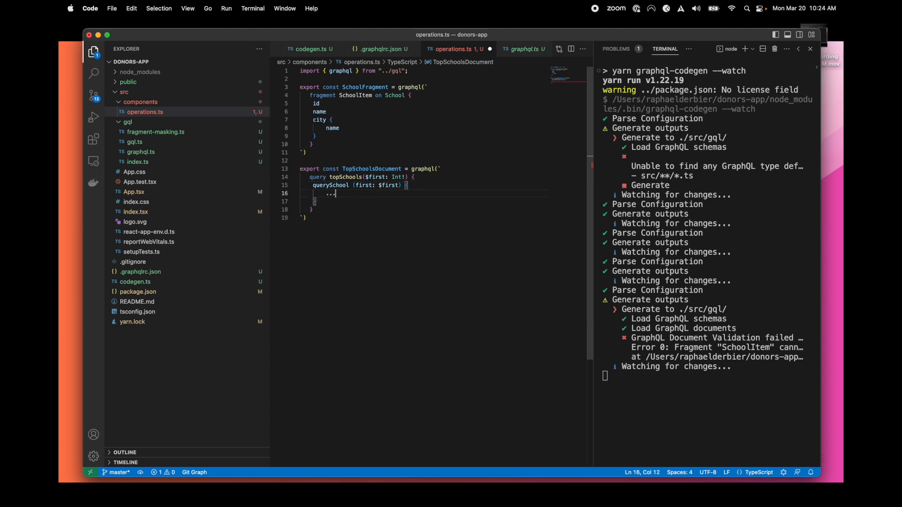
text(SchoolItem)
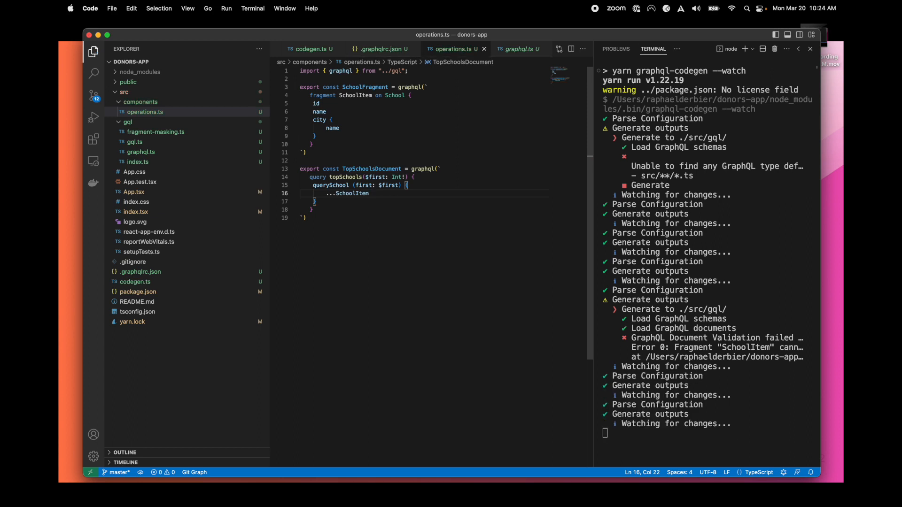
right_click(140, 101)
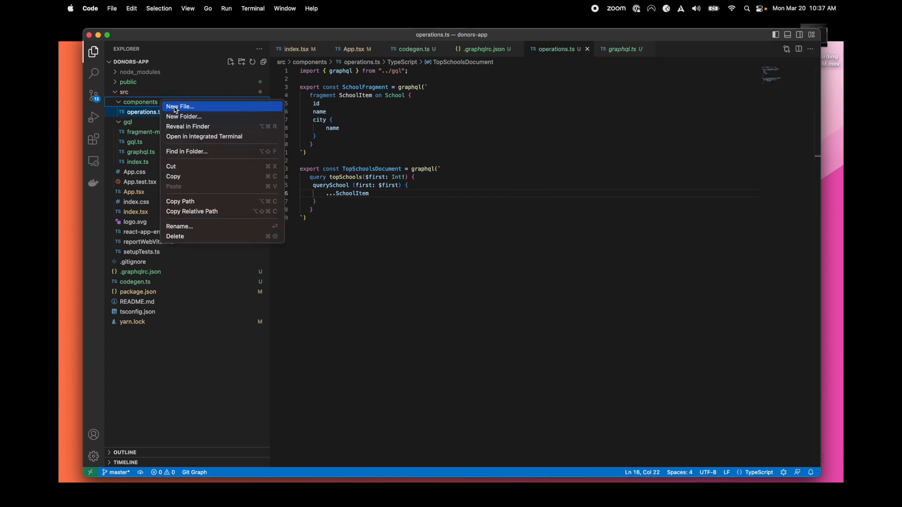
Create Schools.tsx importing SchoolItemFragment, with Schools taking props.data: SchoolItemFragment[]
click(179, 107)
text(Schools.tsx)
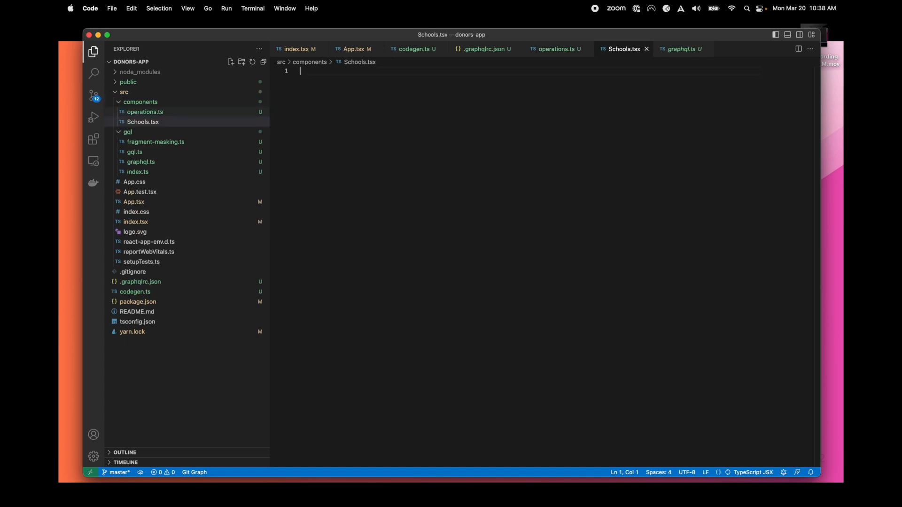
mouse_move(222, 109)
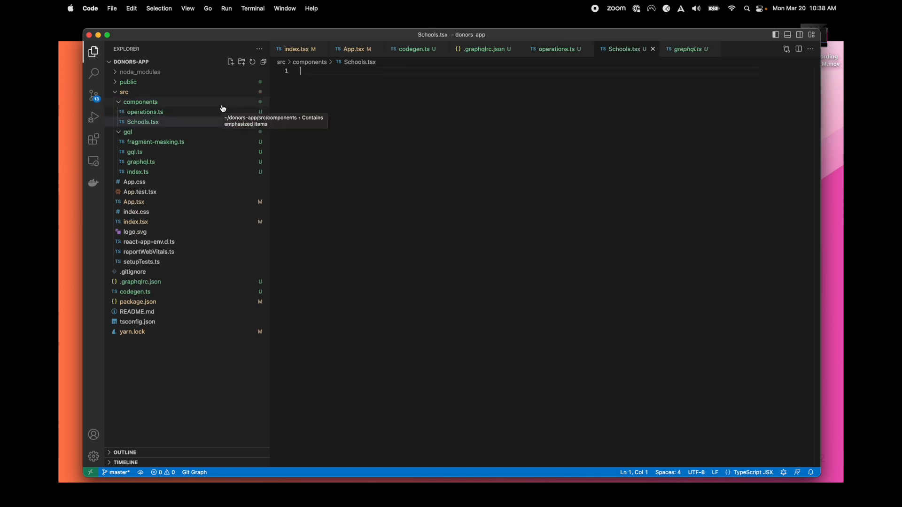
text(import { SchoolItemFragment)
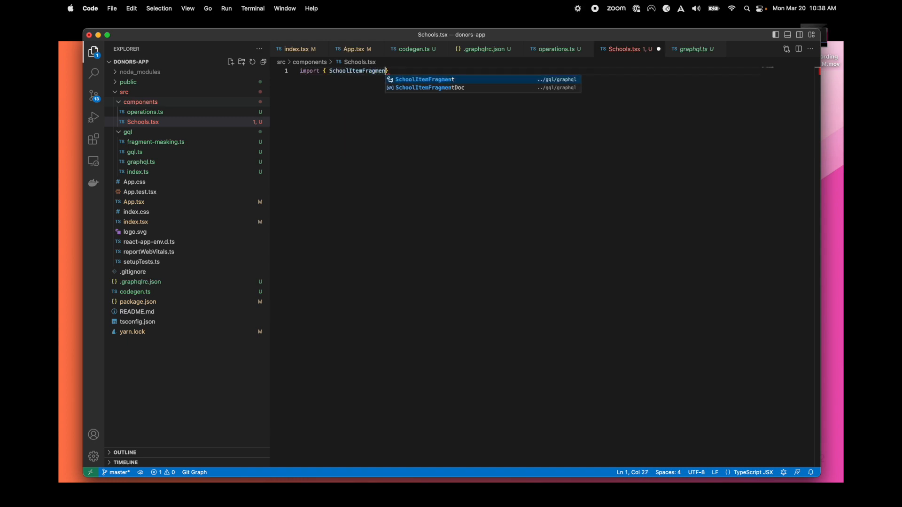
text(})
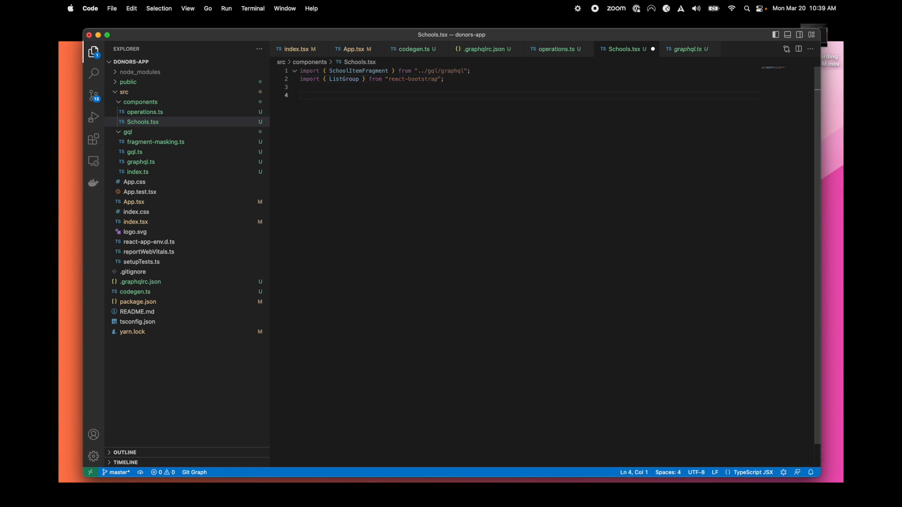
text(const Schools = (props: {)
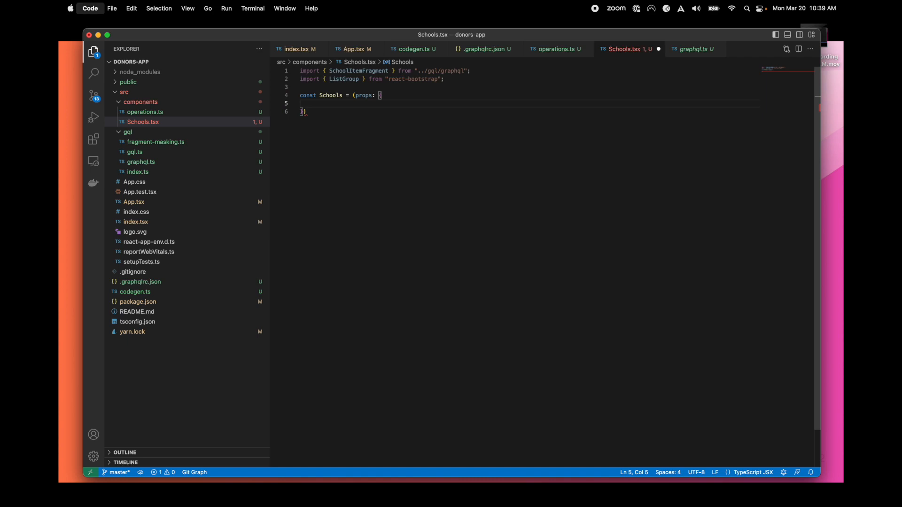
text(data: SchoolItemFragment[];)
text(return)
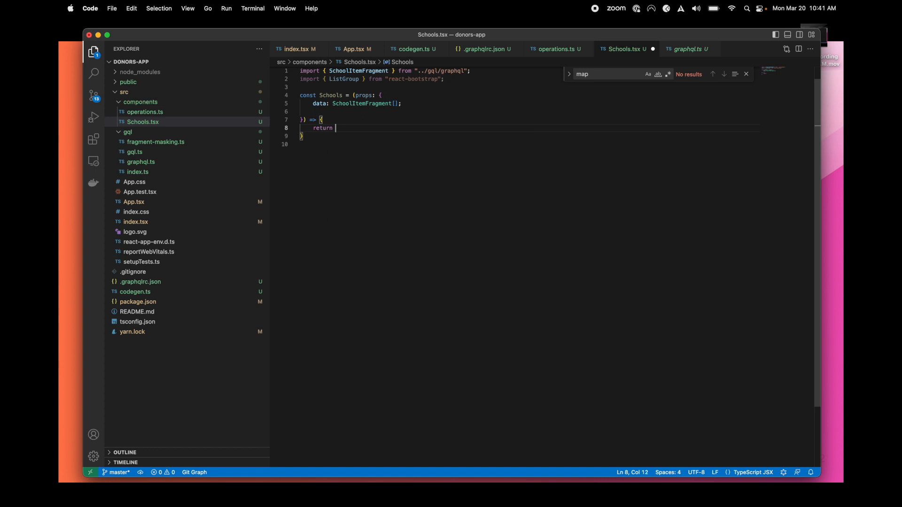
Return a ListGroup with variant="flush" from the Schools component
text(()
text(<></>)
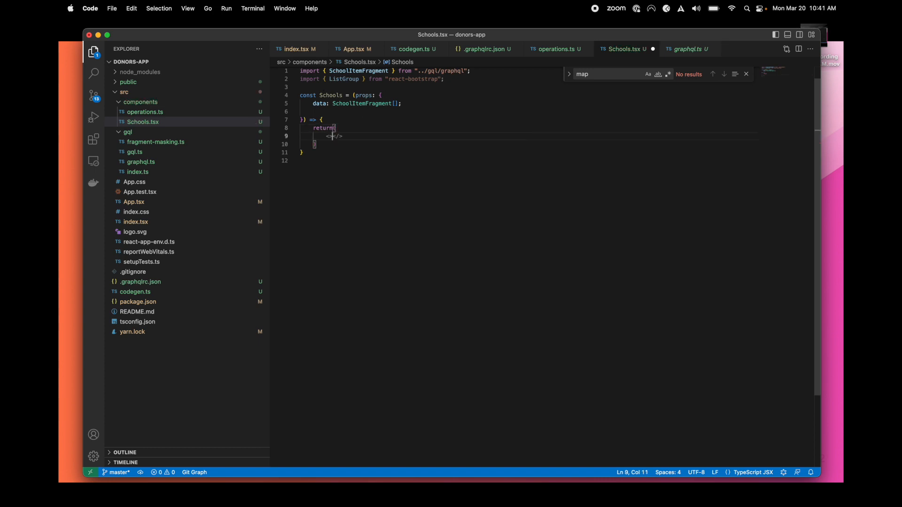
text(ListGroup)
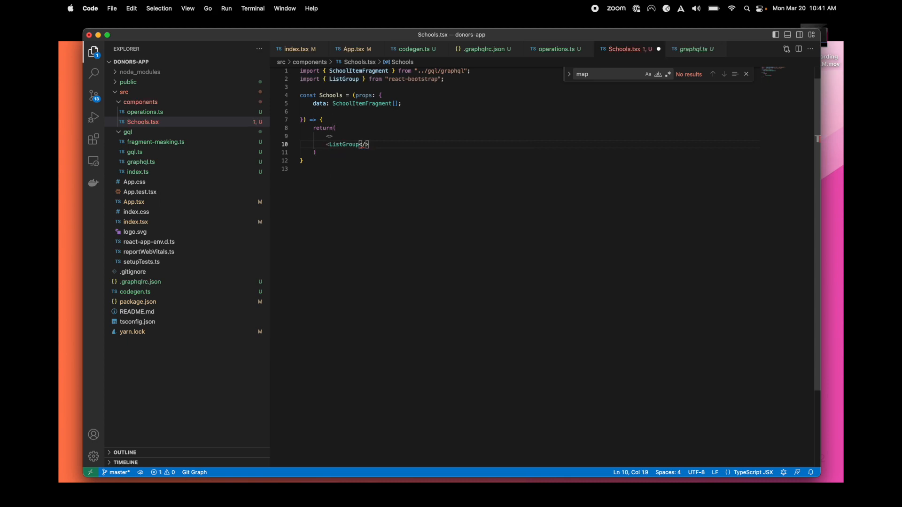
text(></ListGroup>)
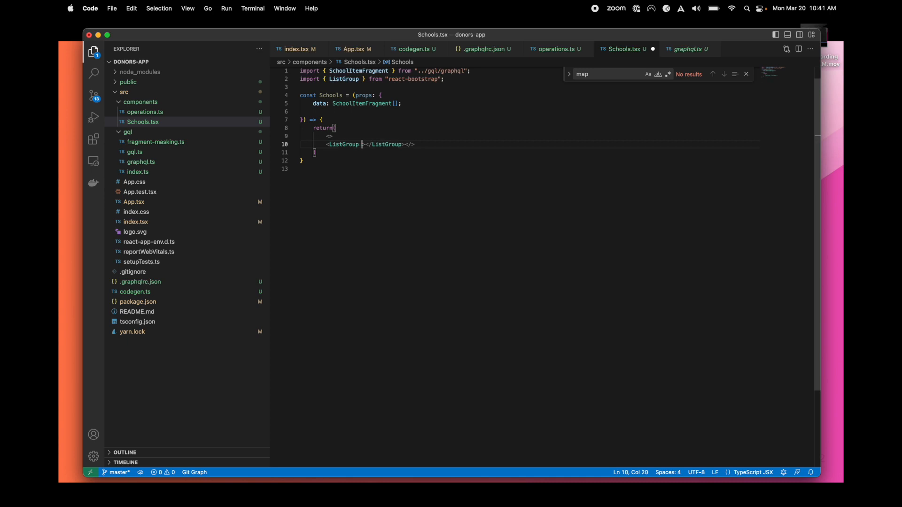
text(vari)
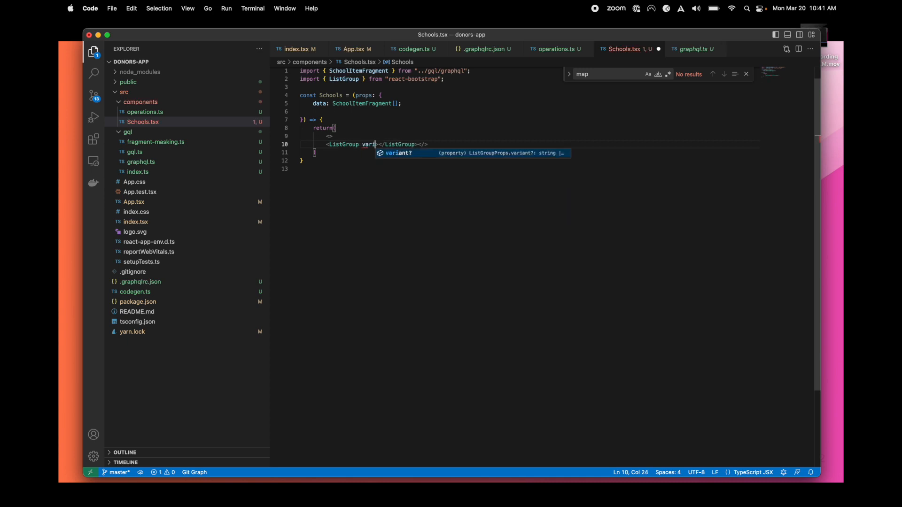
text(ant)
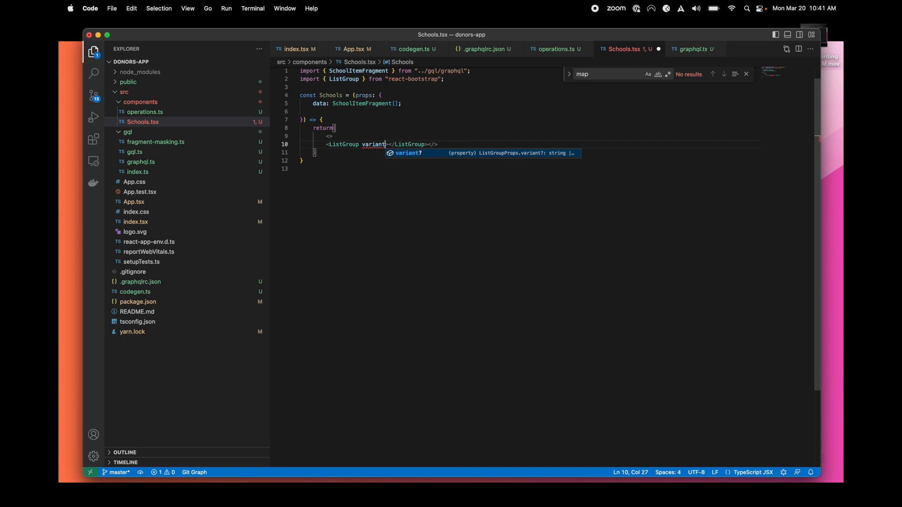
text(="flush")
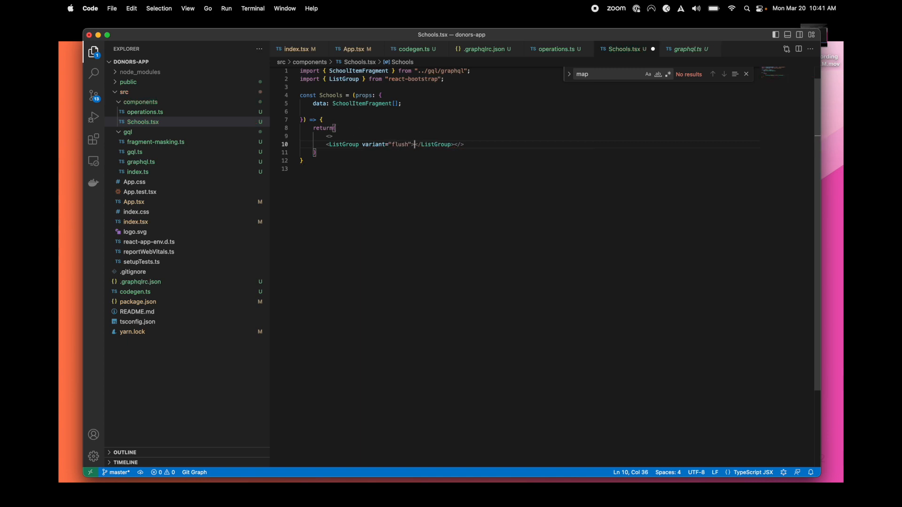
key(Enter)
text({)
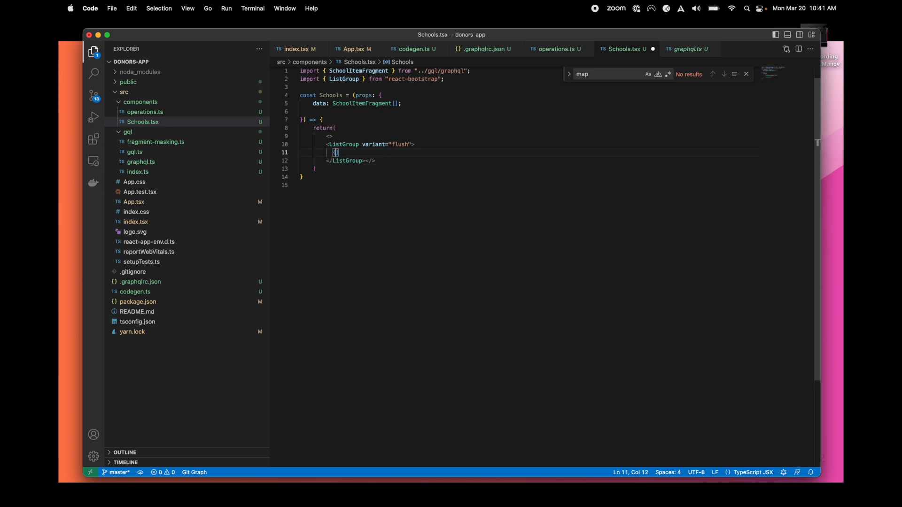
Map props.data to ListGroup.Item entries showing each school's name
text(props.)
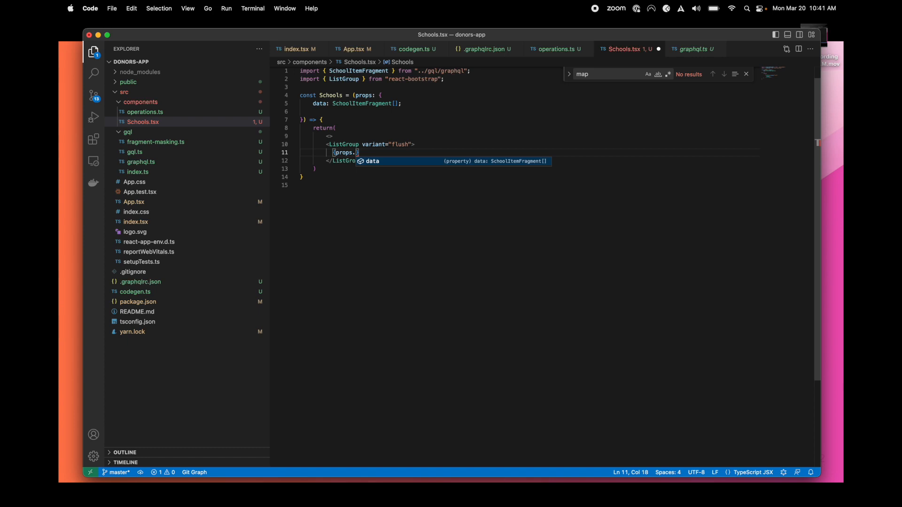
text(data.)
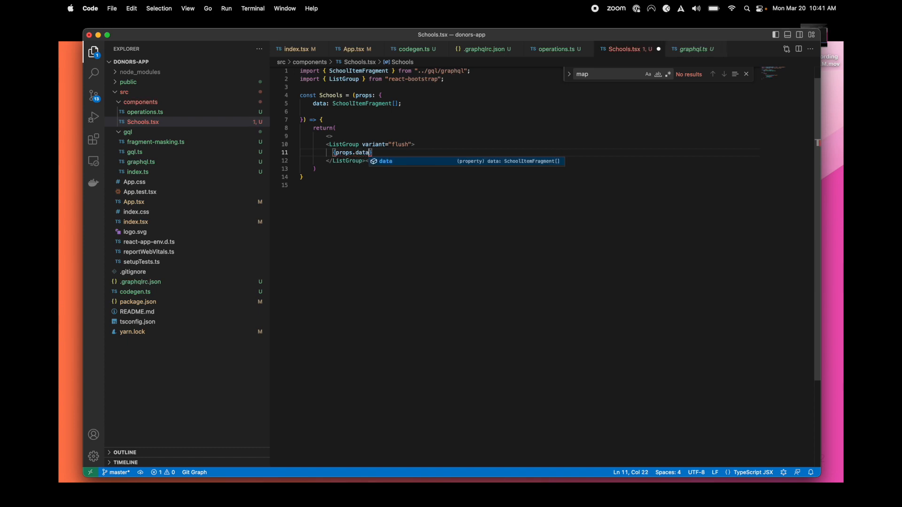
text(&& props.)
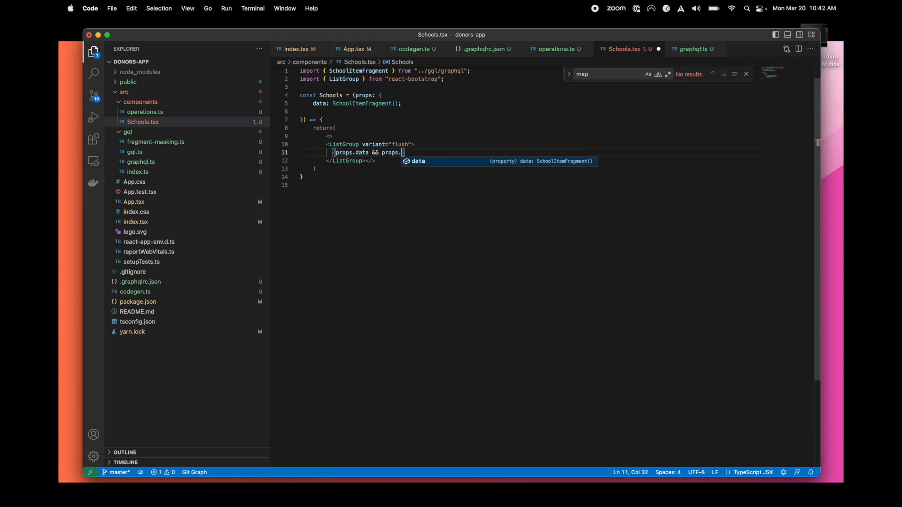
text(data.map((e,i))
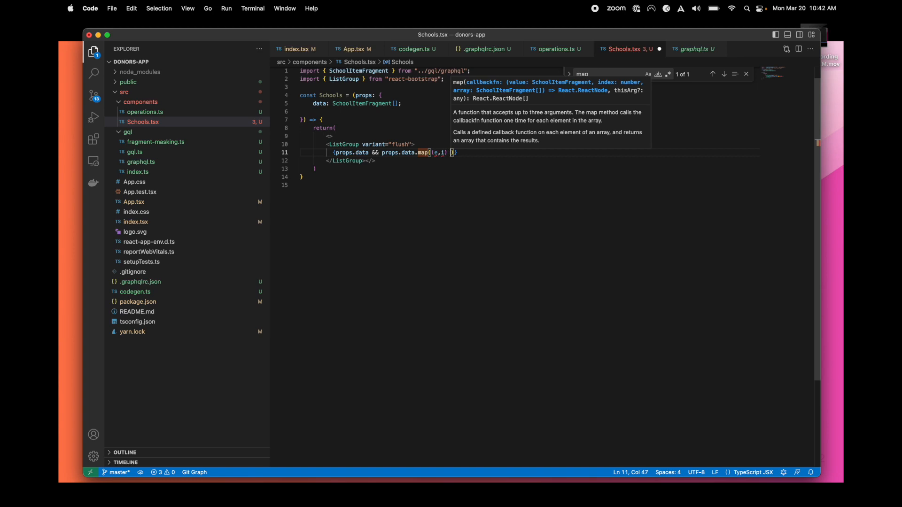
text(=>)
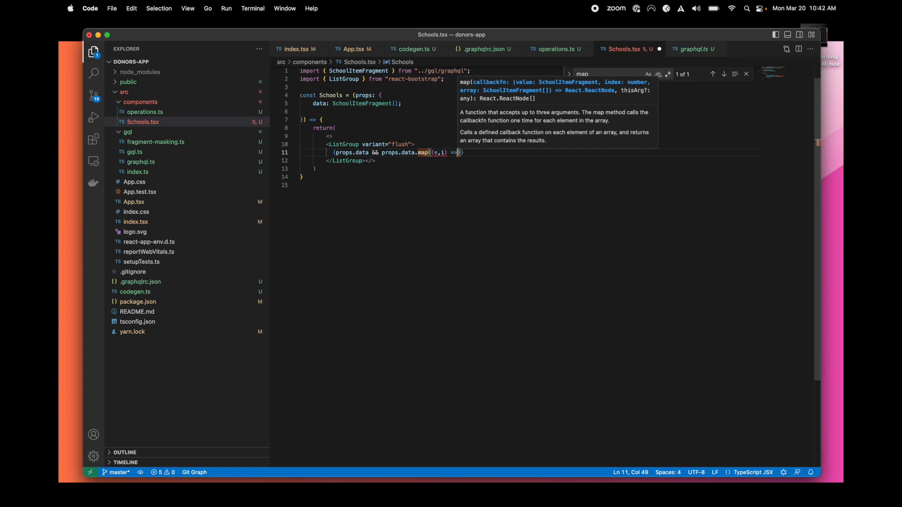
text(e)
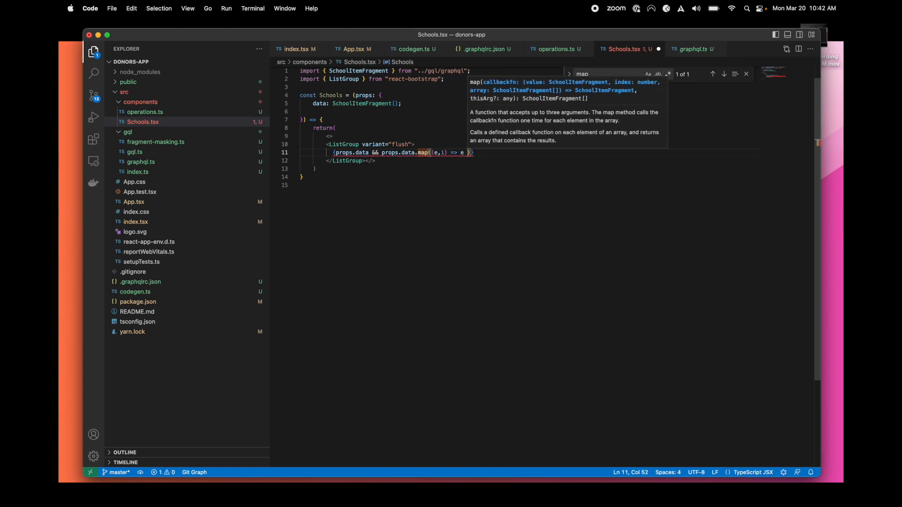
text(&&)
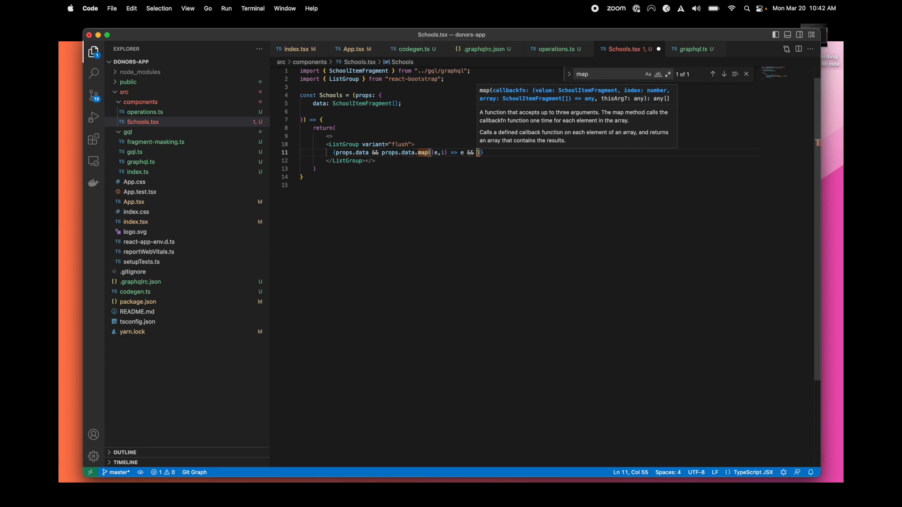
text(<)
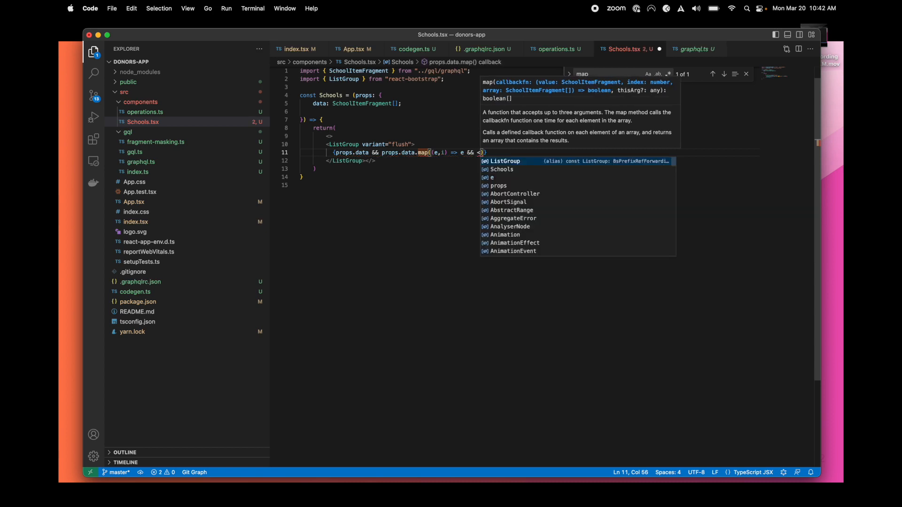
text(ListGroup.Item>{e.name}</ListGroup.Item>)
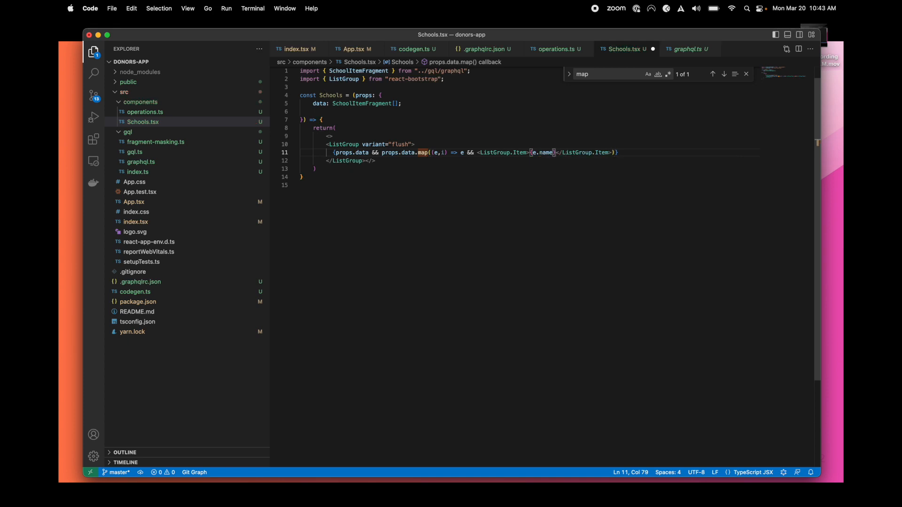
Add export default Schools at the bottom of Schools.tsx
text(export)
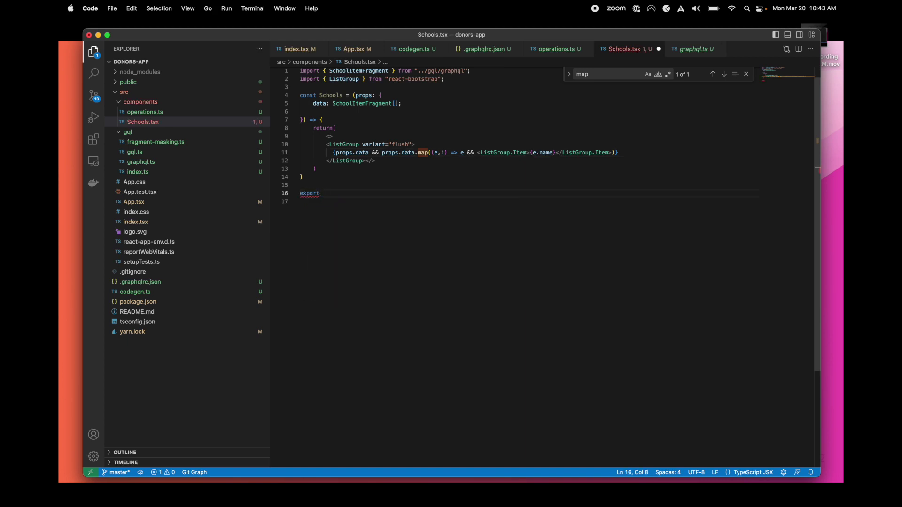
text(defaul)
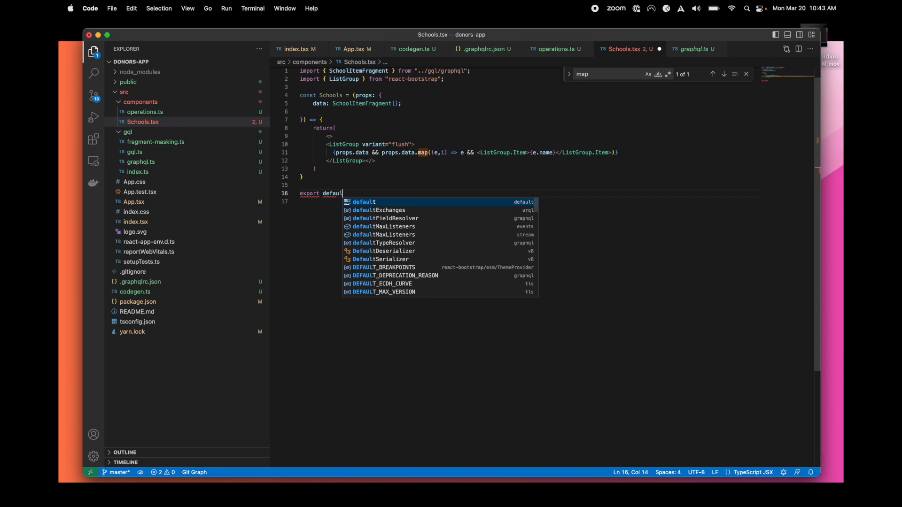
text(School)
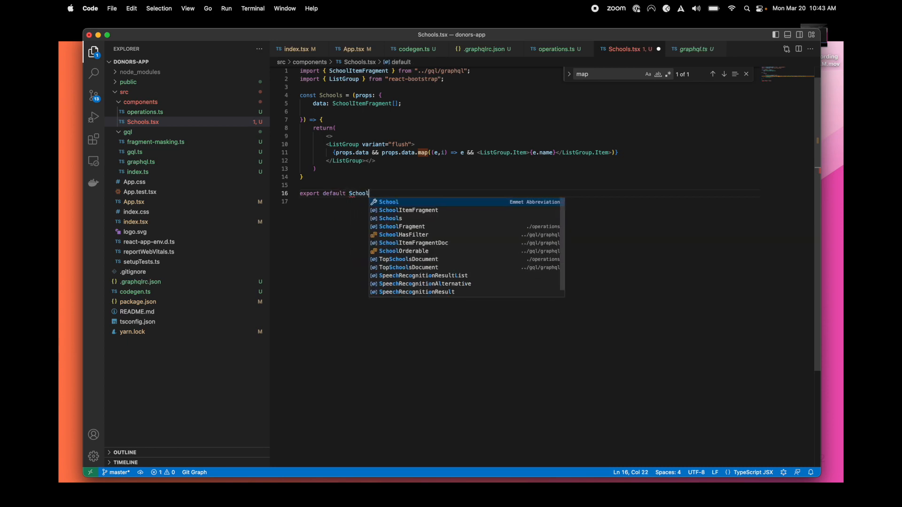
text(s)
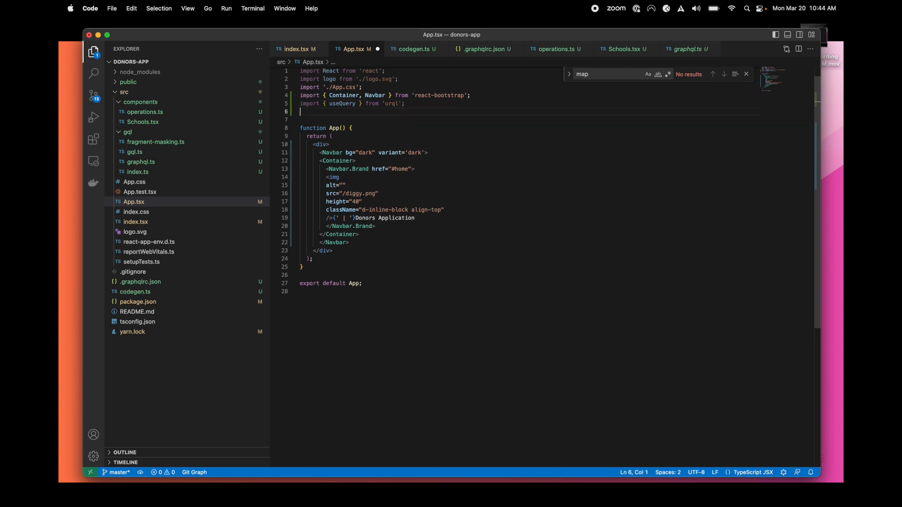
Import TopSchoolsDocument and the Schools component into App.tsx
text(import { TopSchoolsDocument)
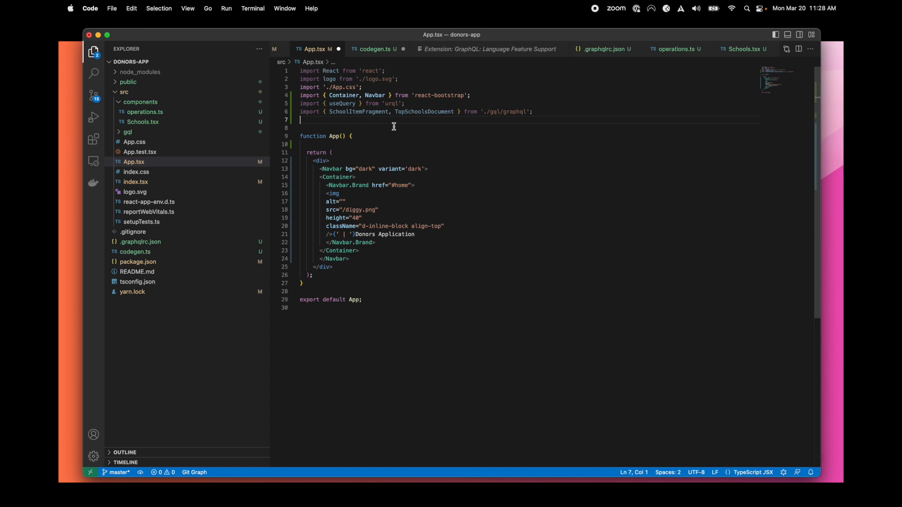
text(import Schools from './components/Schools';)
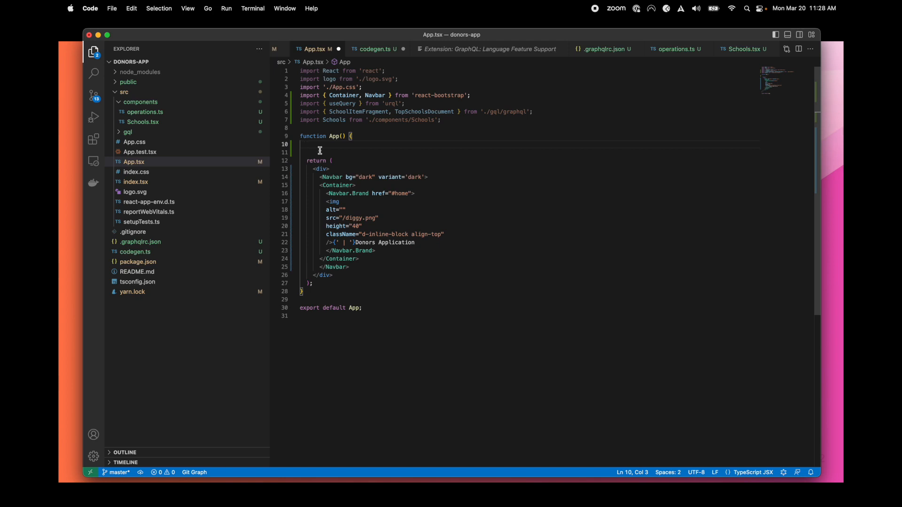
Call useQuery with TopSchoolsDocument and variables first: 10, destructuring data, fetching, error
text(const [{ data, fetching, error }] = useQuery( {)
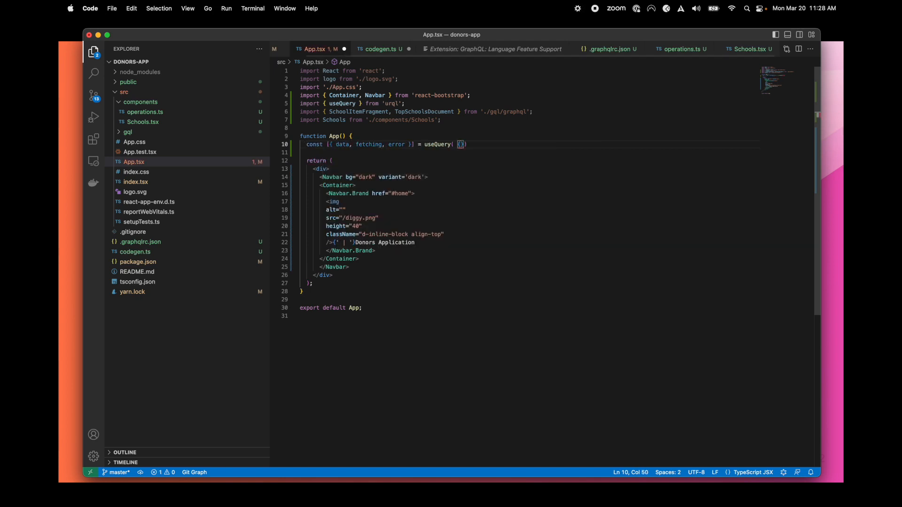
text(query: TopSchoolsDocument,)
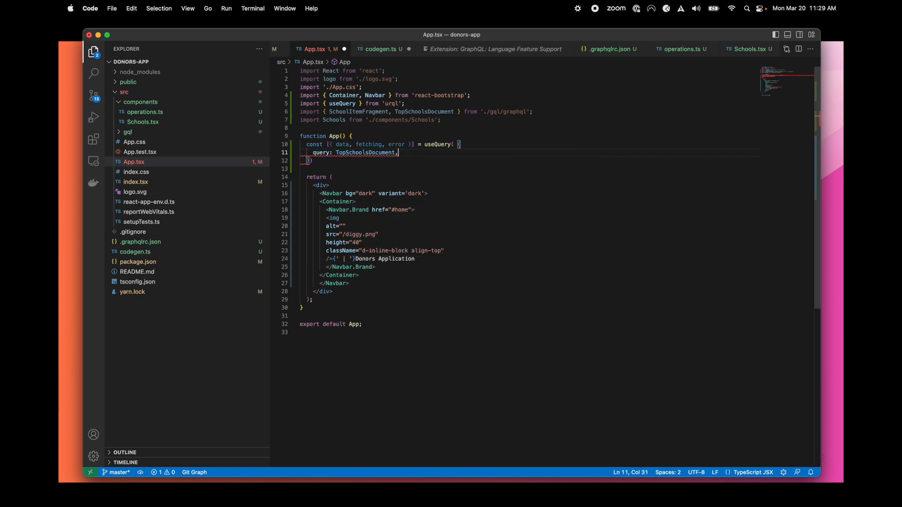
text(variables: {)
text(first: 10)
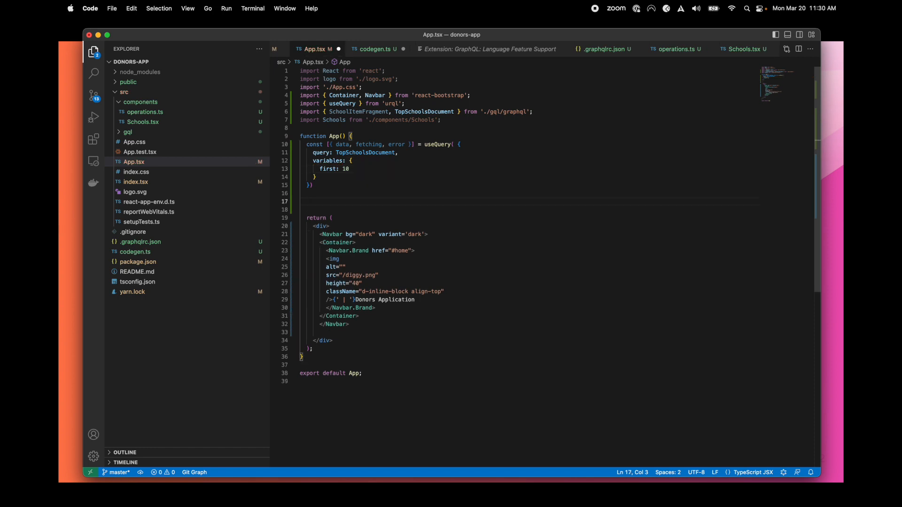
Declare a schools Array<SchoolItemFragment> and push data?.querySchool items into it
text(var)
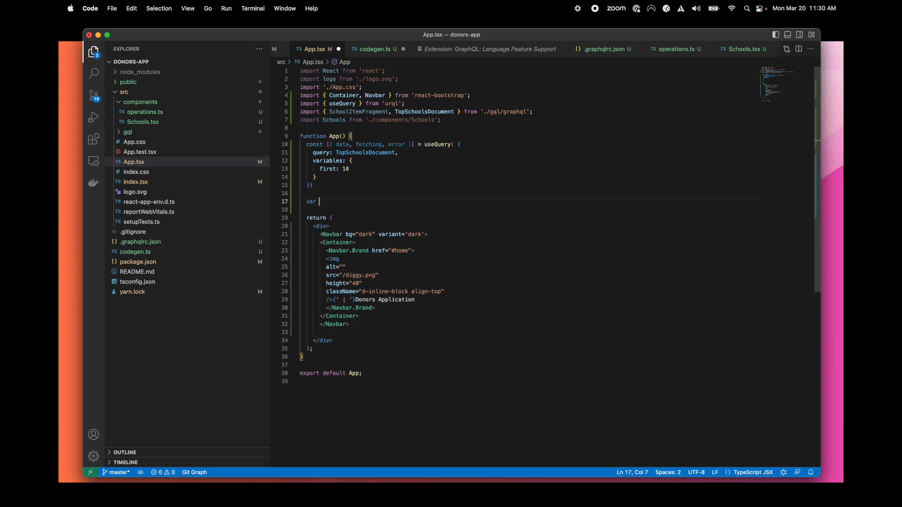
text(schools = new Array<SchoolItemFragment>();)
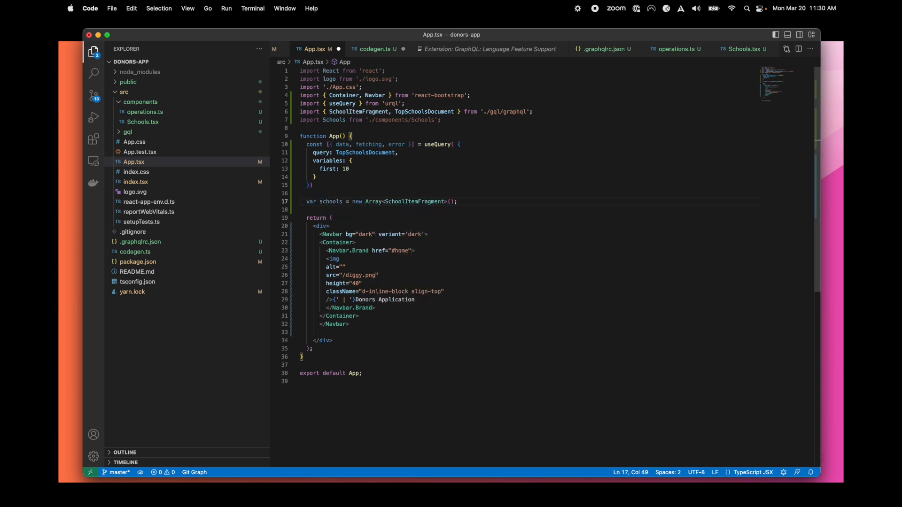
text(data?.querySchool?.map((e,i) => e && schools.push(e));)
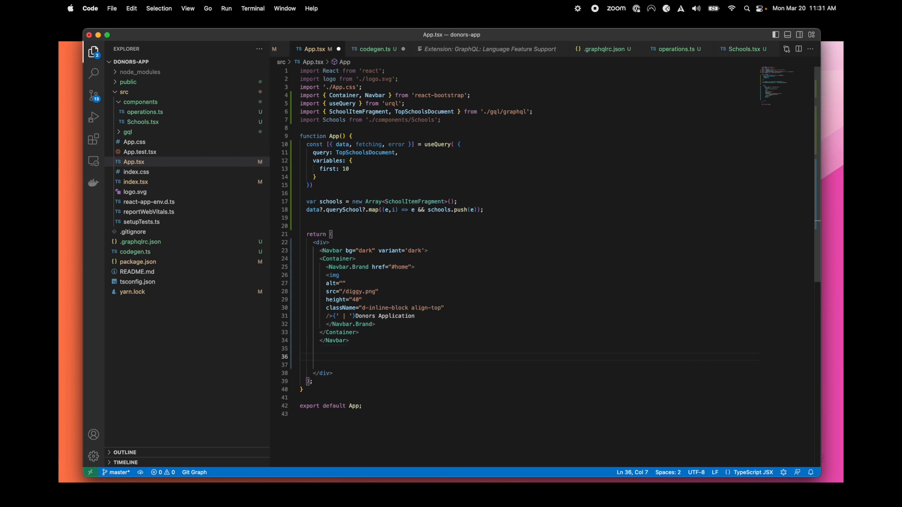
Render <Schools data={schools}/> when data exists, plus loading and error paragraphs
text({data && <Schools data={schools}/>})
click(527, 365)
text({fetching && <p>Loading...</p>)
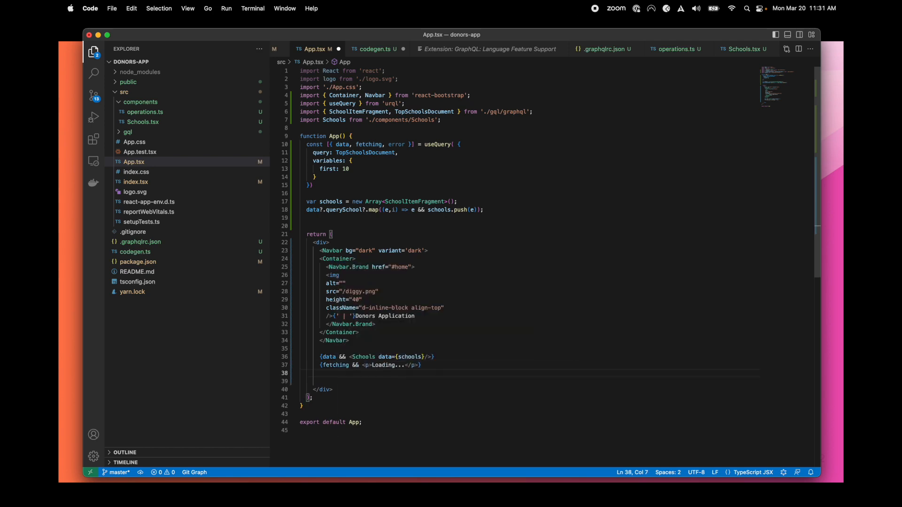
text({error && <p>Oups... {error.message}</p>)
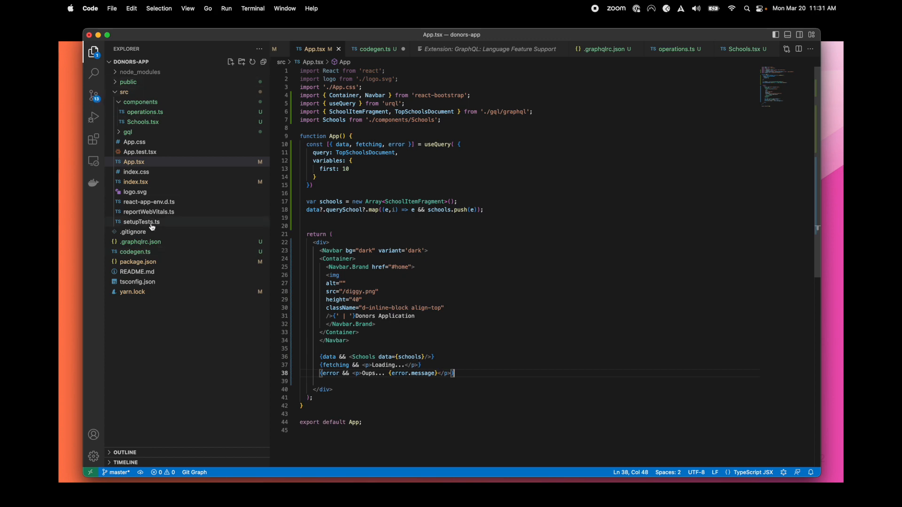
mouse_move(140, 221)
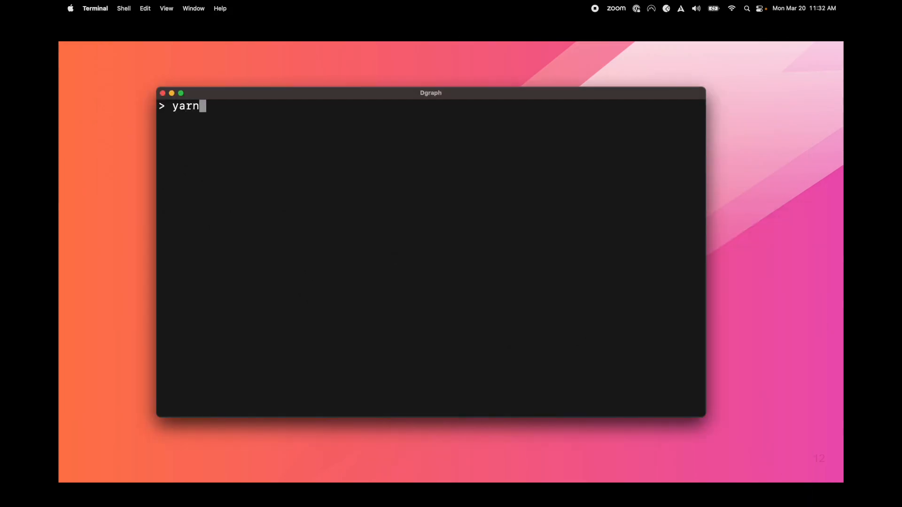
Run yarn start in Terminal to launch the donors app
text(start)
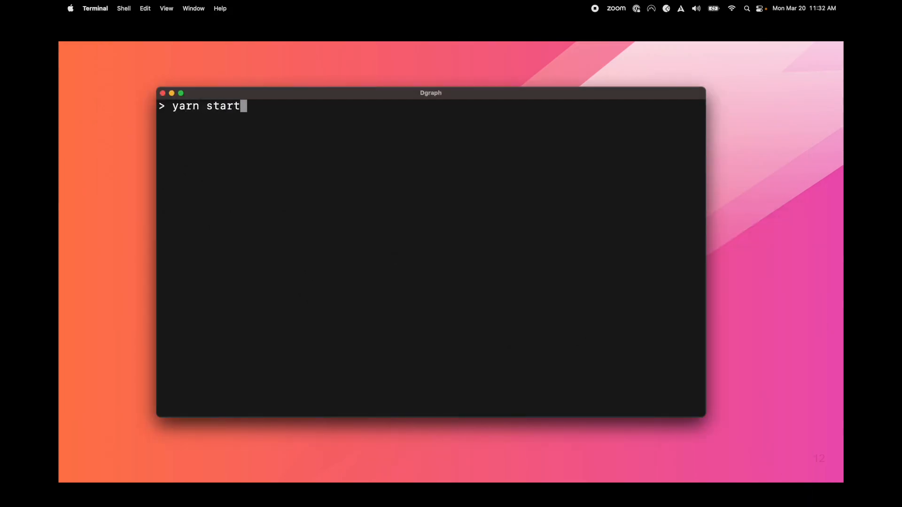
key(Return)
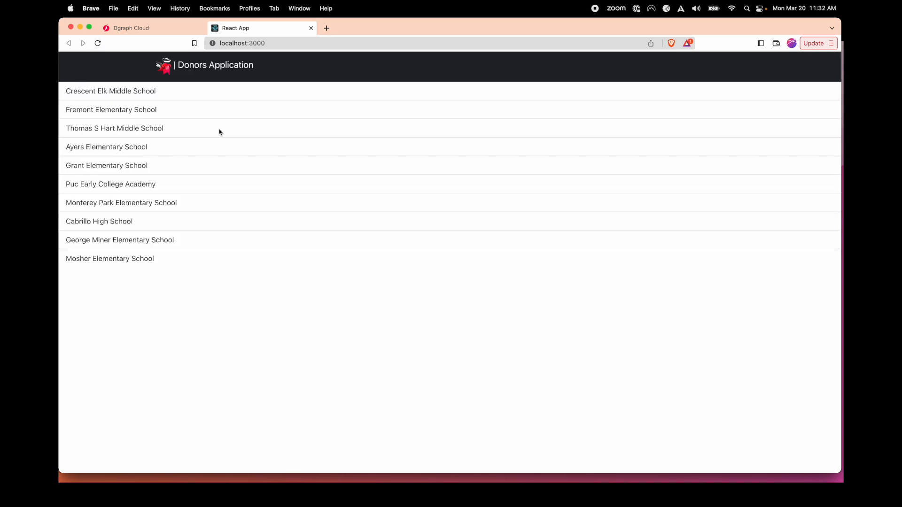
mouse_move(123, 276)
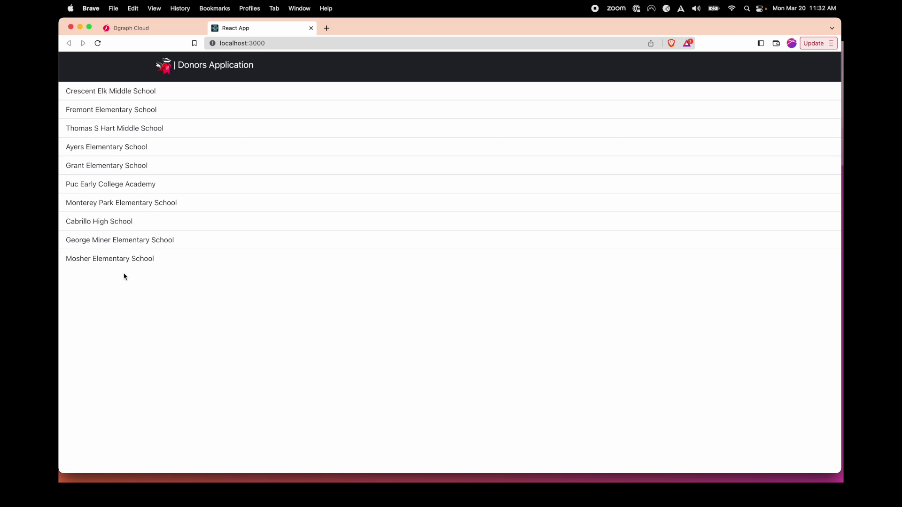
mouse_move(481, 93)
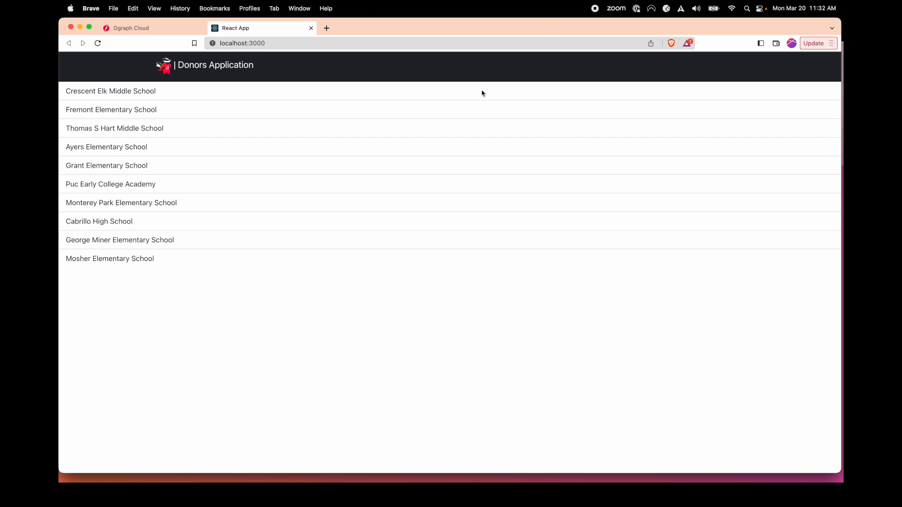
mouse_move(596, 9)
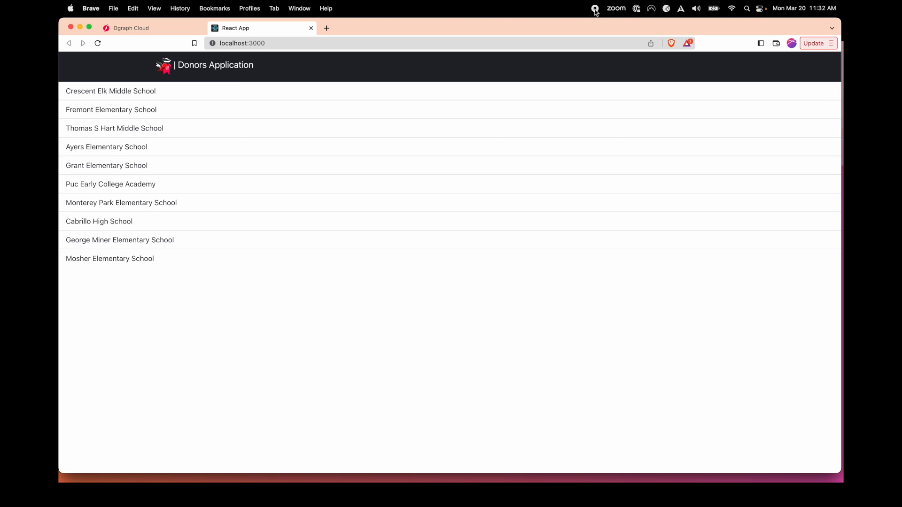